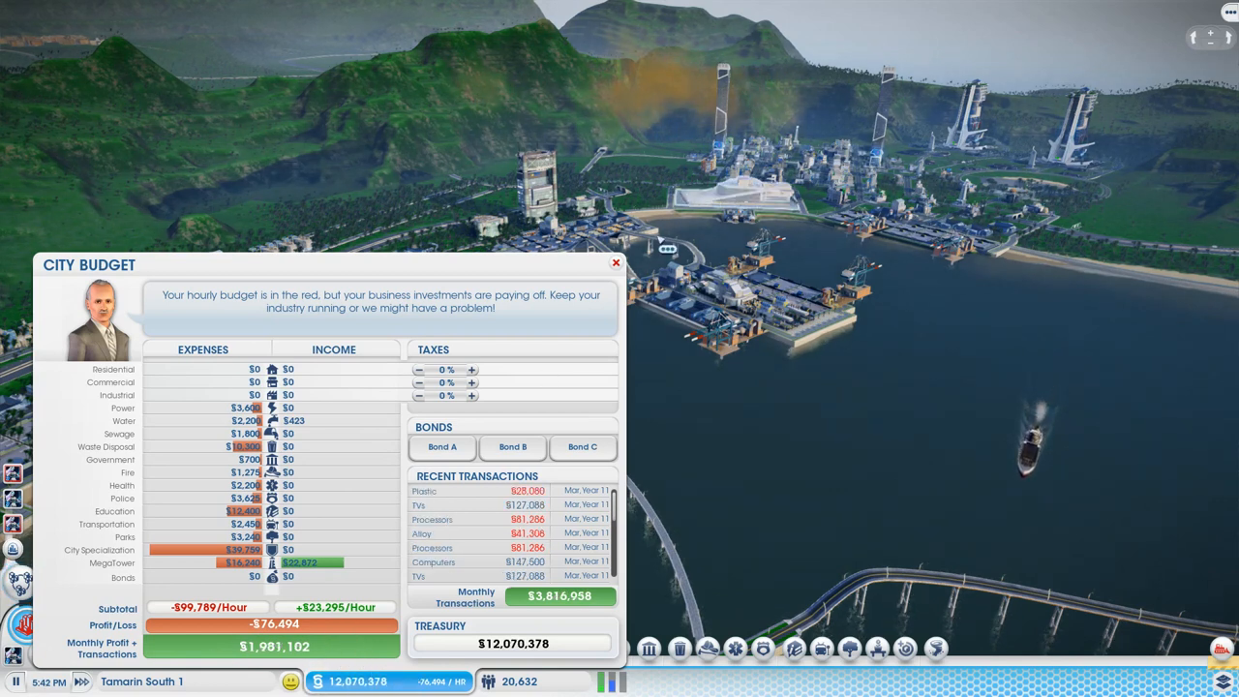
mouse_move(616, 264)
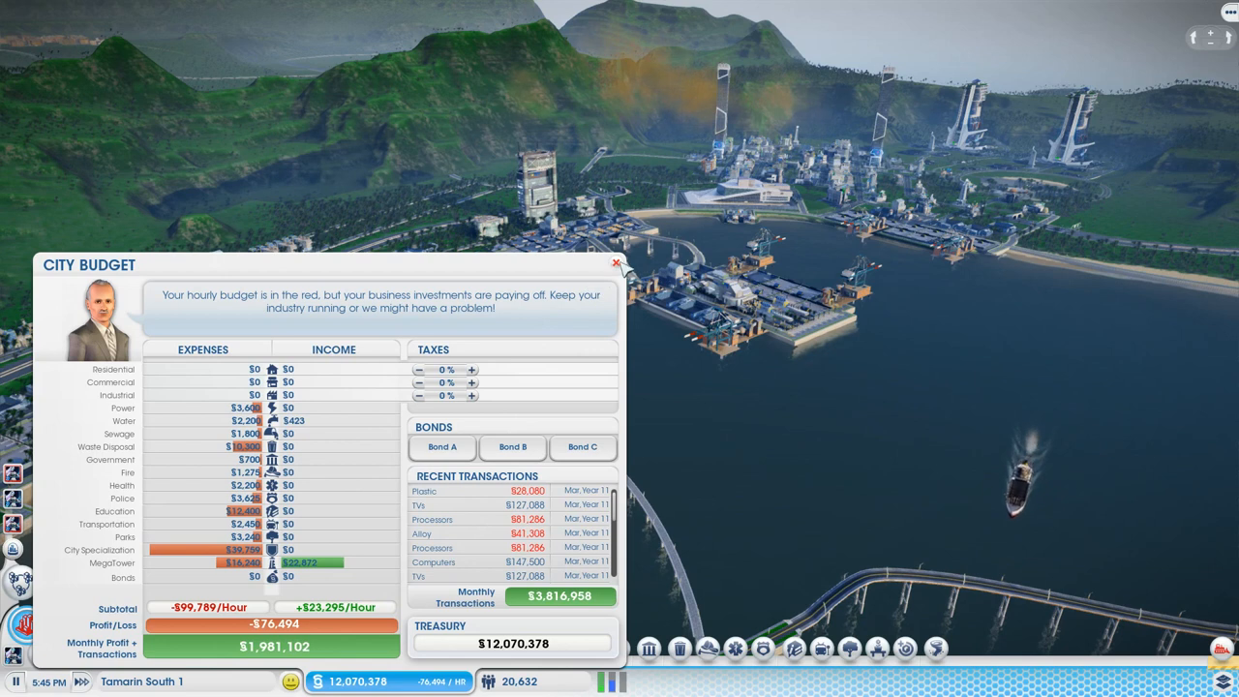
Step: Close the City Budget window to return to the harbour district view
left_click(616, 263)
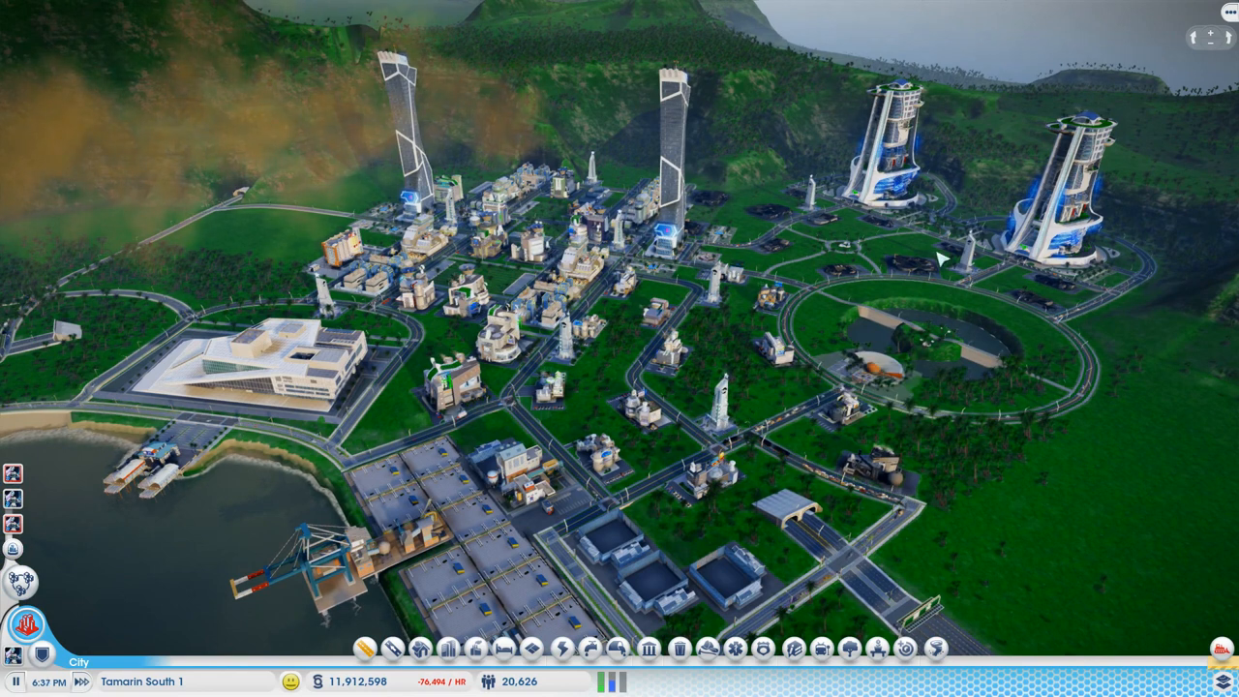
mouse_move(43, 248)
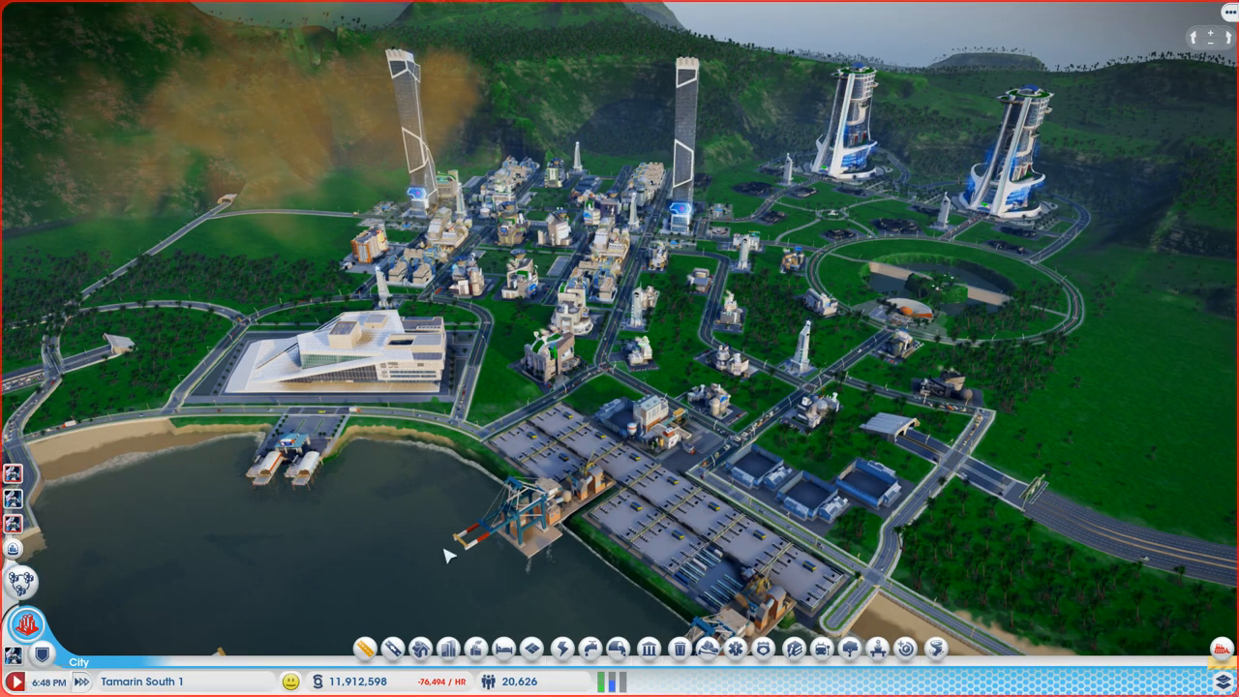
mouse_move(701, 629)
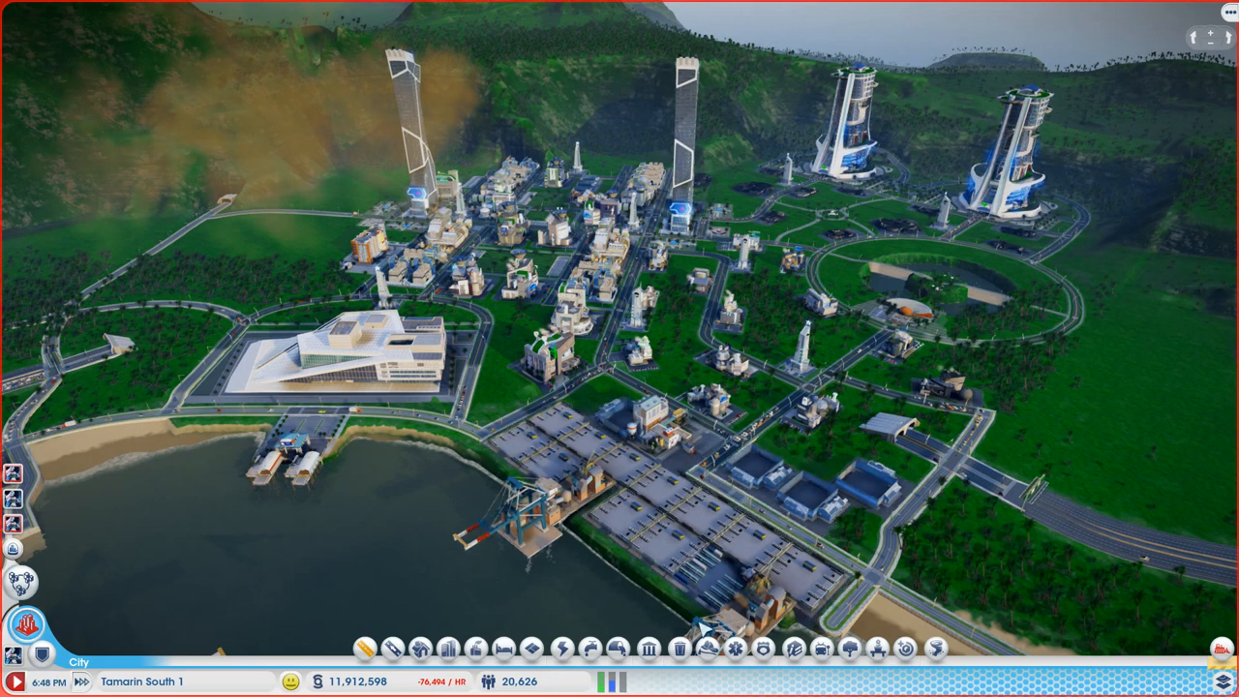
Step: Show the Industrial Tech Map overlay from the Education data layers
left_click(794, 649)
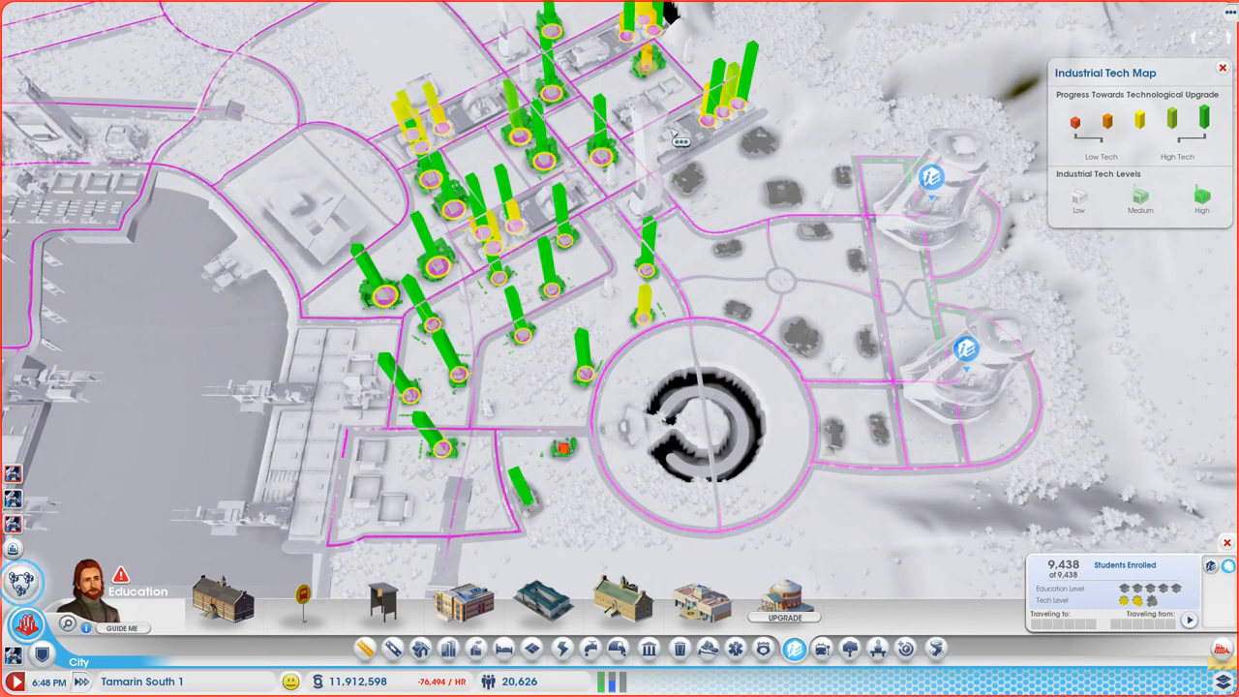
mouse_move(835, 508)
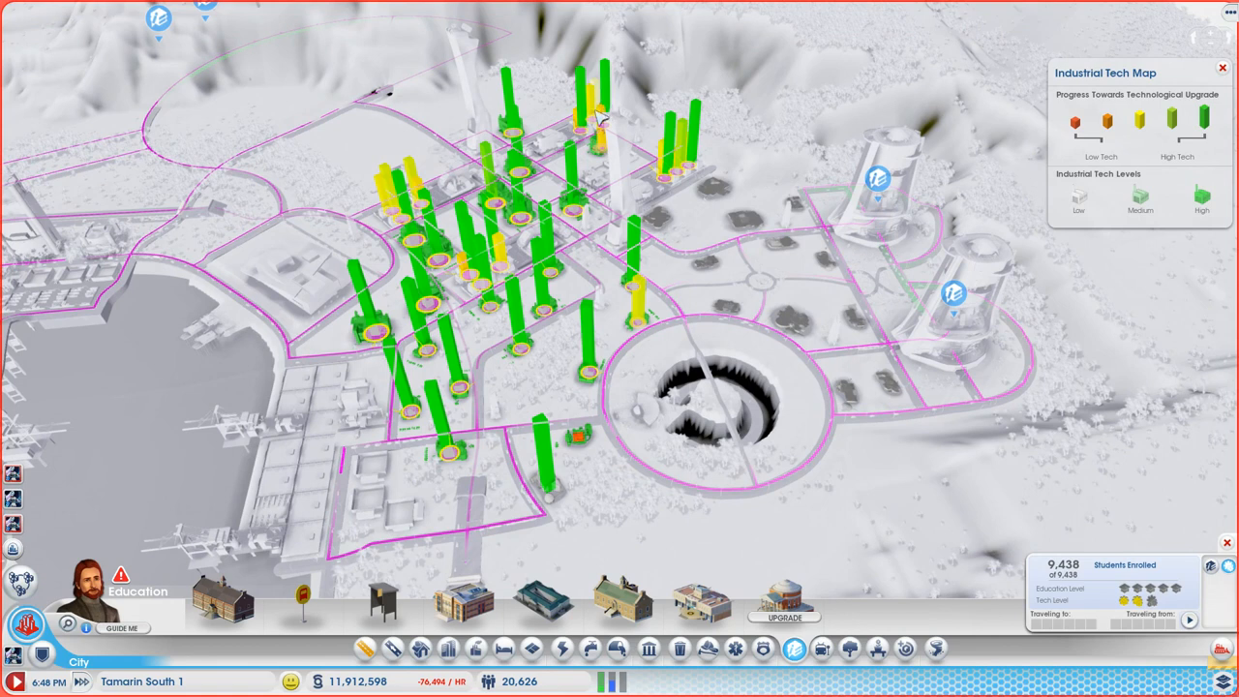
mouse_move(388, 209)
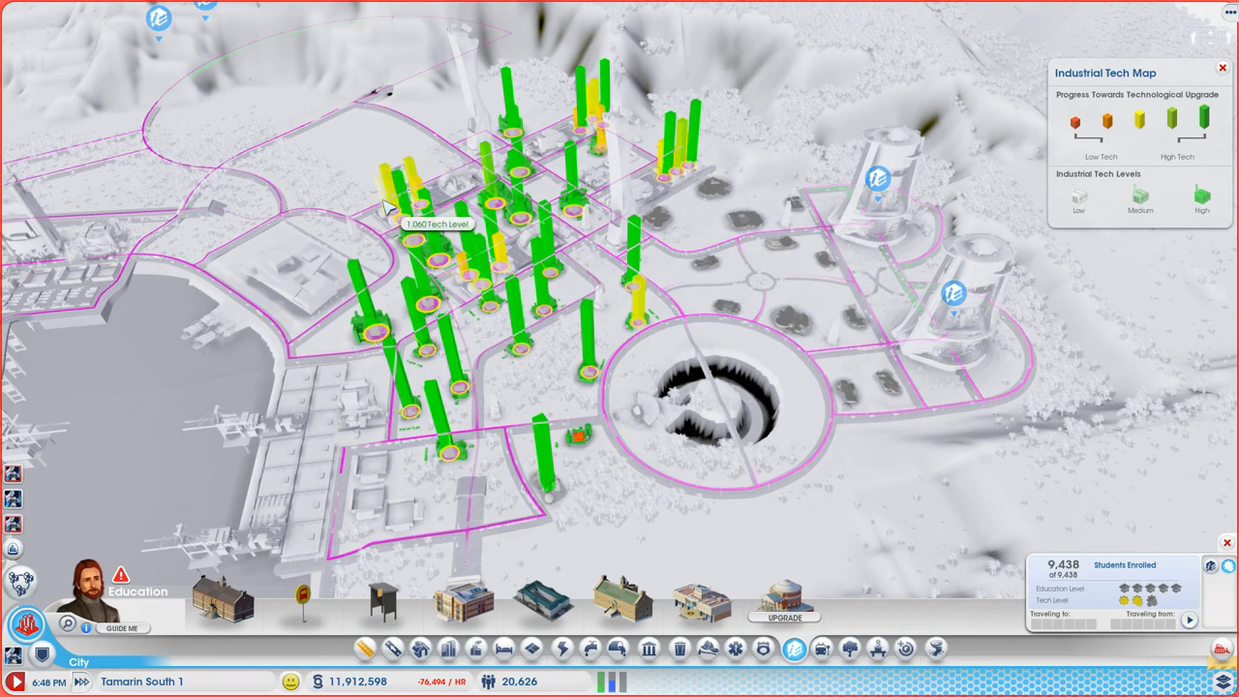
mouse_move(639, 294)
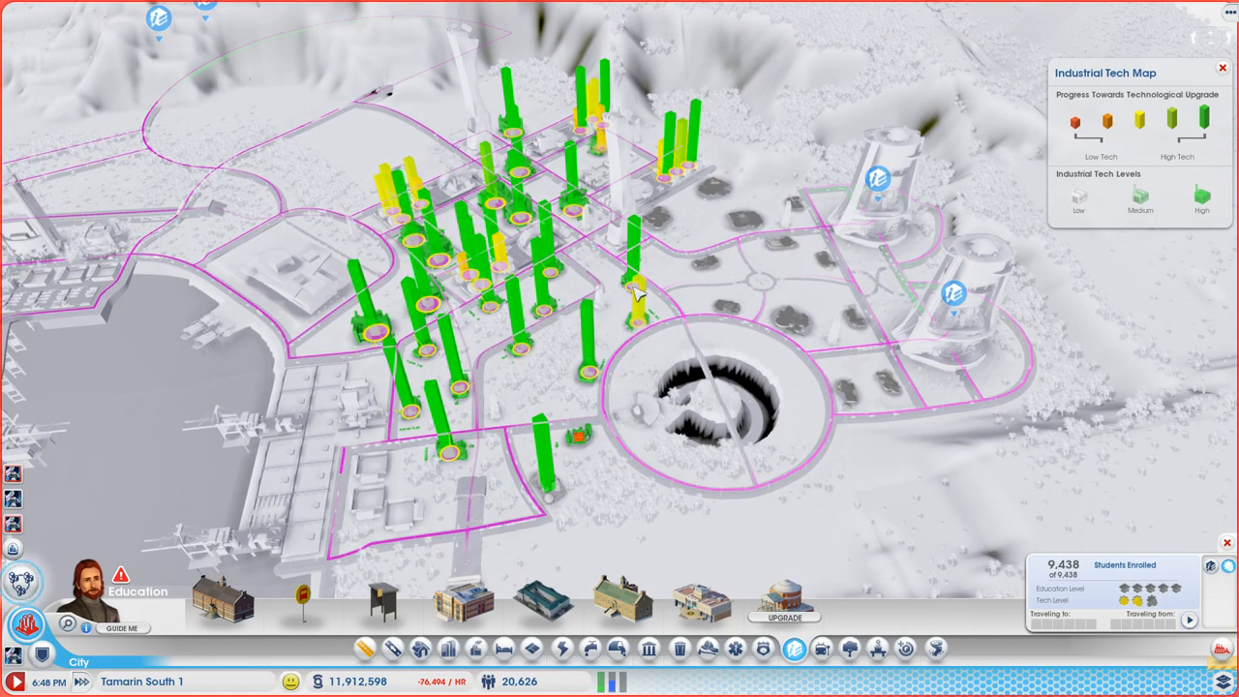
mouse_move(581, 443)
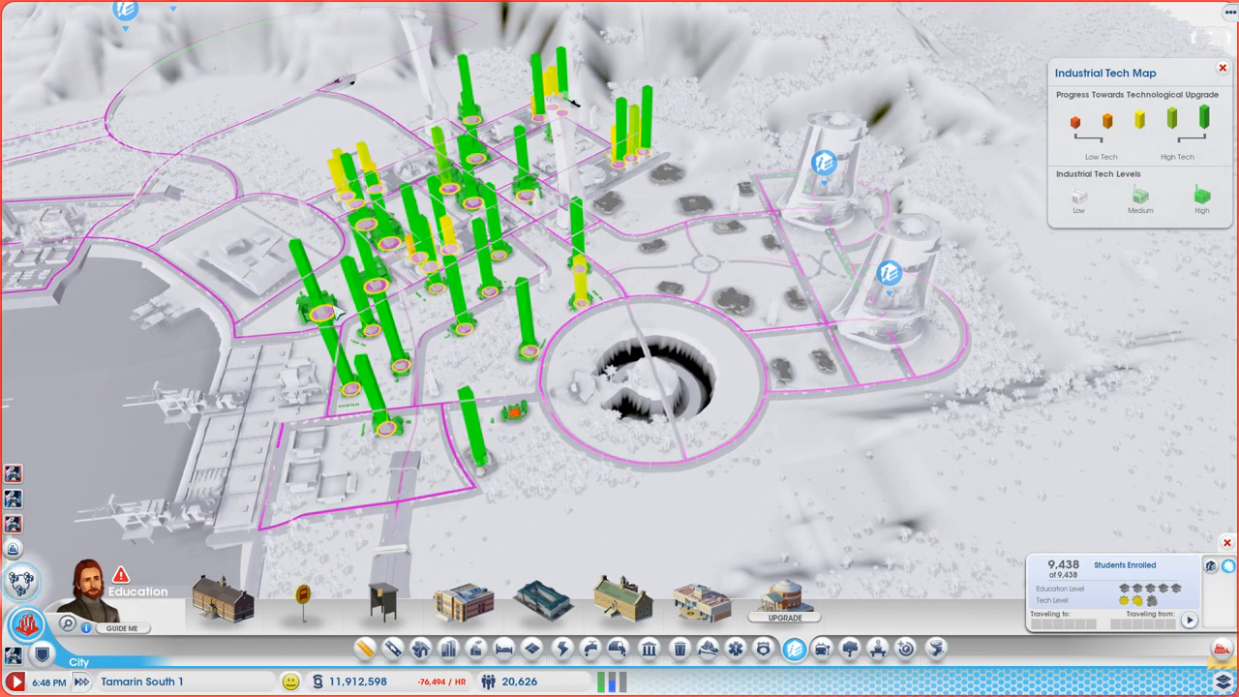
mouse_move(716, 163)
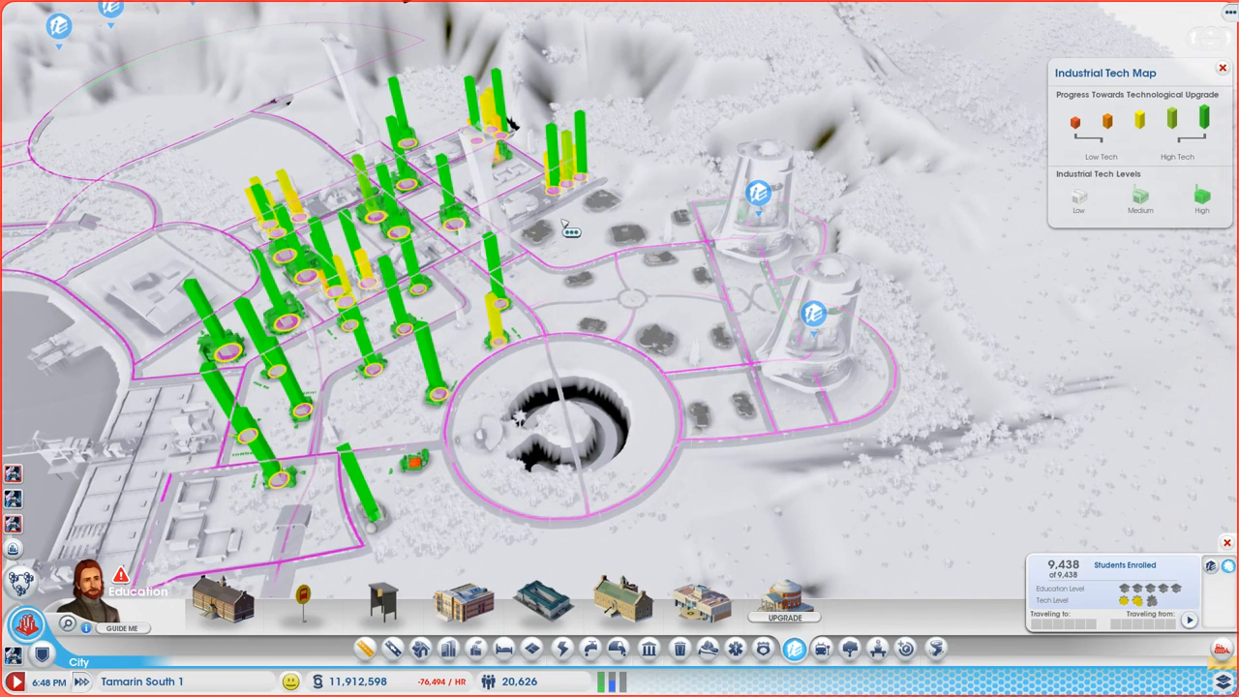
mouse_move(601, 358)
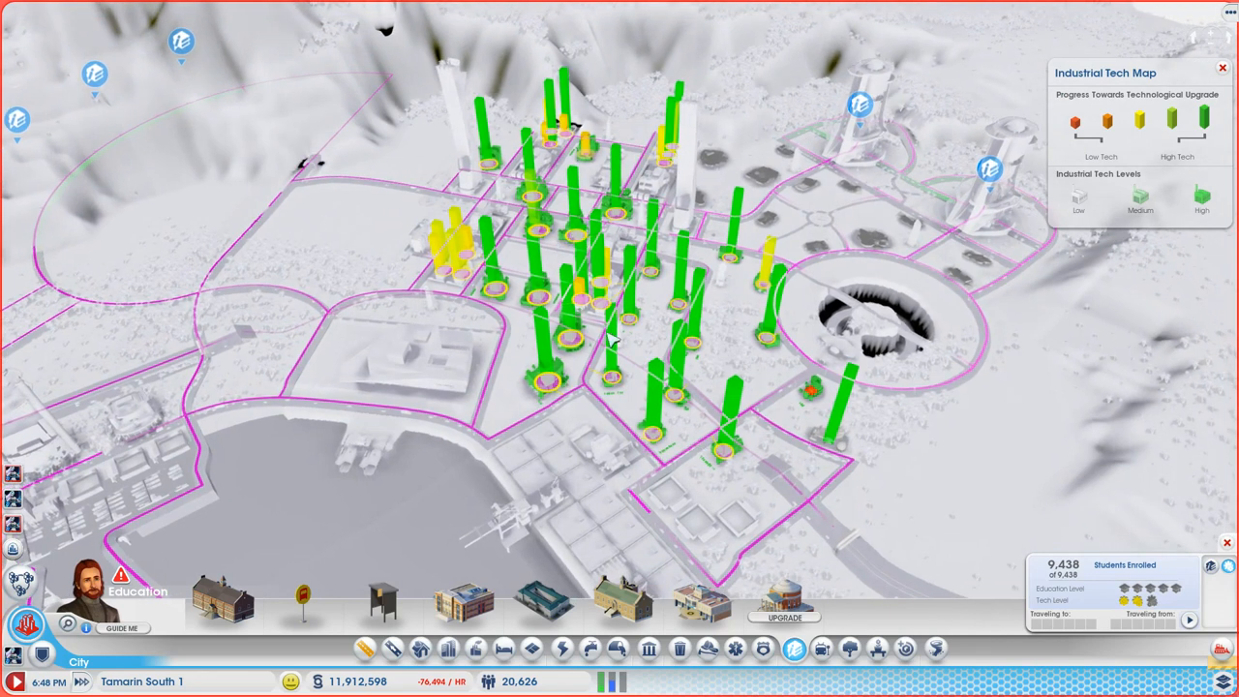
mouse_move(488, 228)
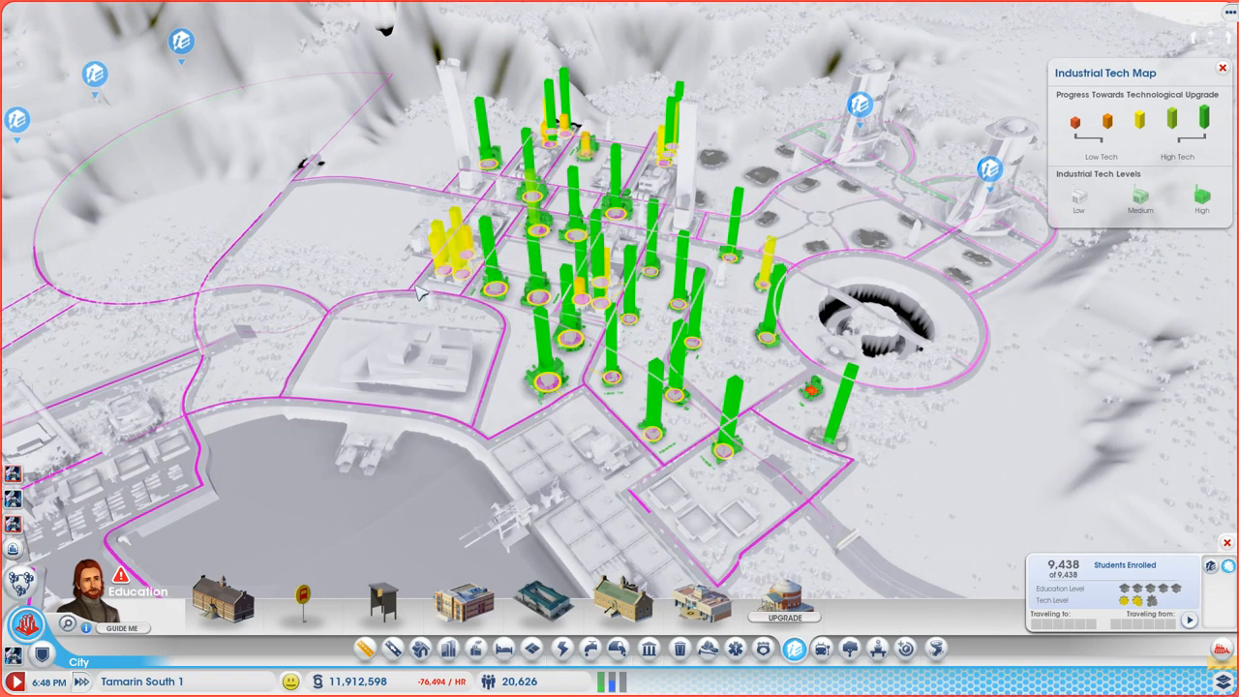
mouse_move(474, 256)
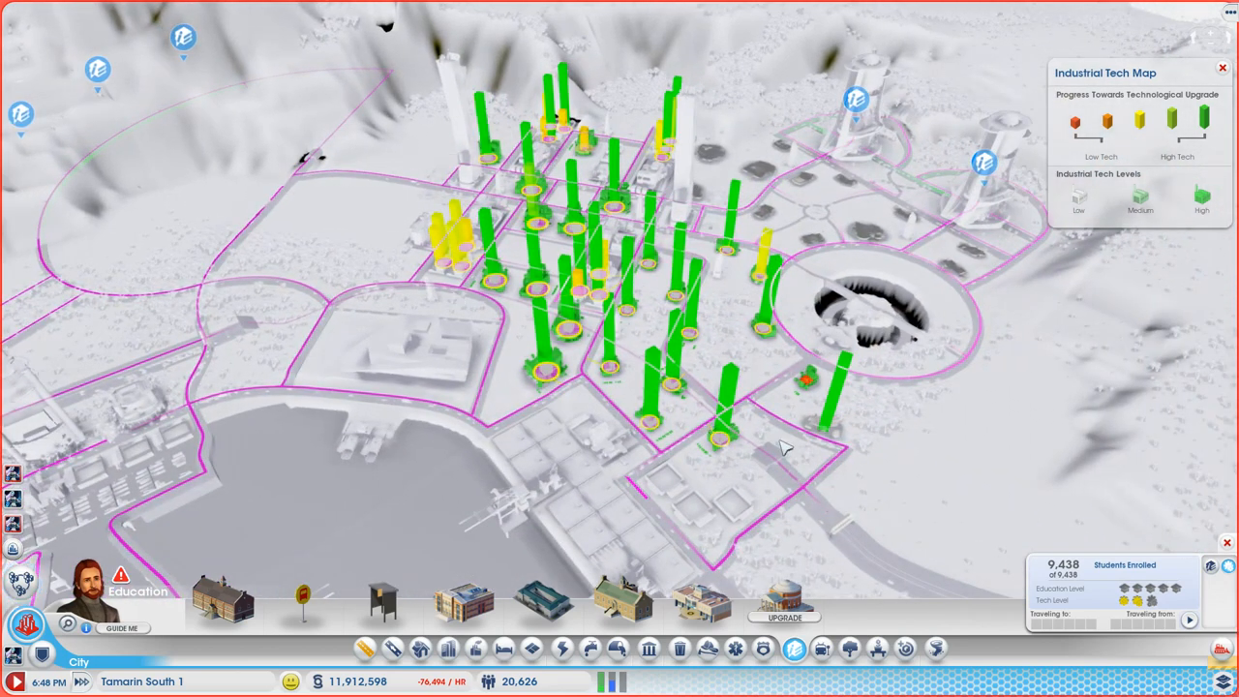
mouse_move(920, 438)
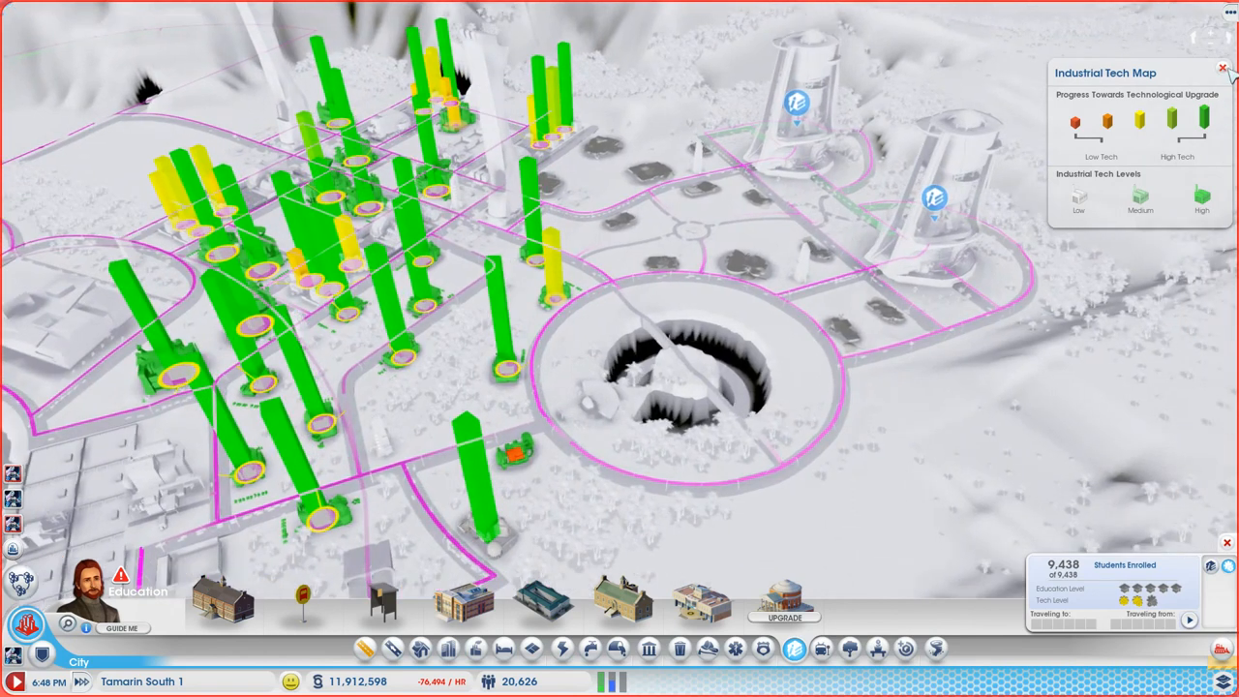
Step: Leave the Industrial Tech Map overlay for the normal city view
left_click(1224, 68)
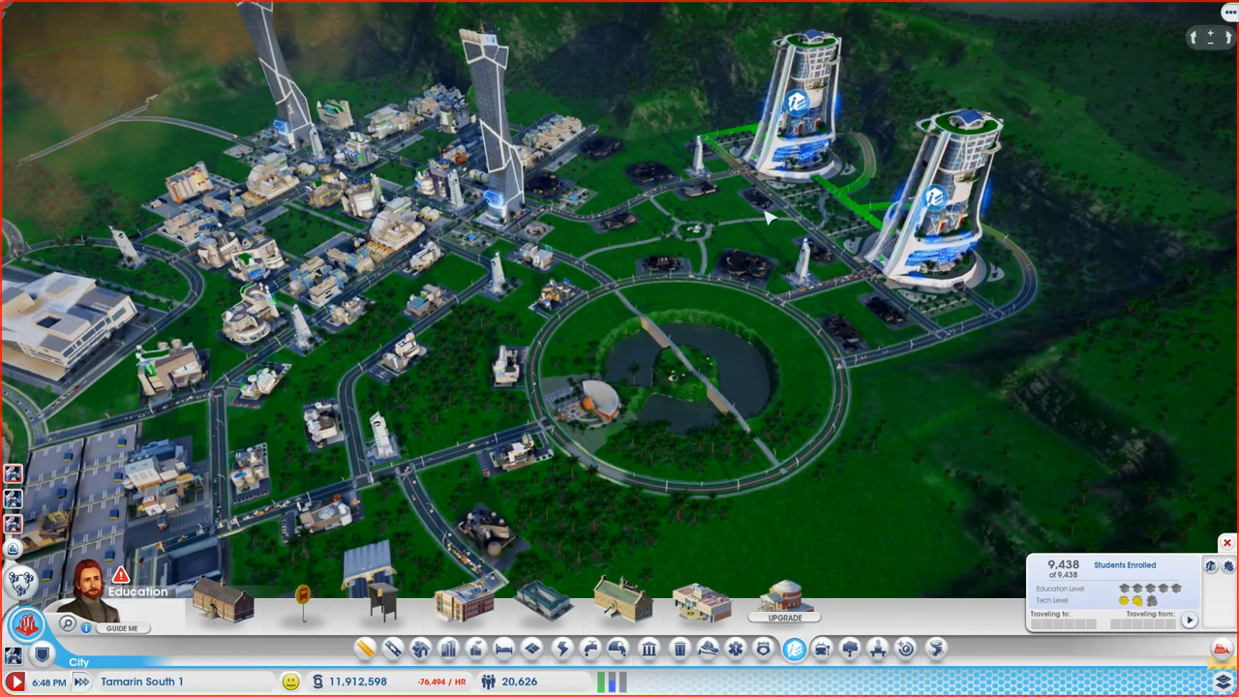
mouse_move(503, 513)
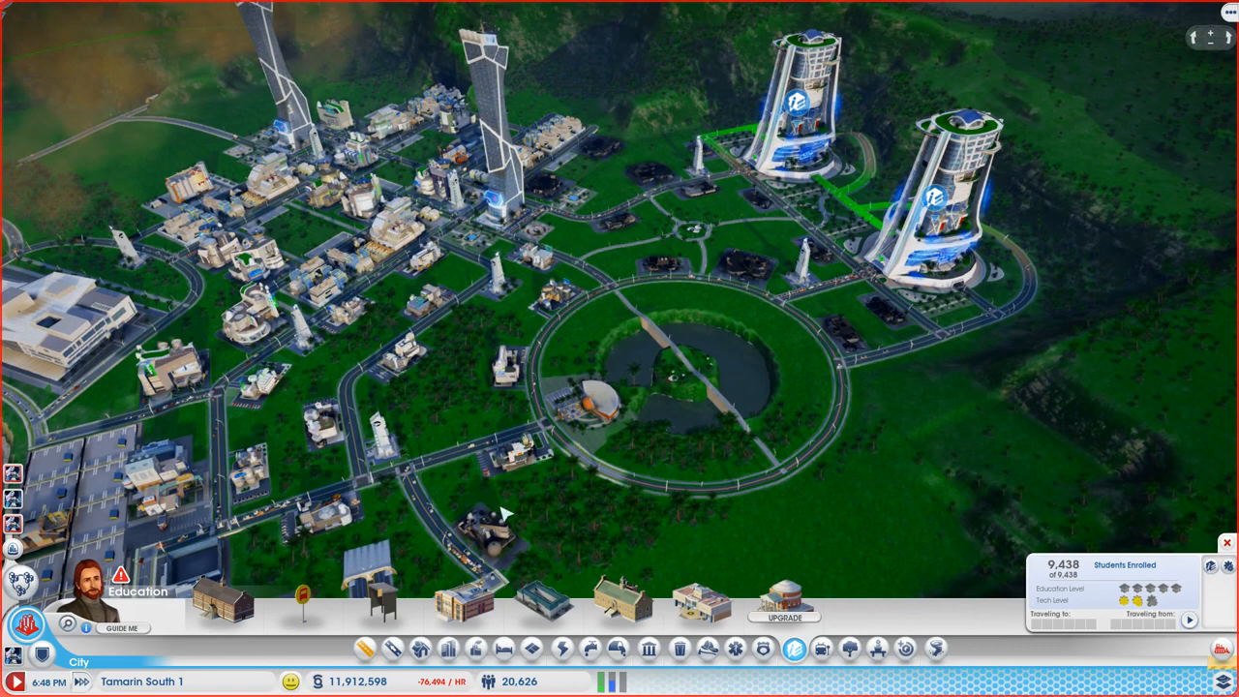
mouse_move(544, 507)
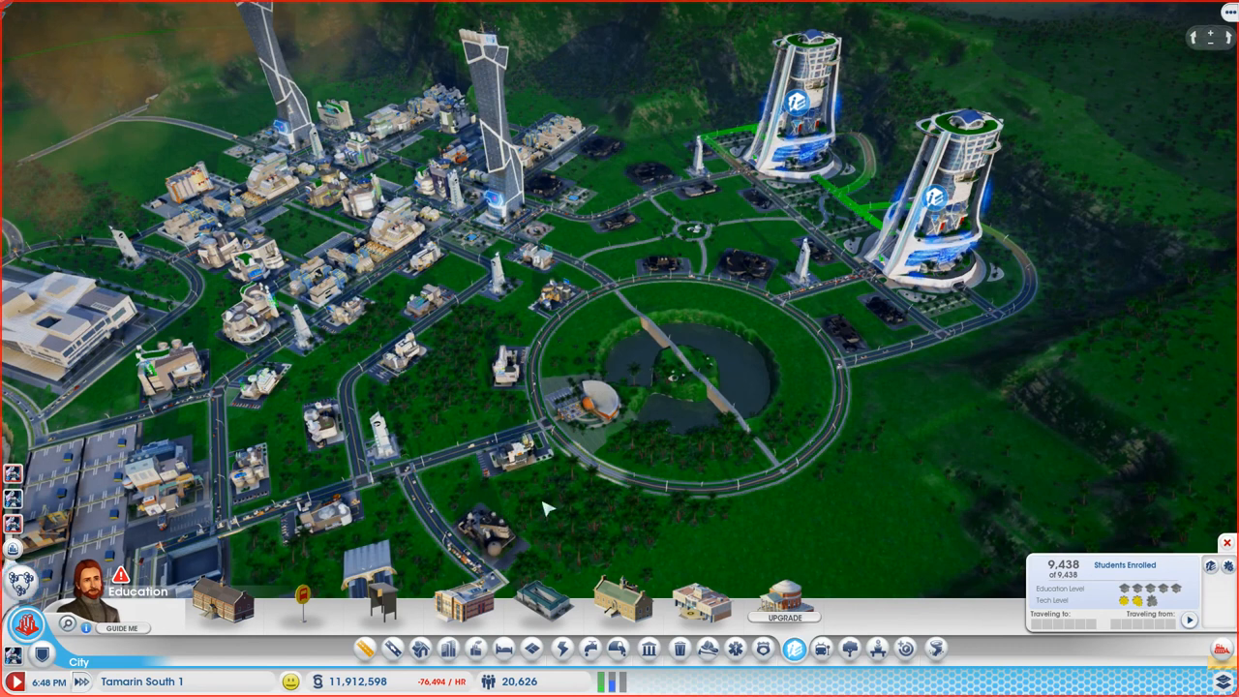
mouse_move(755, 194)
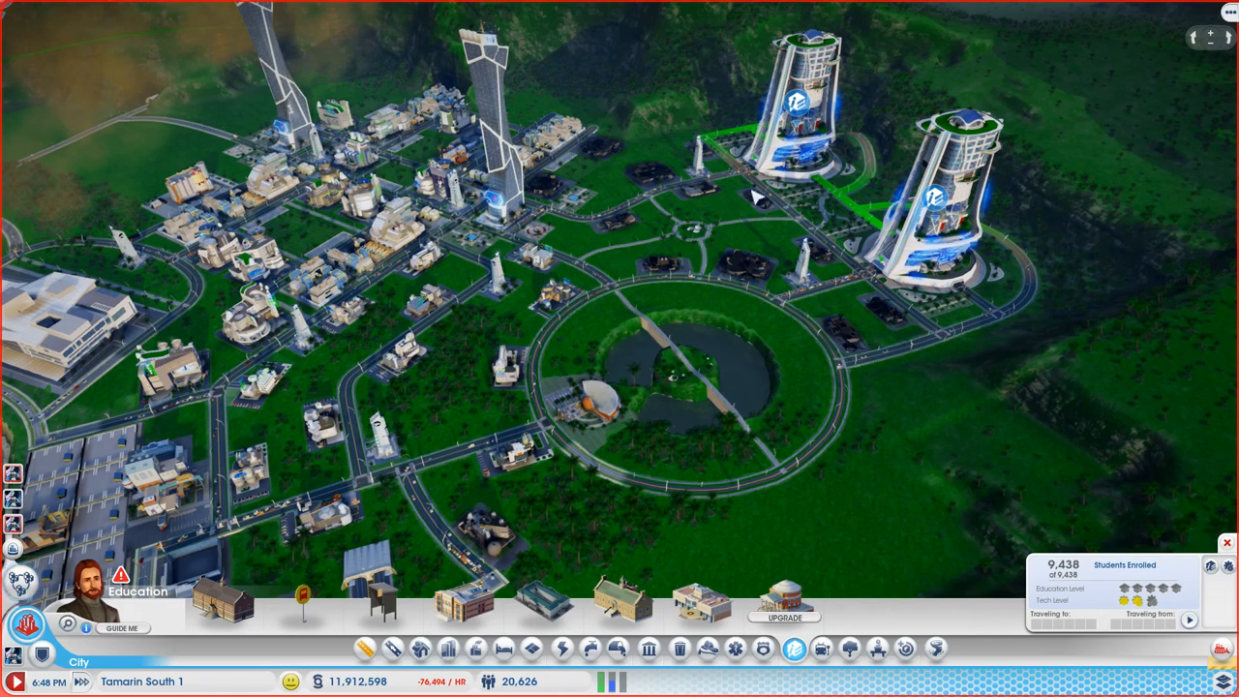
mouse_move(920, 488)
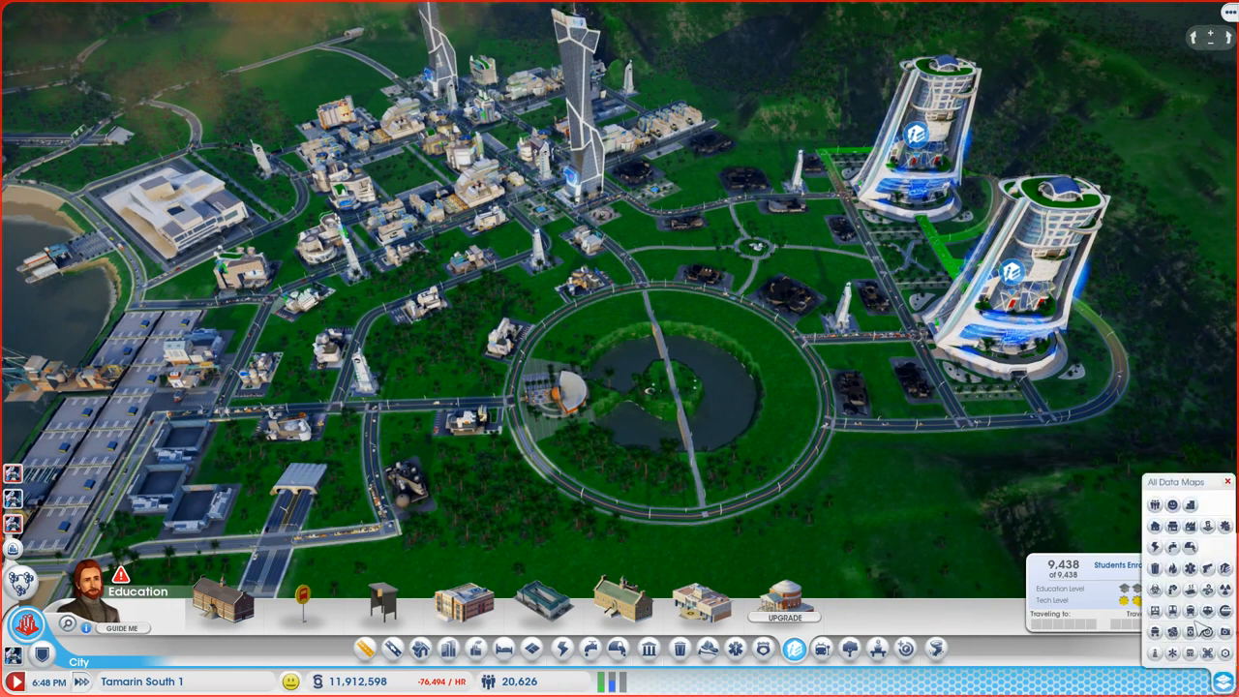
Step: Move the view over to the neighbouring waterfront town of brick buildings
left_click(1208, 590)
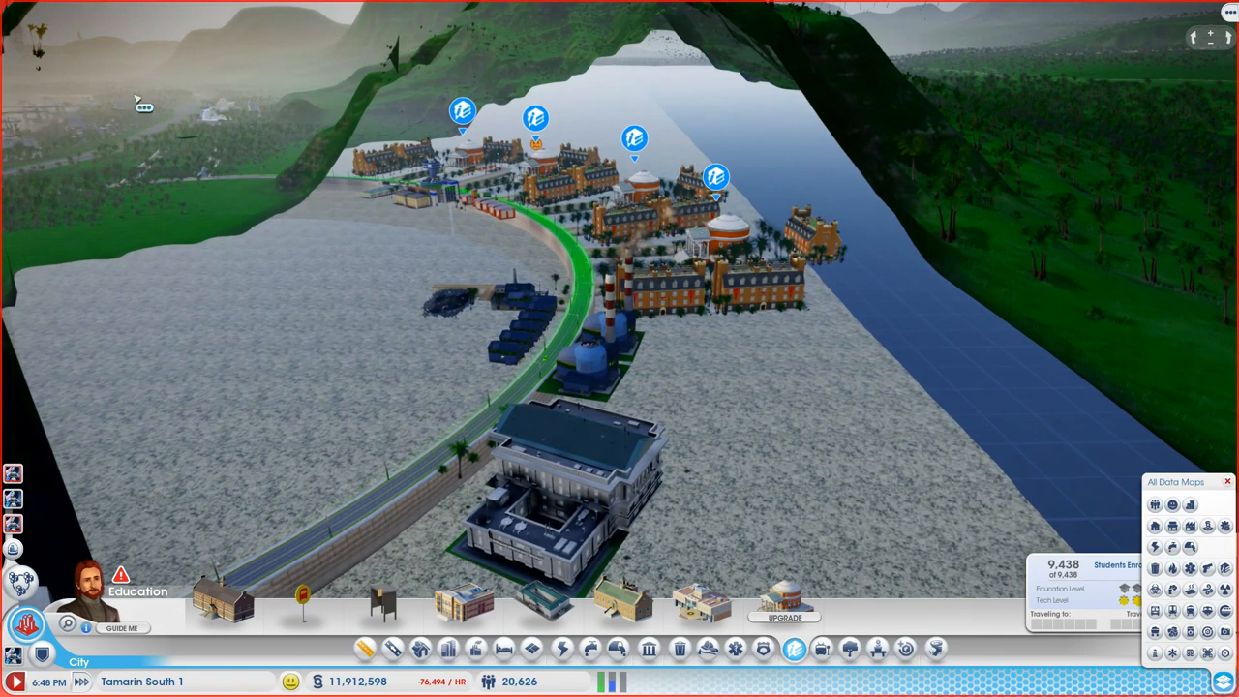
mouse_move(553, 251)
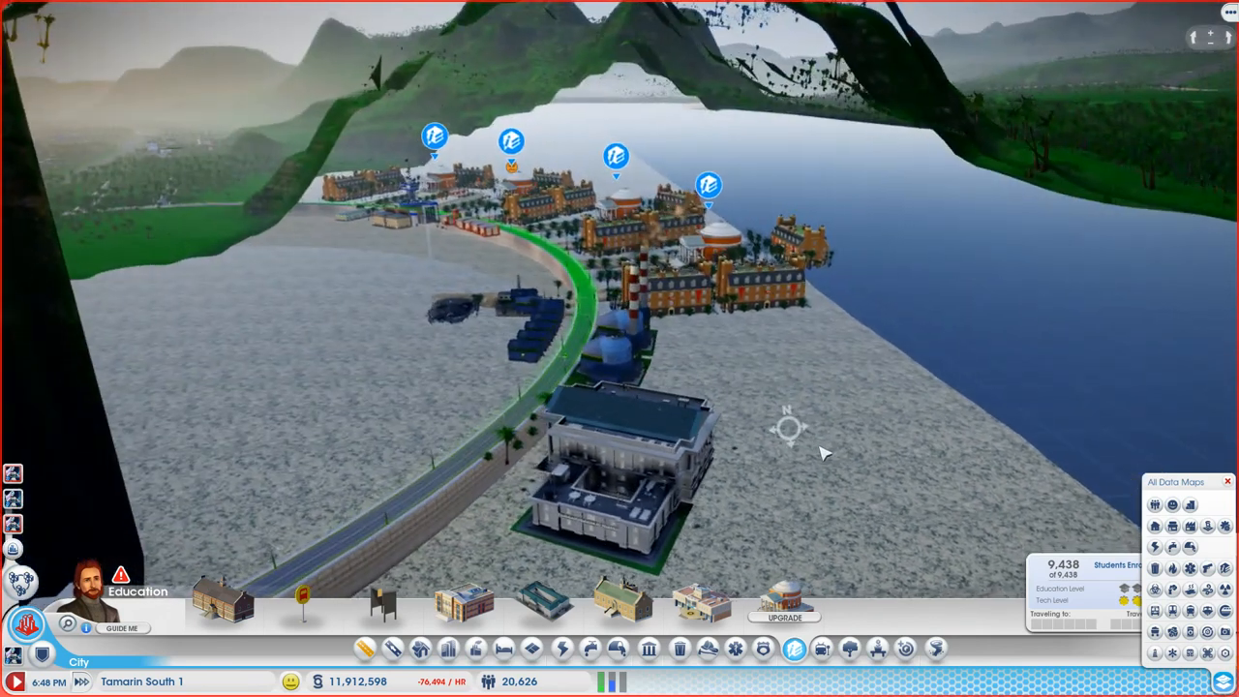
left_click(619, 455)
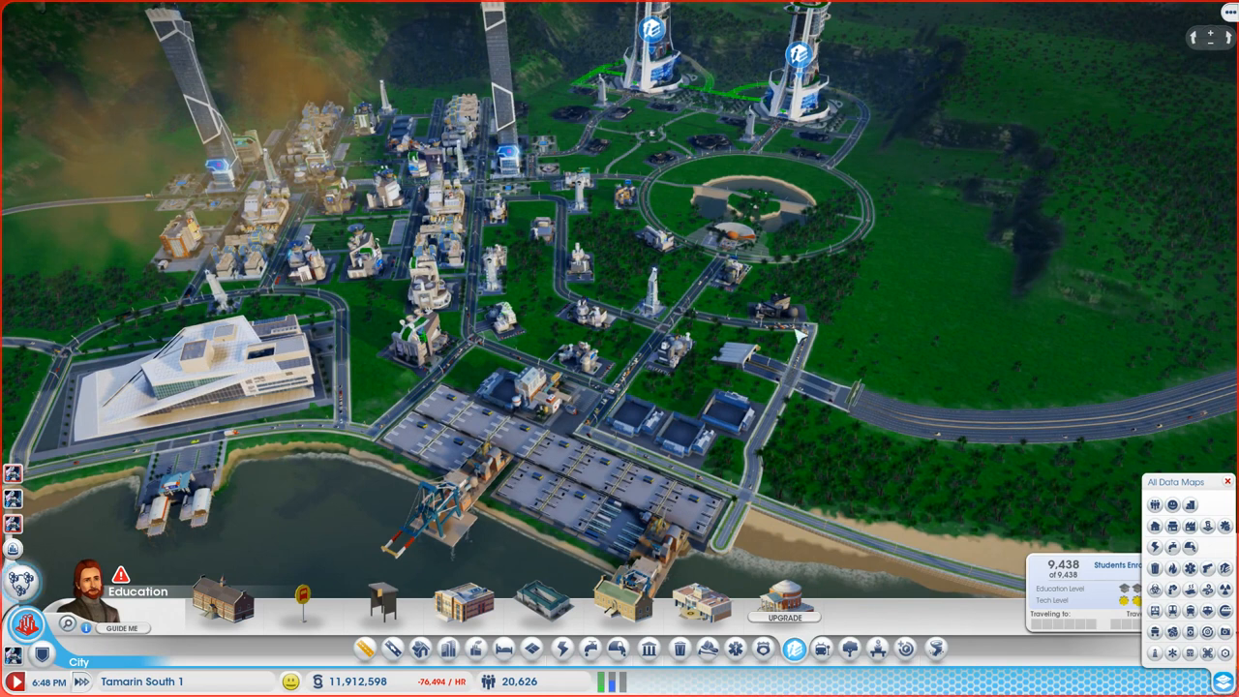
mouse_move(771, 136)
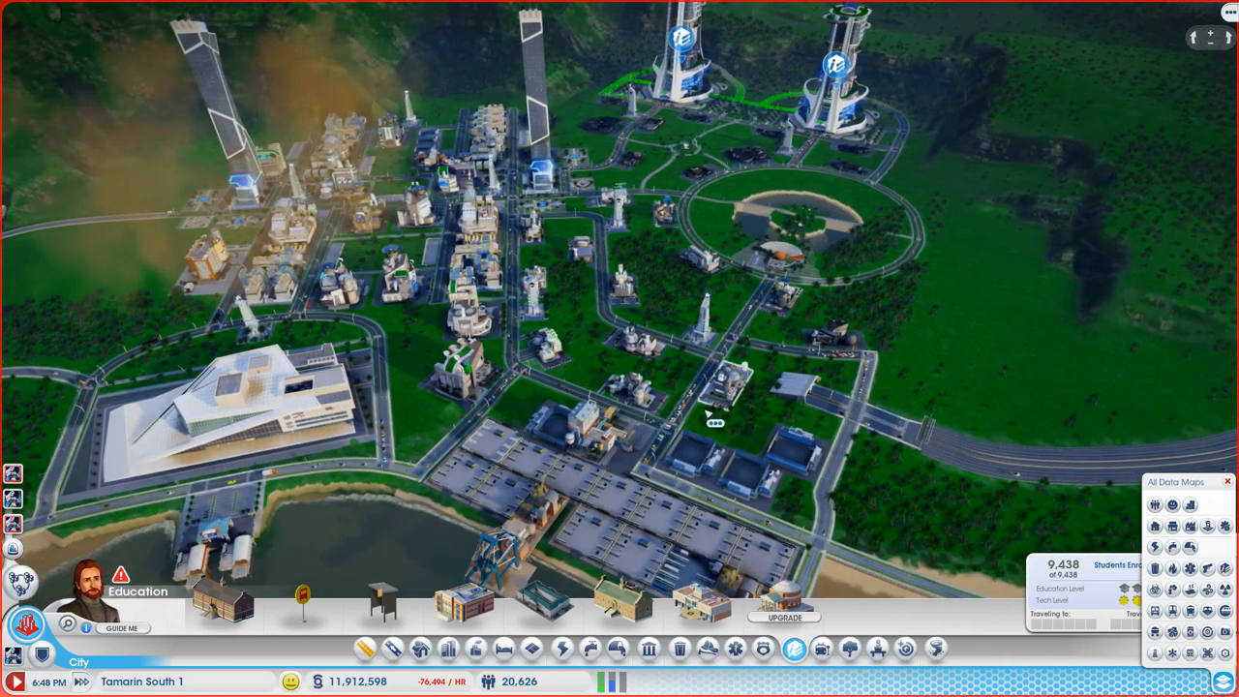
mouse_move(978, 353)
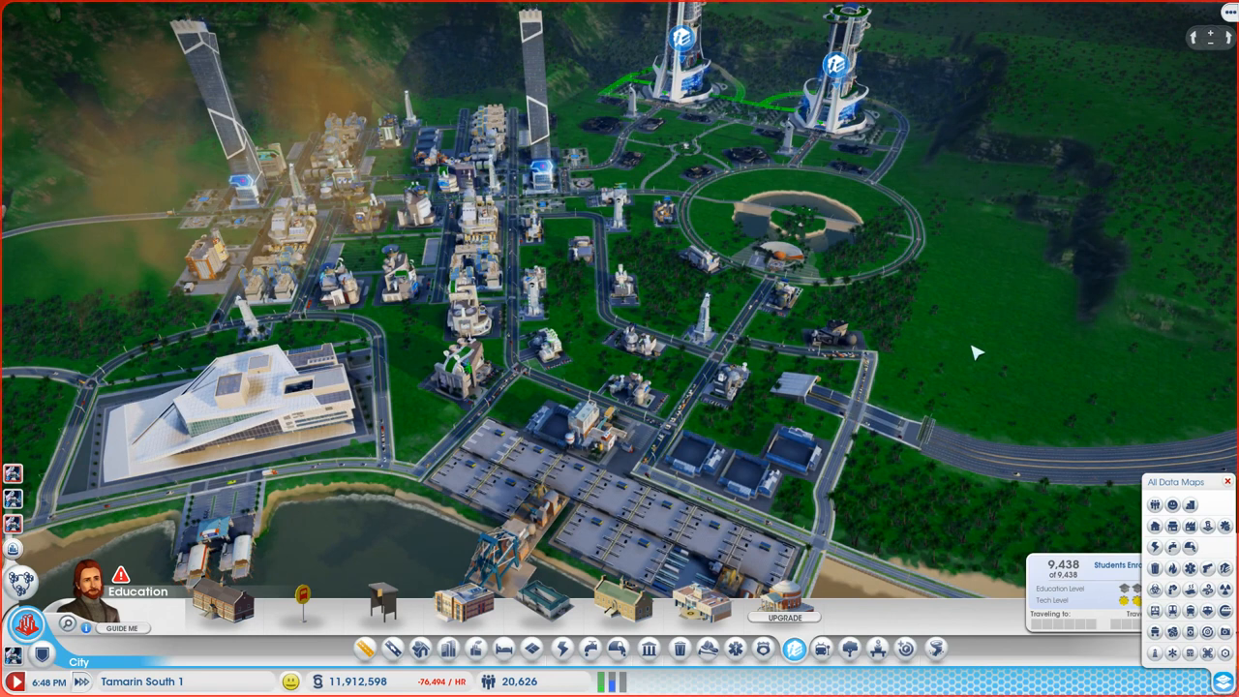
mouse_move(366, 648)
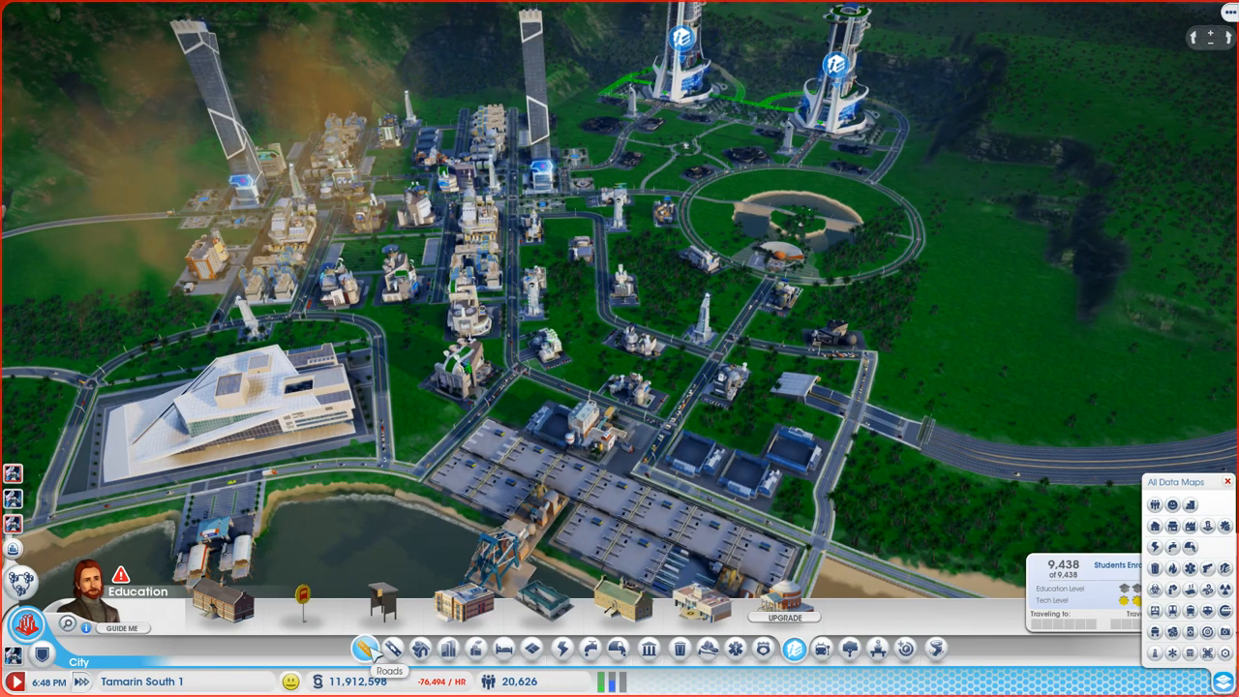
Step: Bring up the Roads menu with its street types from the bottom toolbar
left_click(364, 649)
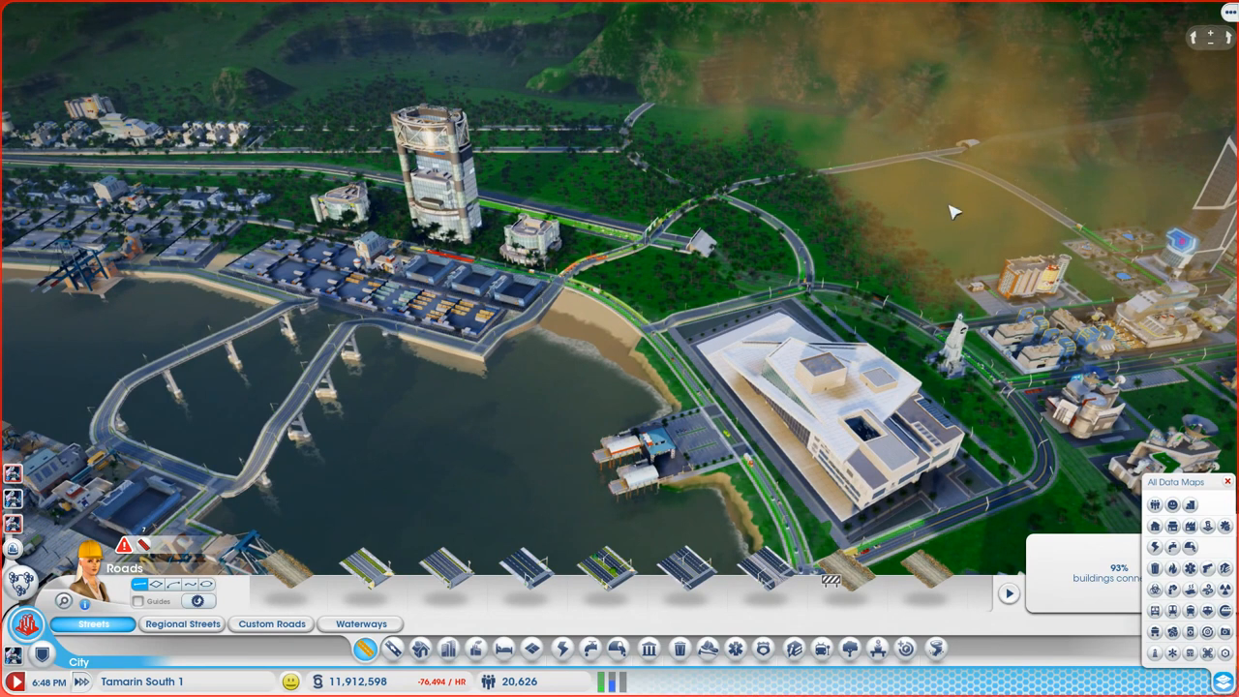
mouse_move(306, 120)
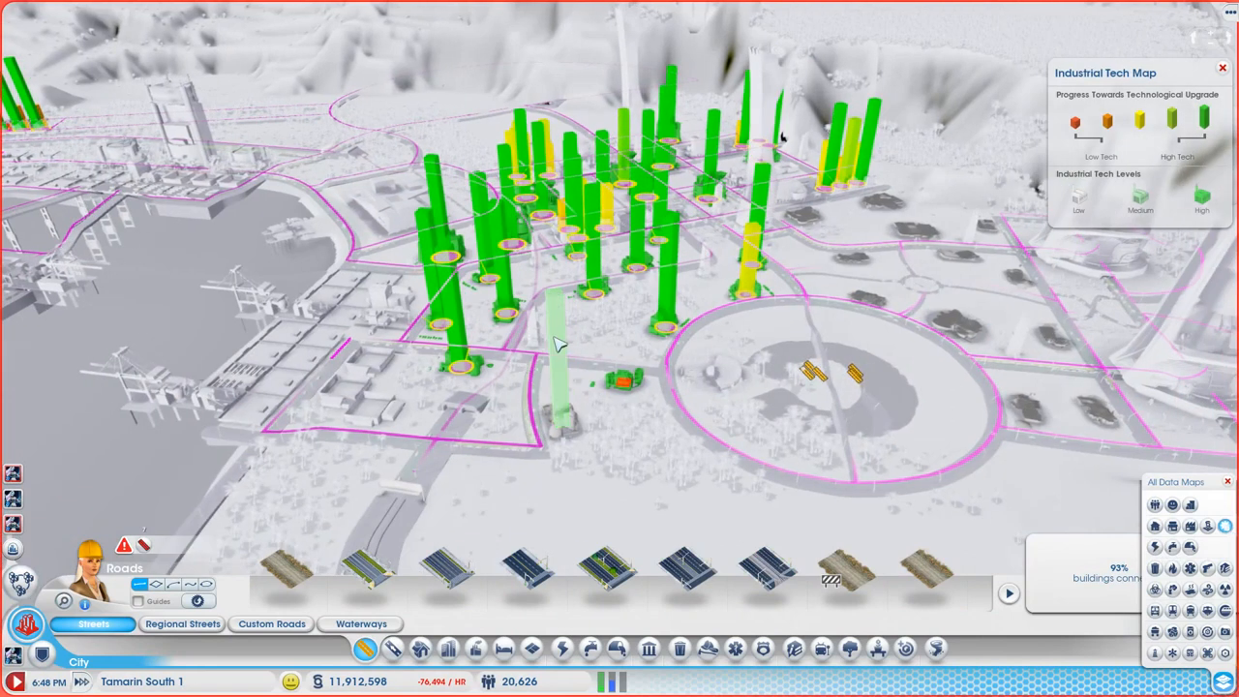
mouse_move(569, 416)
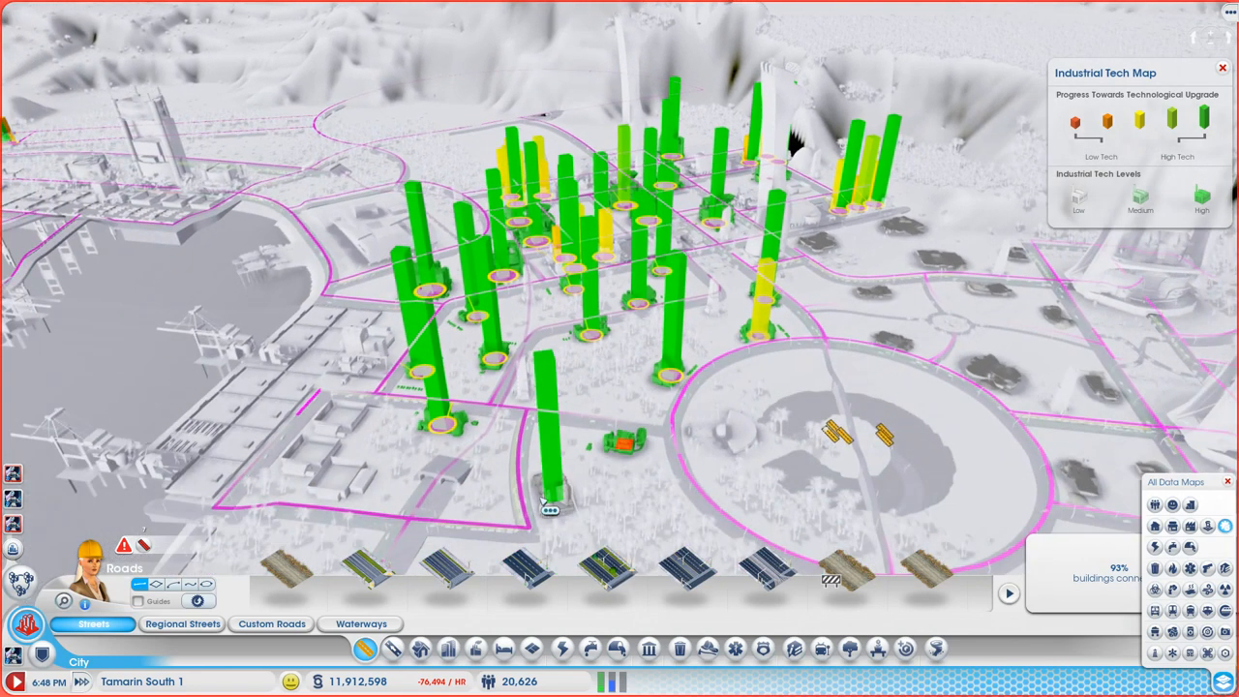
mouse_move(629, 242)
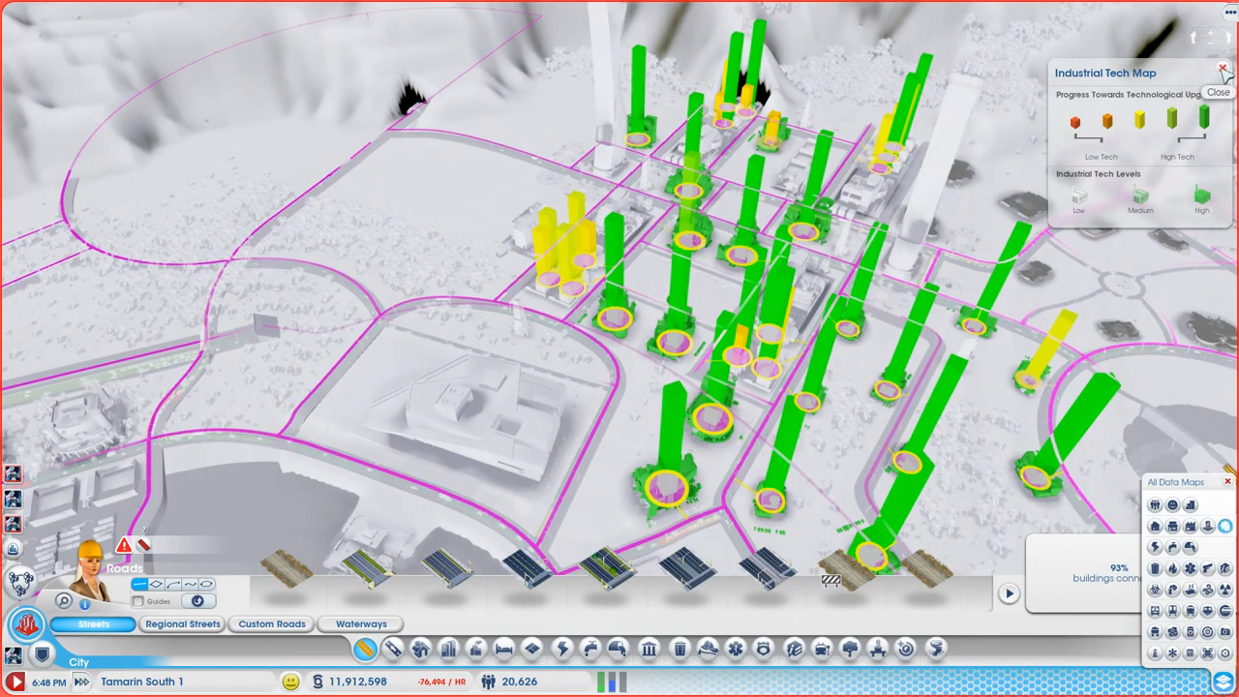
Step: Close the Industrial Tech Map panel to see the bay in normal colours
left_click(1220, 81)
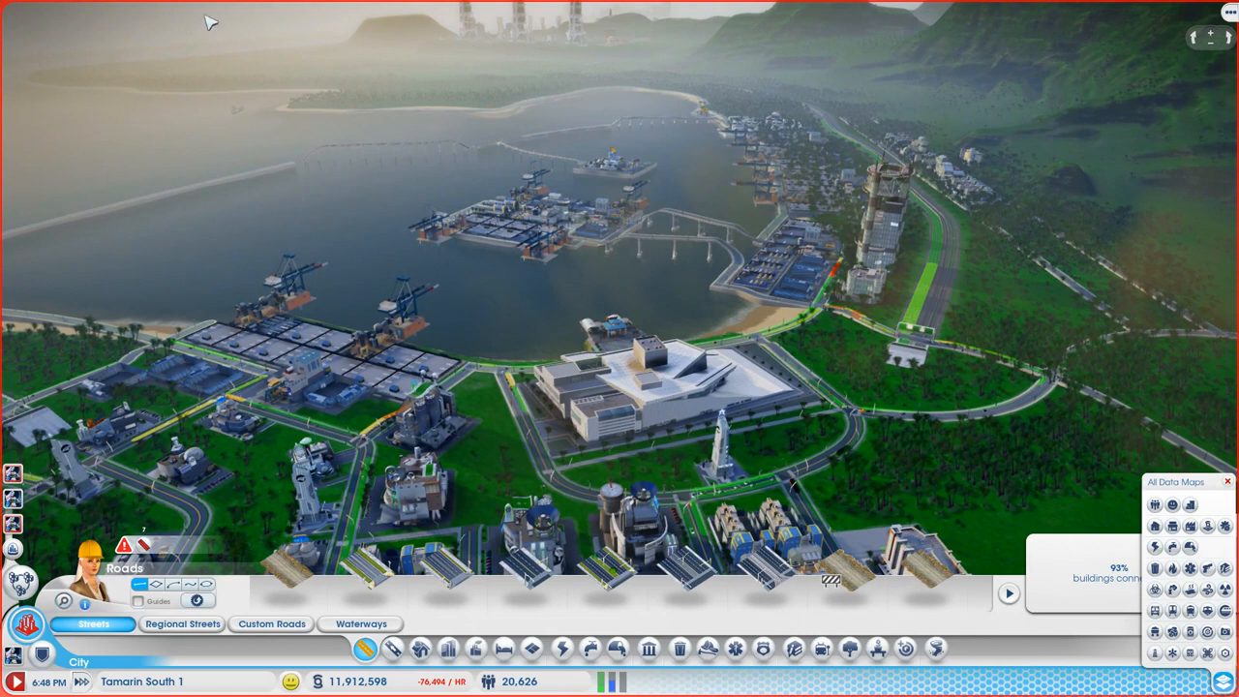
mouse_move(600, 104)
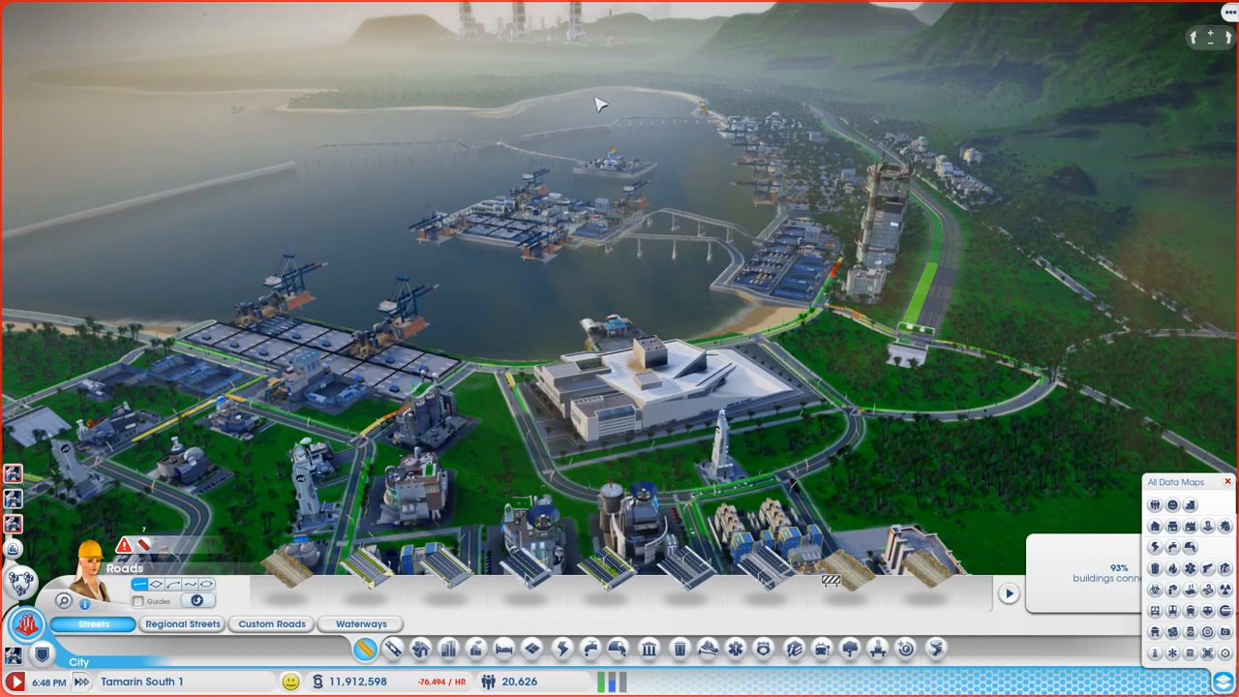
mouse_move(630, 77)
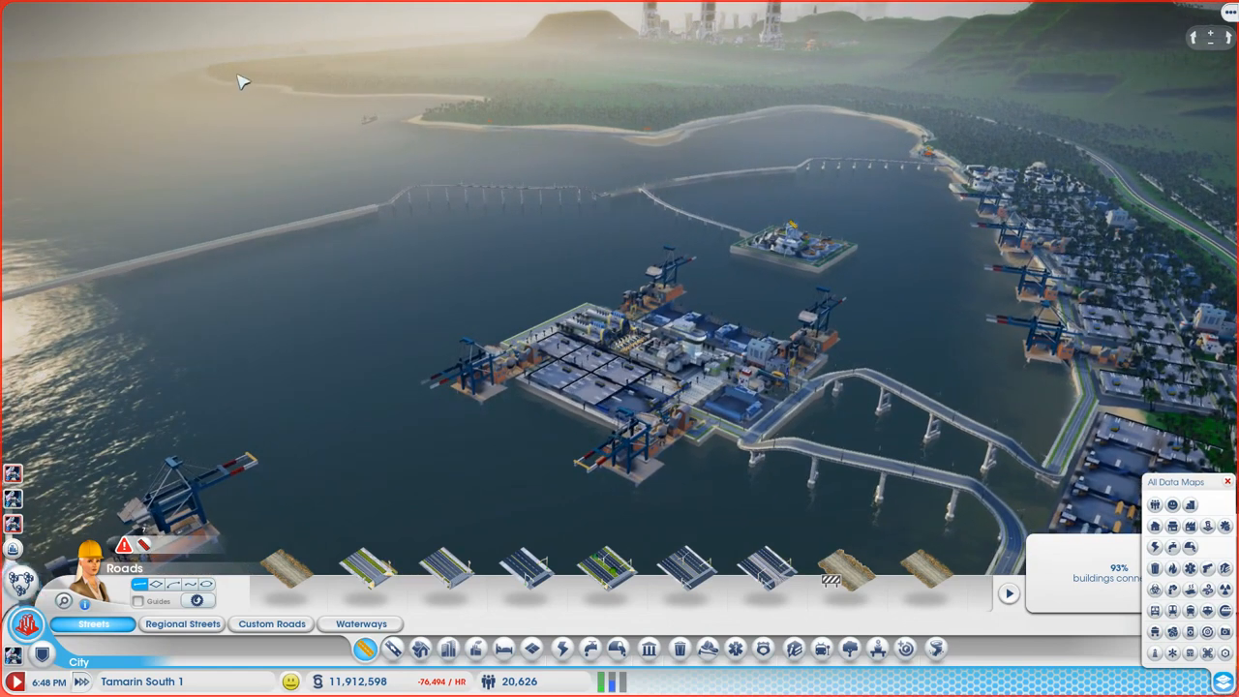
mouse_move(642, 136)
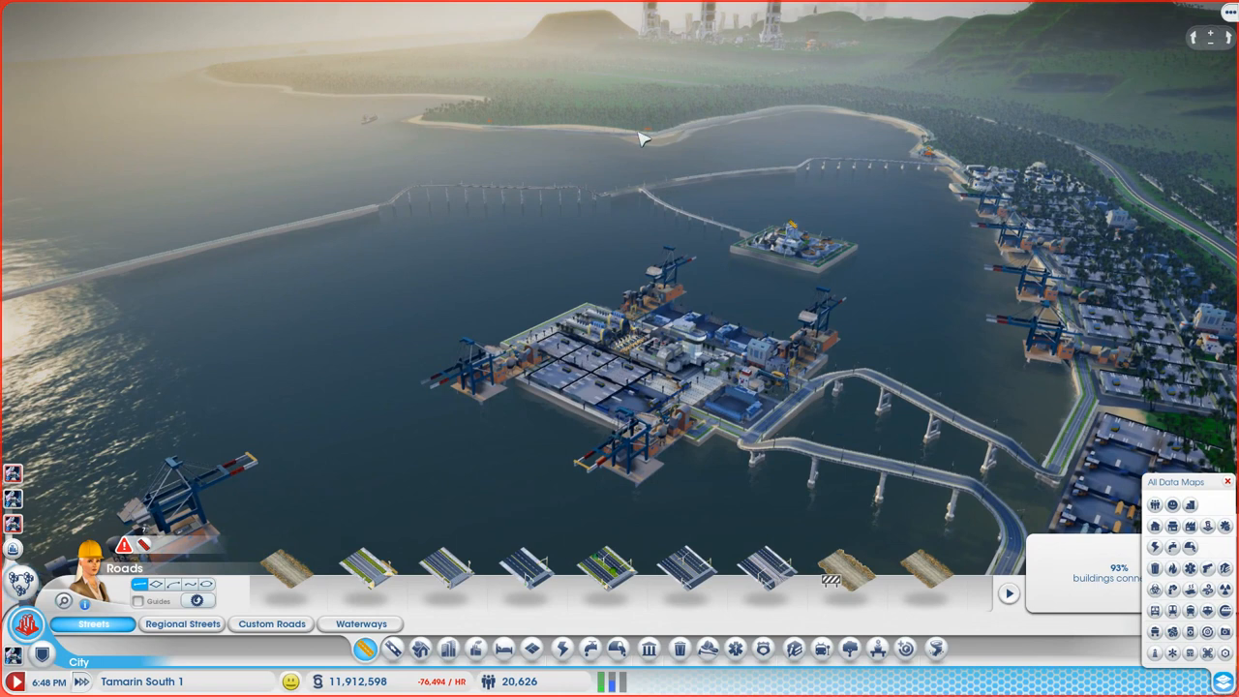
mouse_move(298, 73)
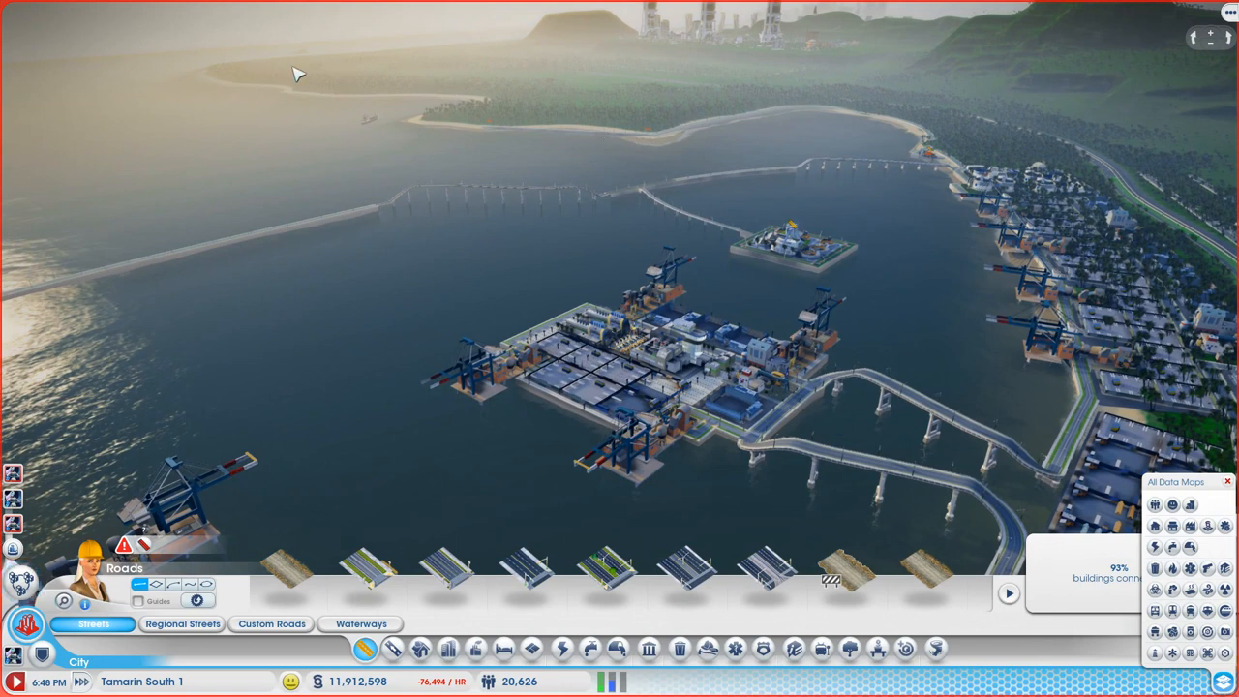
mouse_move(287, 76)
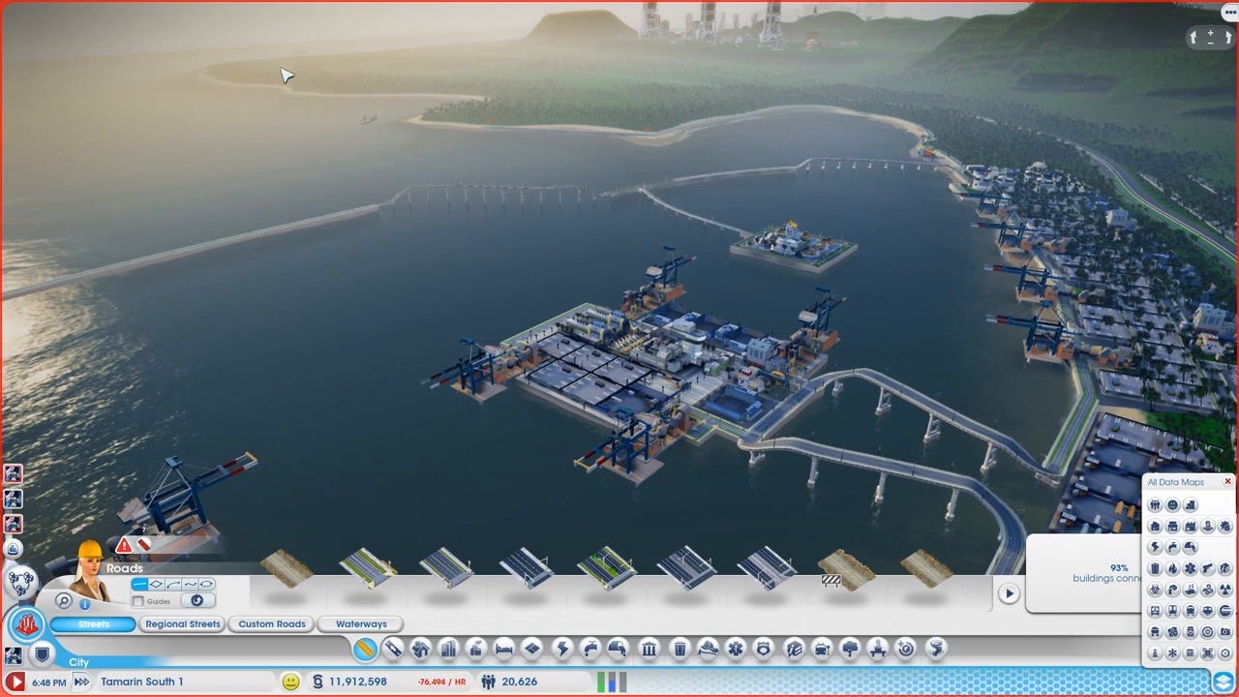
mouse_move(887, 93)
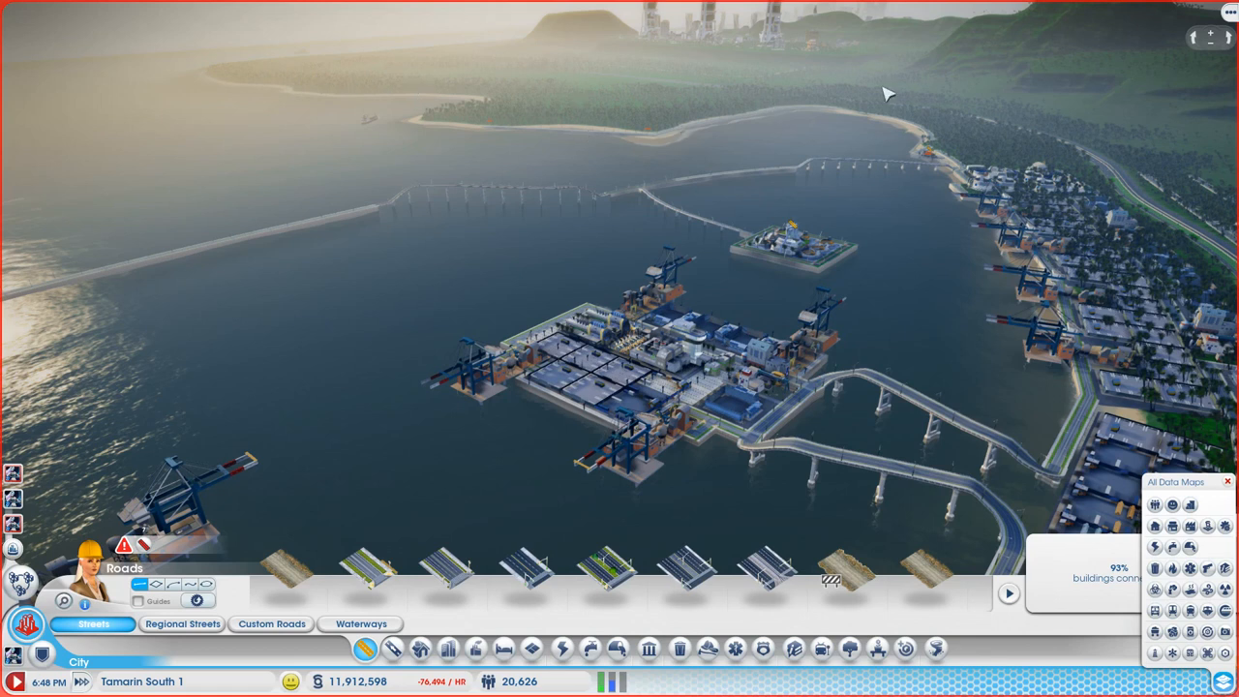
mouse_move(635, 120)
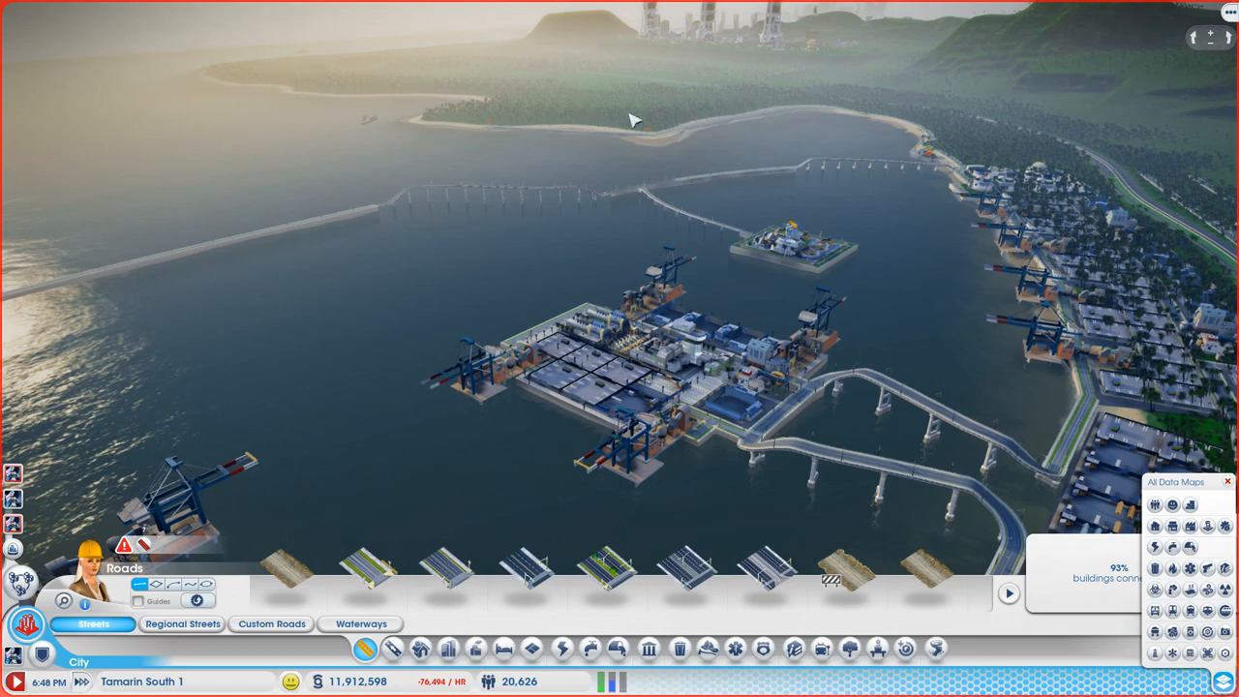
mouse_move(461, 88)
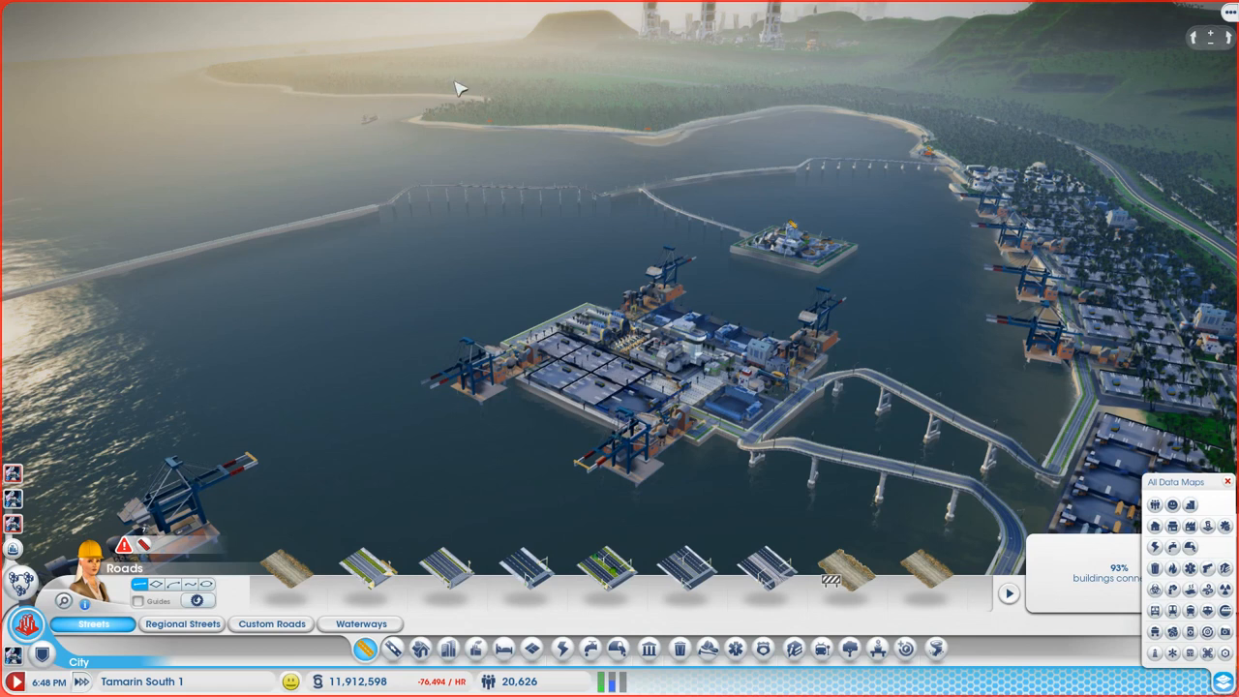
mouse_move(322, 426)
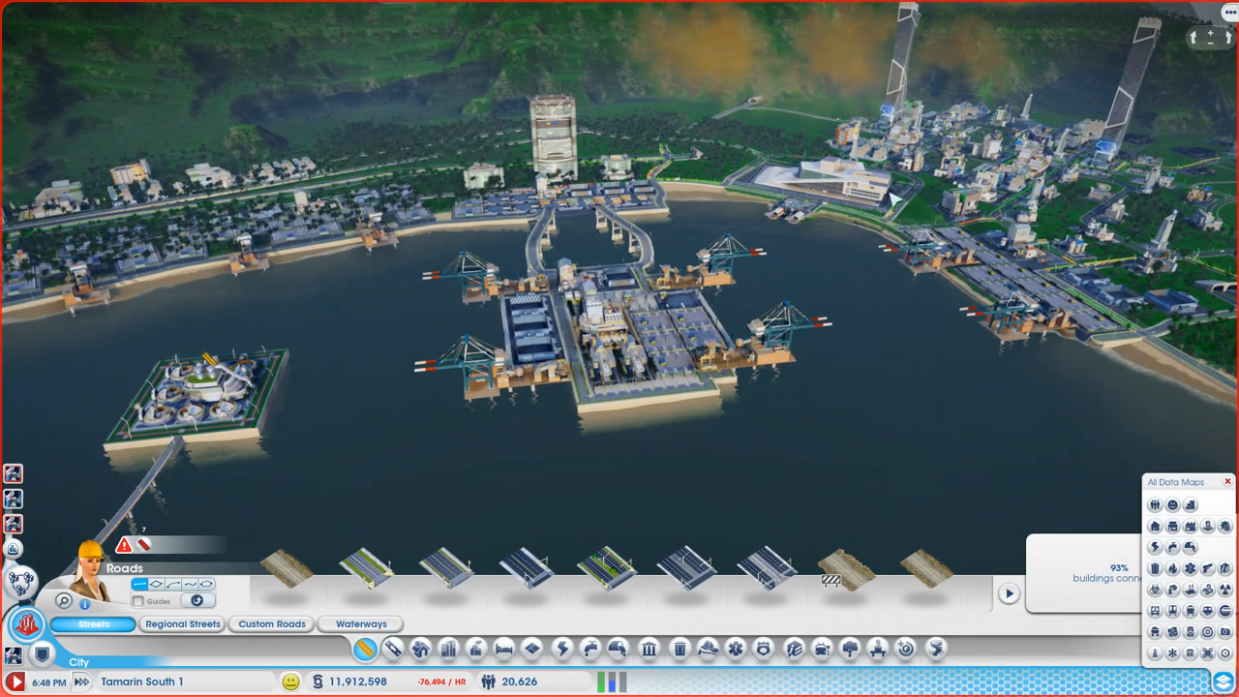
mouse_move(1005, 171)
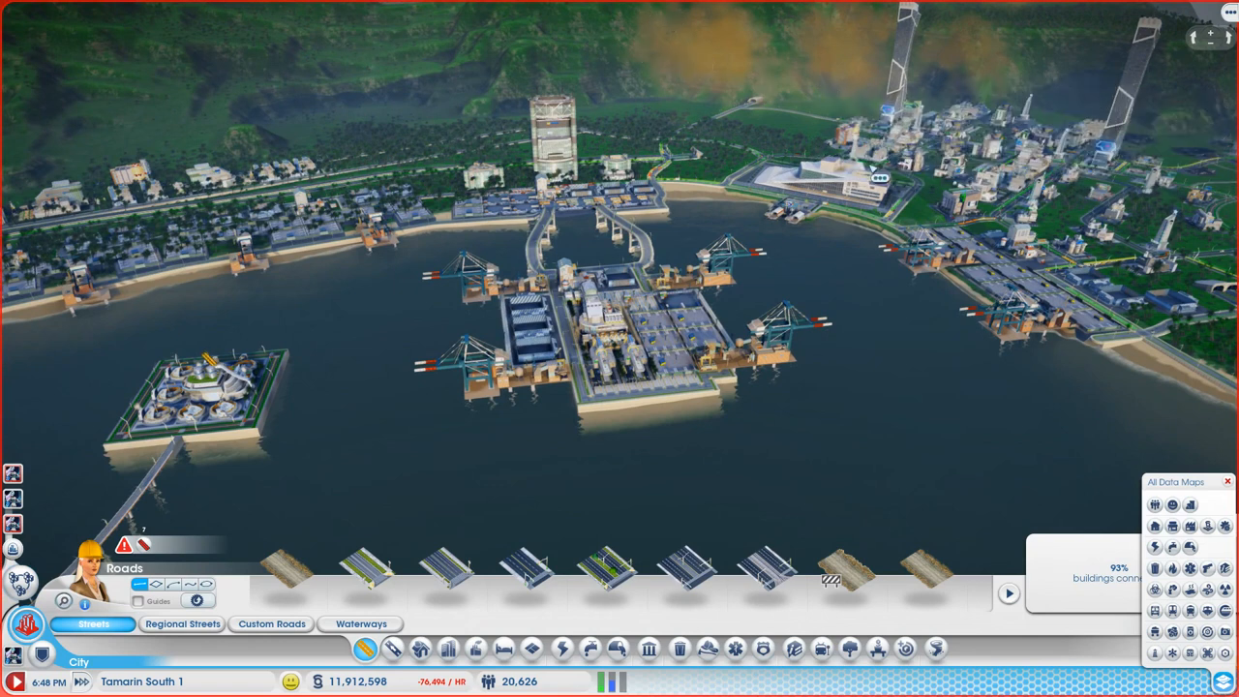
mouse_move(945, 197)
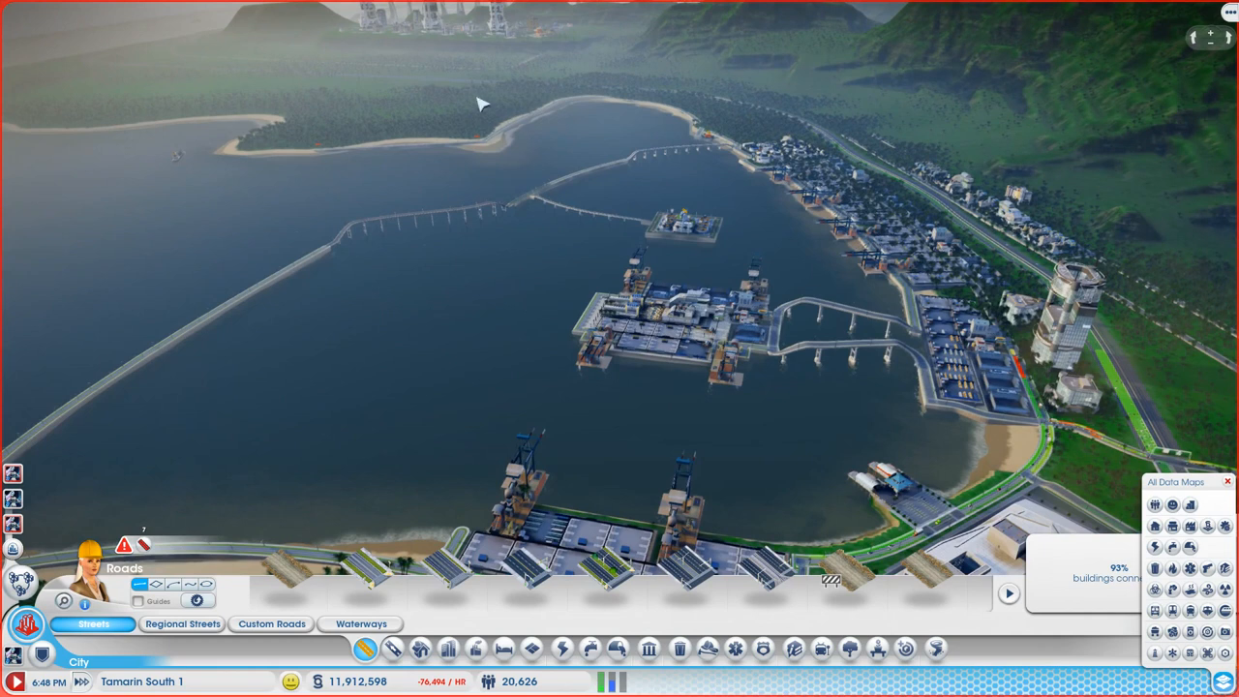
mouse_move(610, 136)
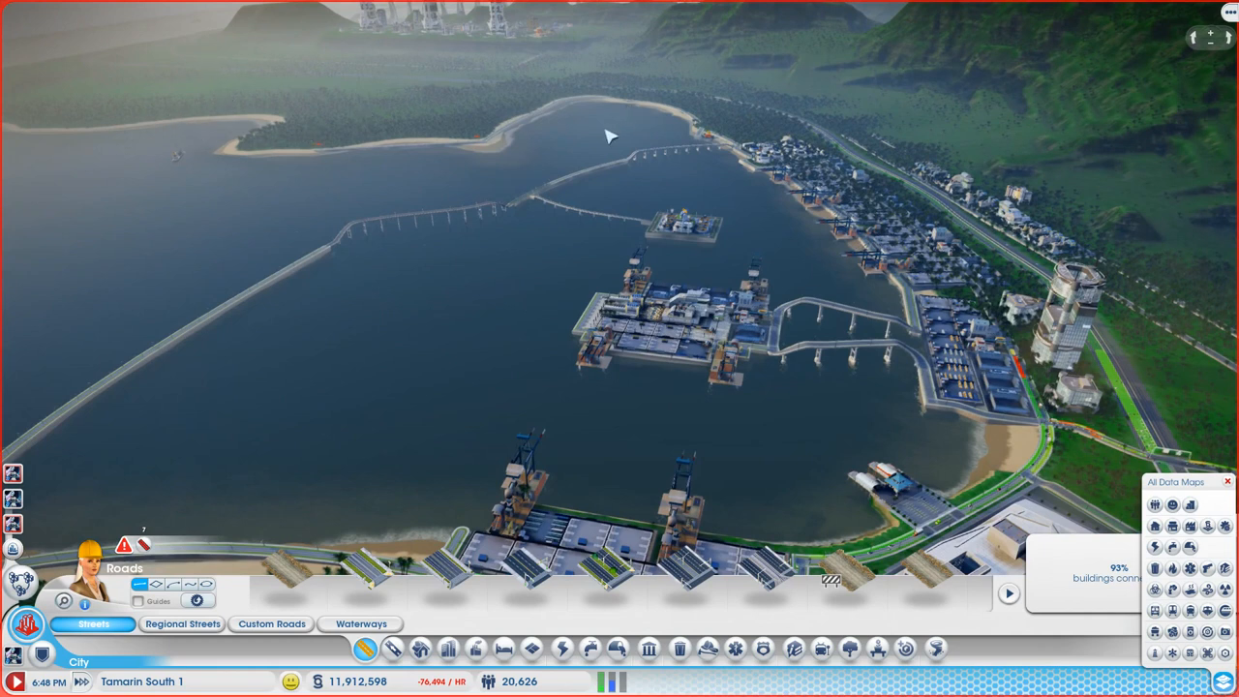
mouse_move(455, 161)
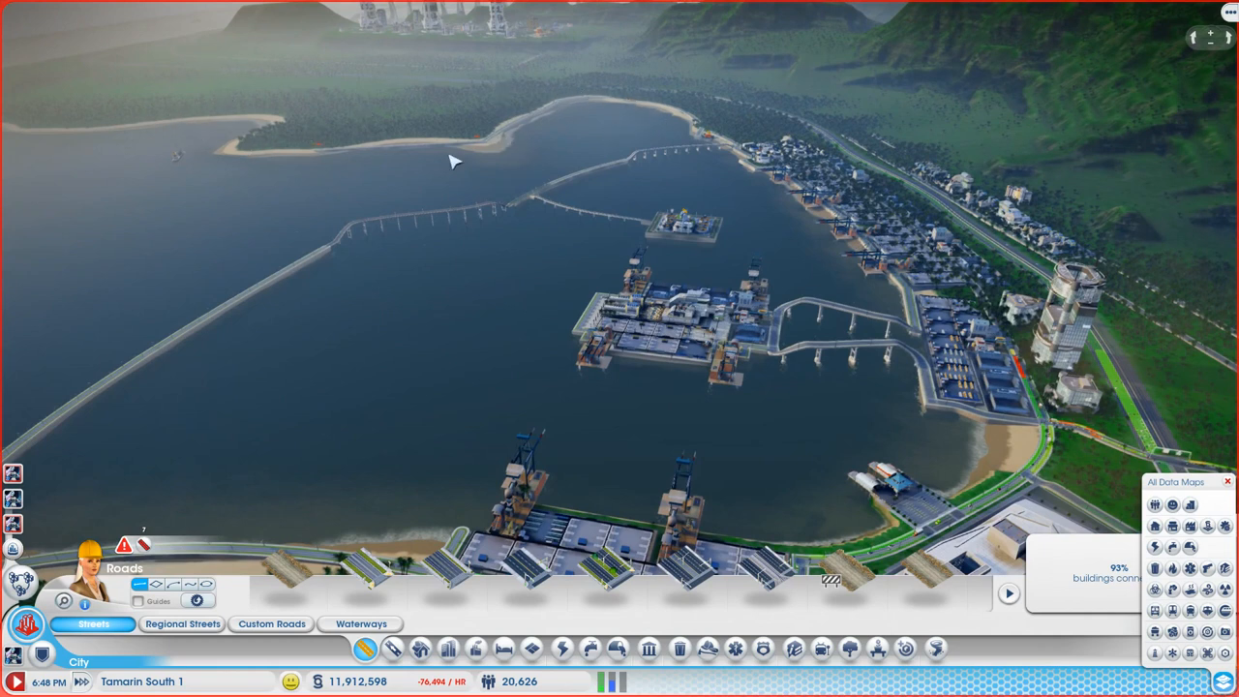
mouse_move(58, 101)
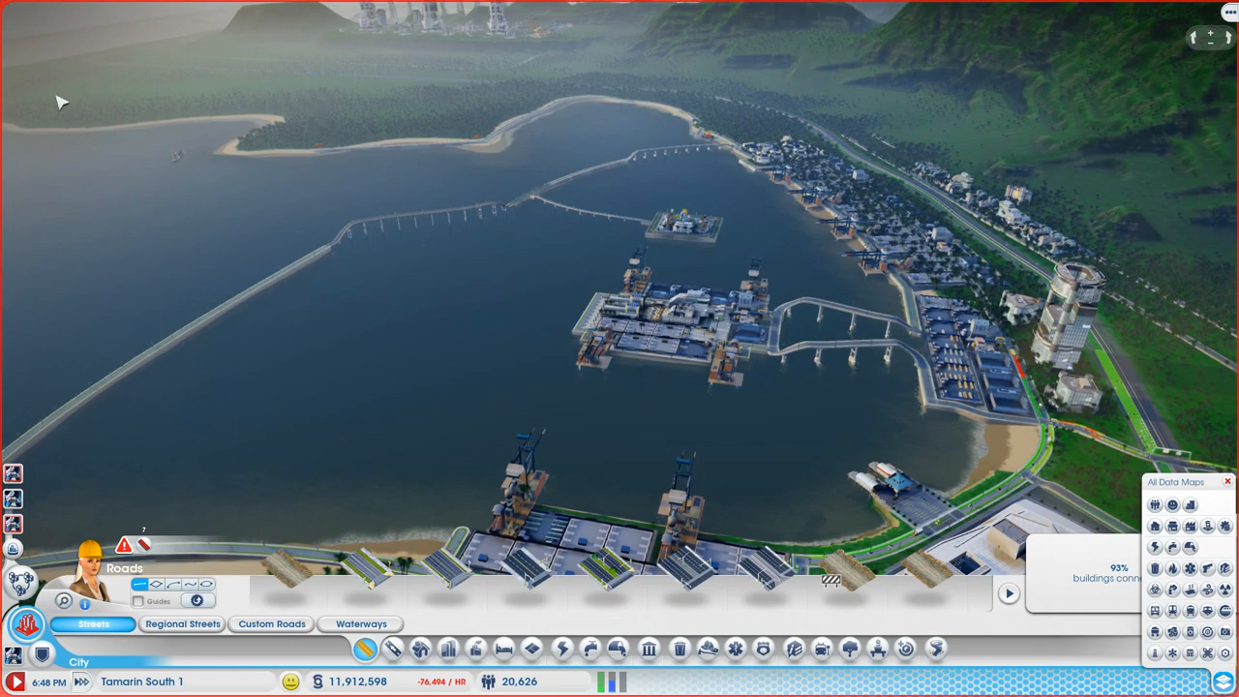
mouse_move(139, 104)
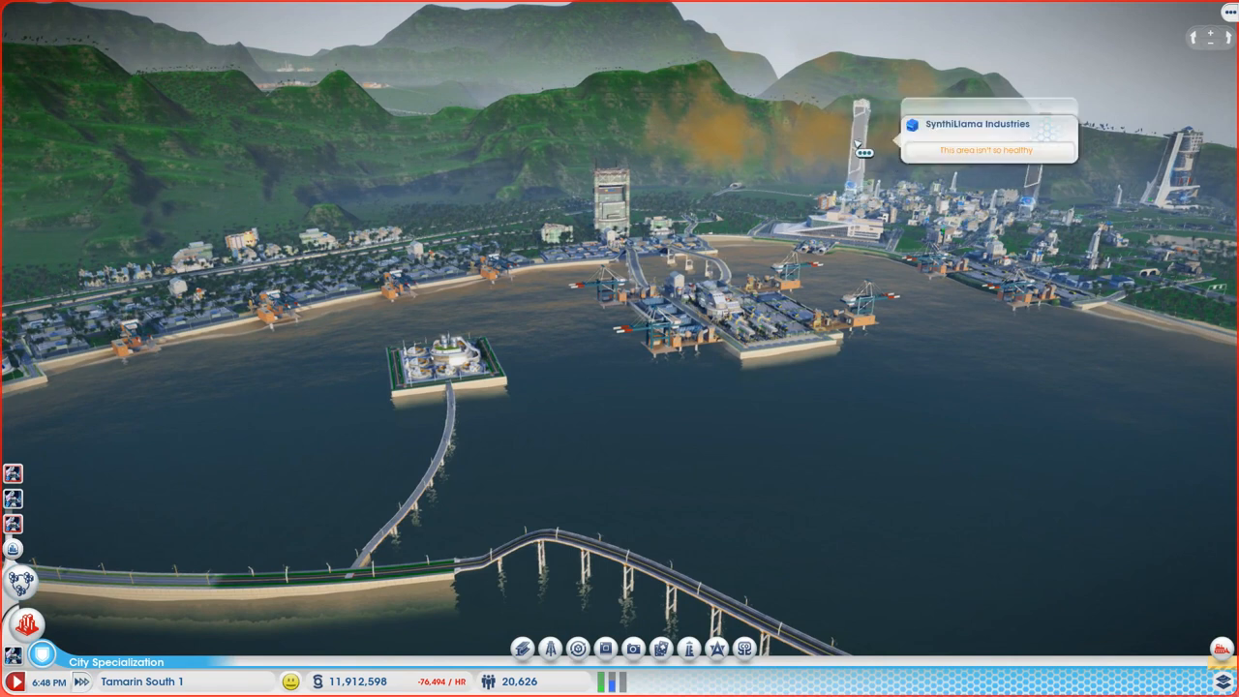
mouse_move(910, 352)
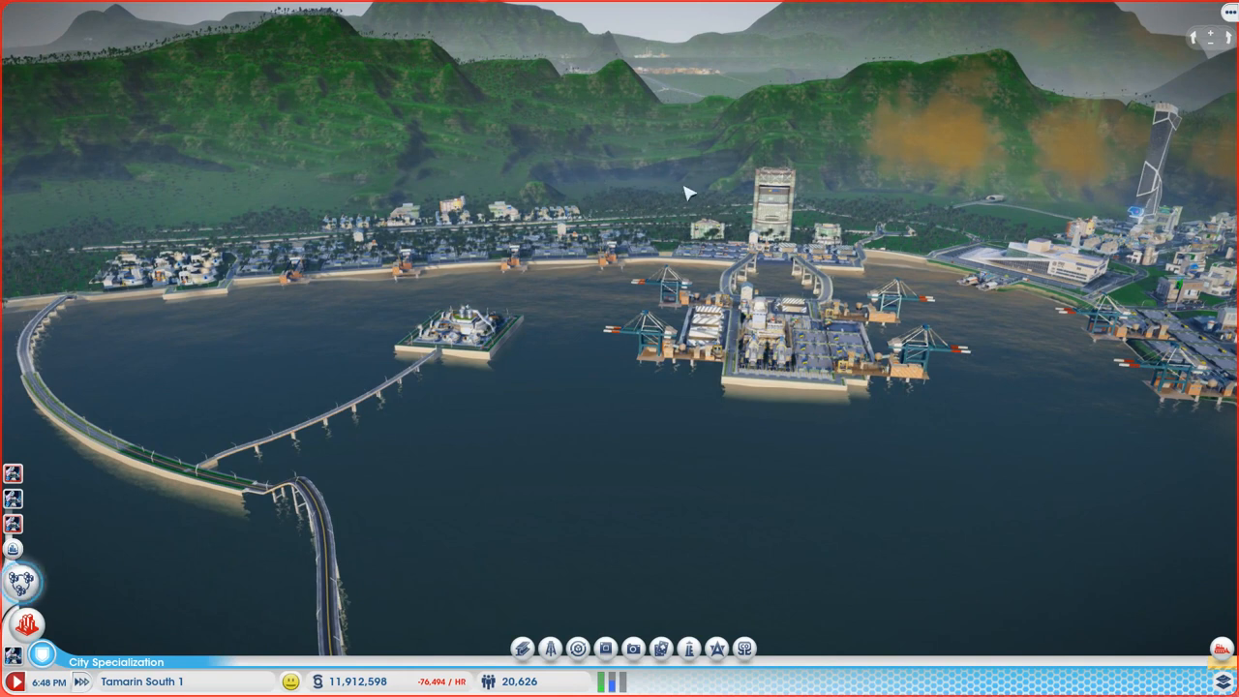
mouse_move(627, 186)
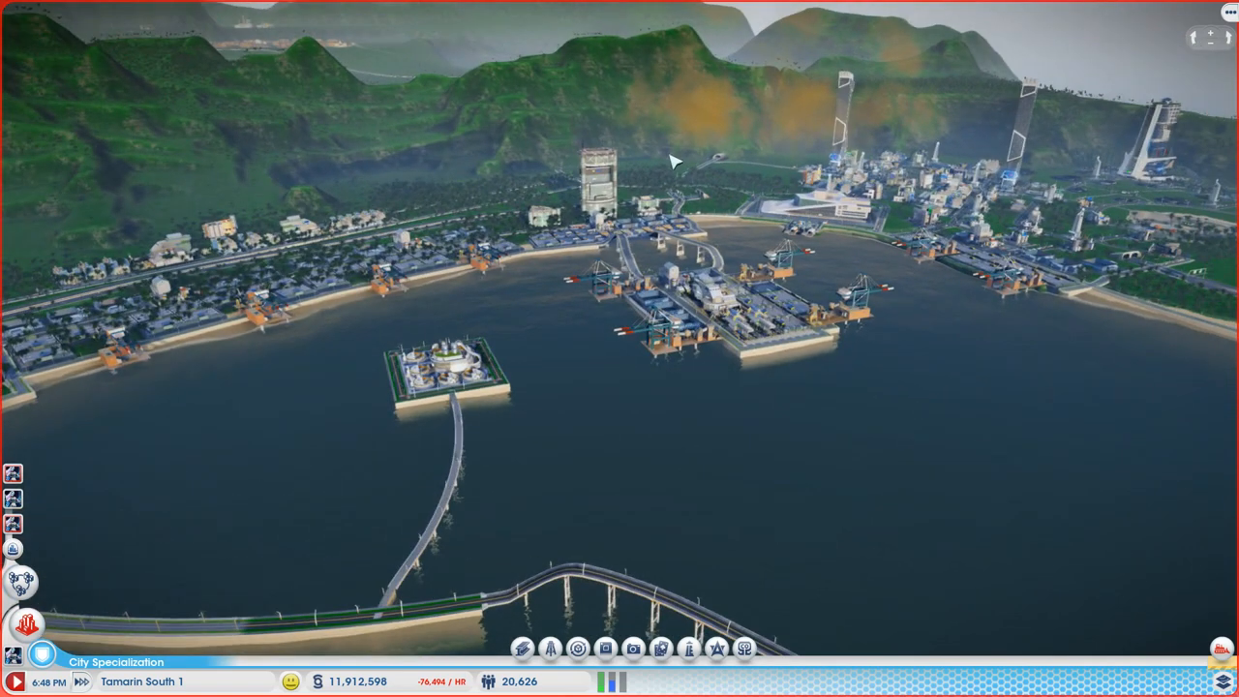
mouse_move(668, 197)
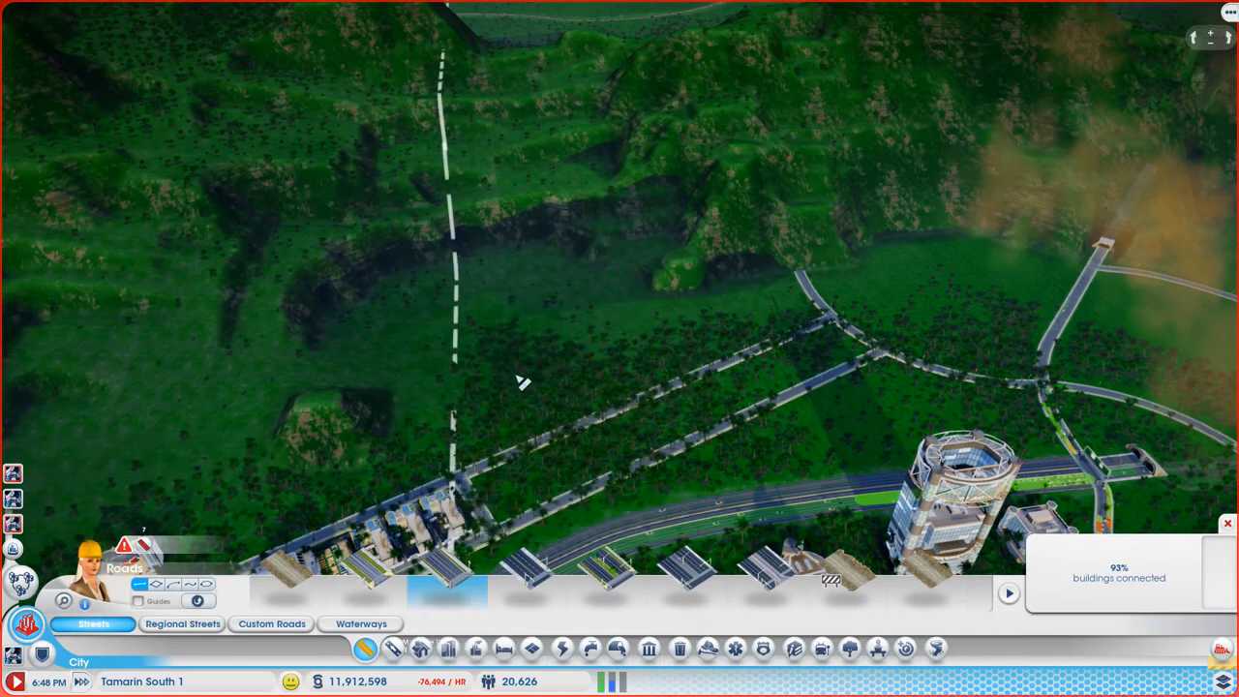
mouse_move(430, 521)
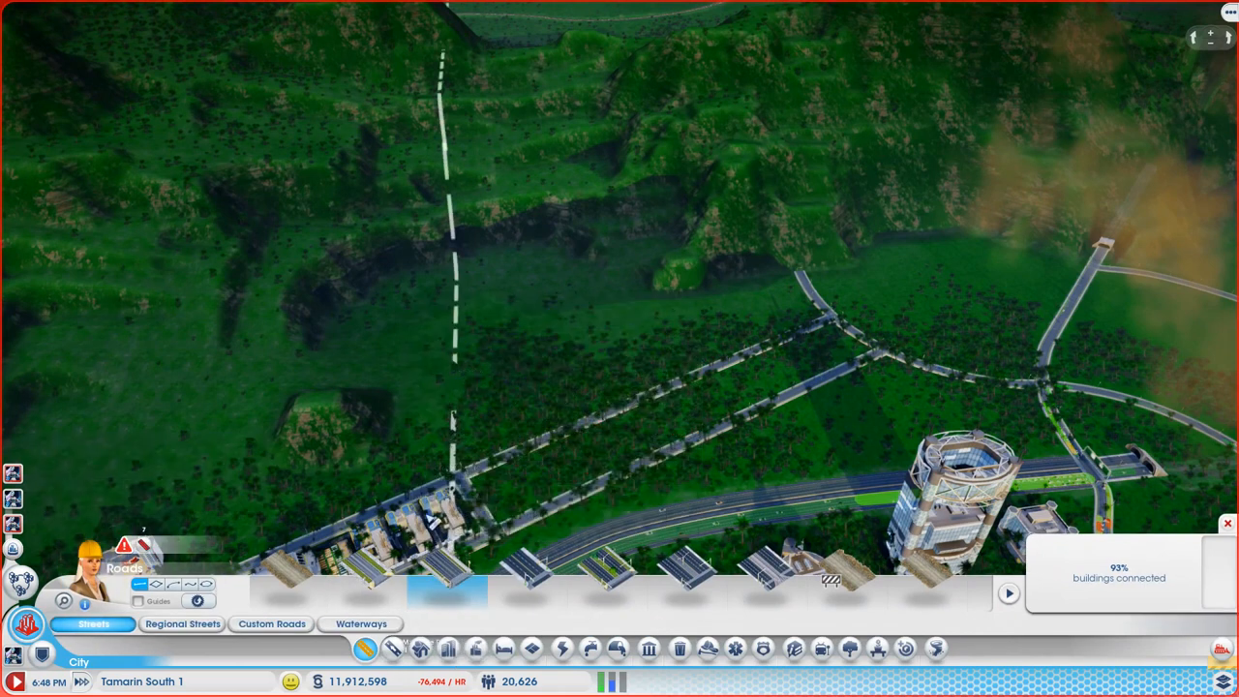
Step: Start a short Regional Streets stub into the forest
left_click(182, 623)
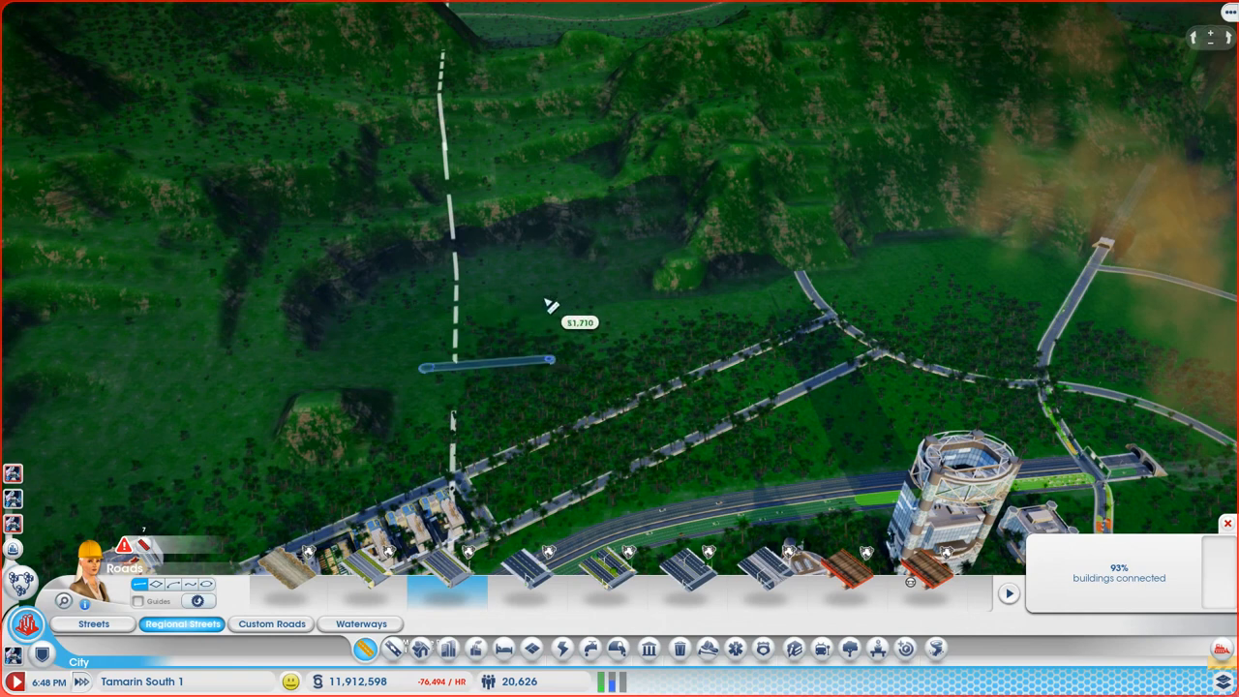
left_click(484, 364)
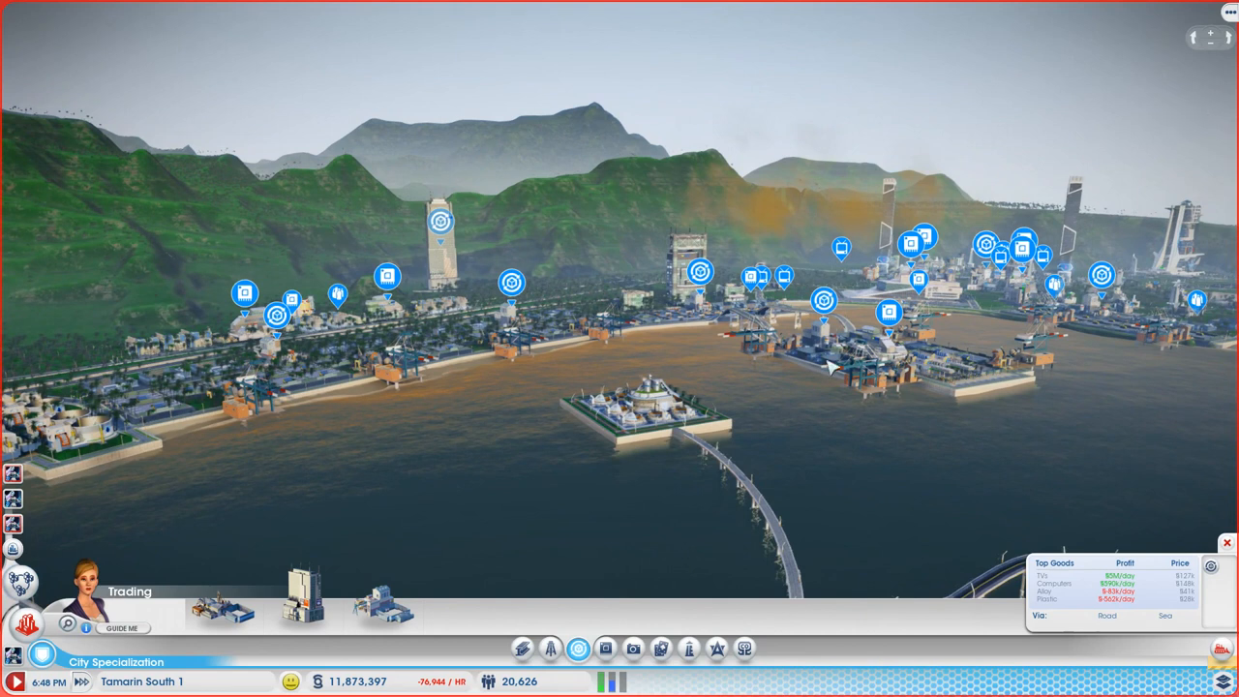
mouse_move(515, 211)
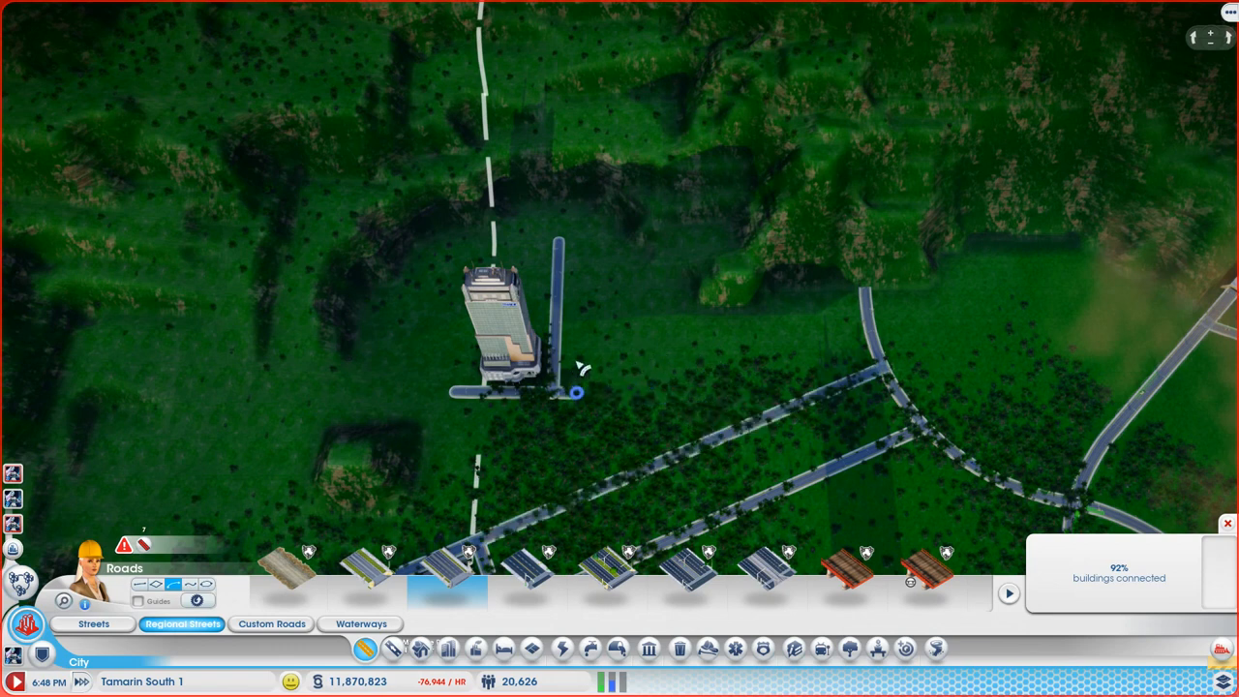
Step: Lay a curved regional street from the Trading HQ to the avenues and select the HQ
left_click_drag(577, 391, 687, 449)
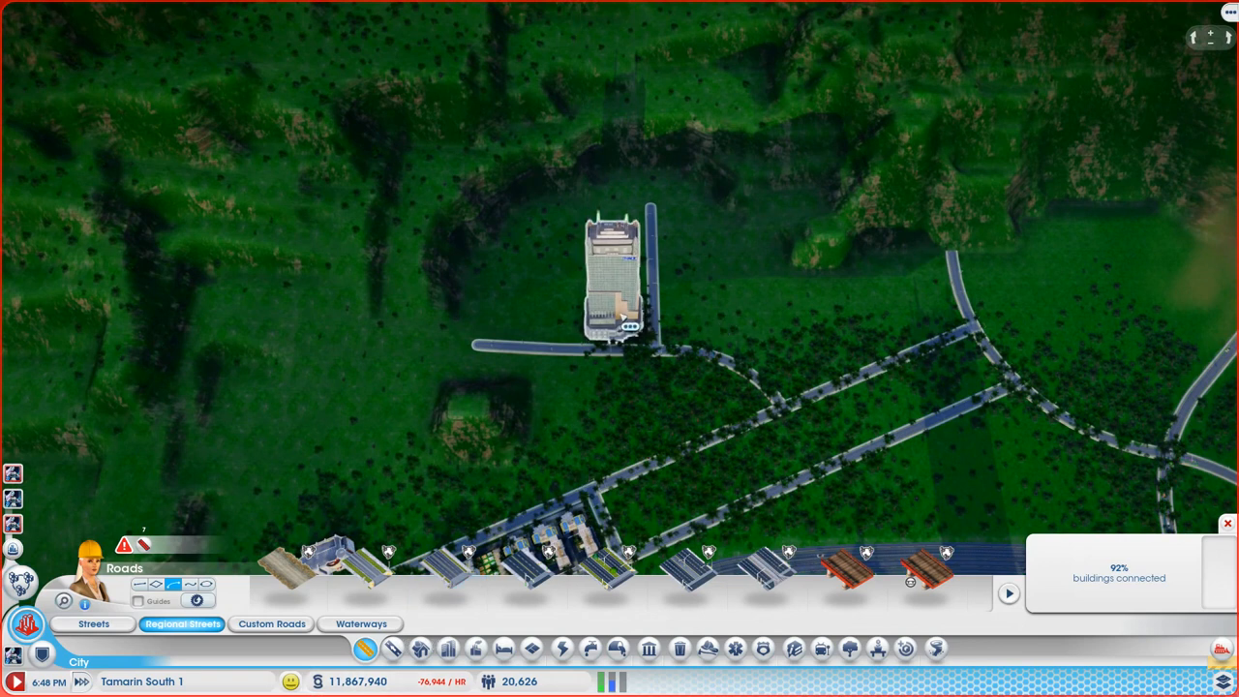
left_click(610, 280)
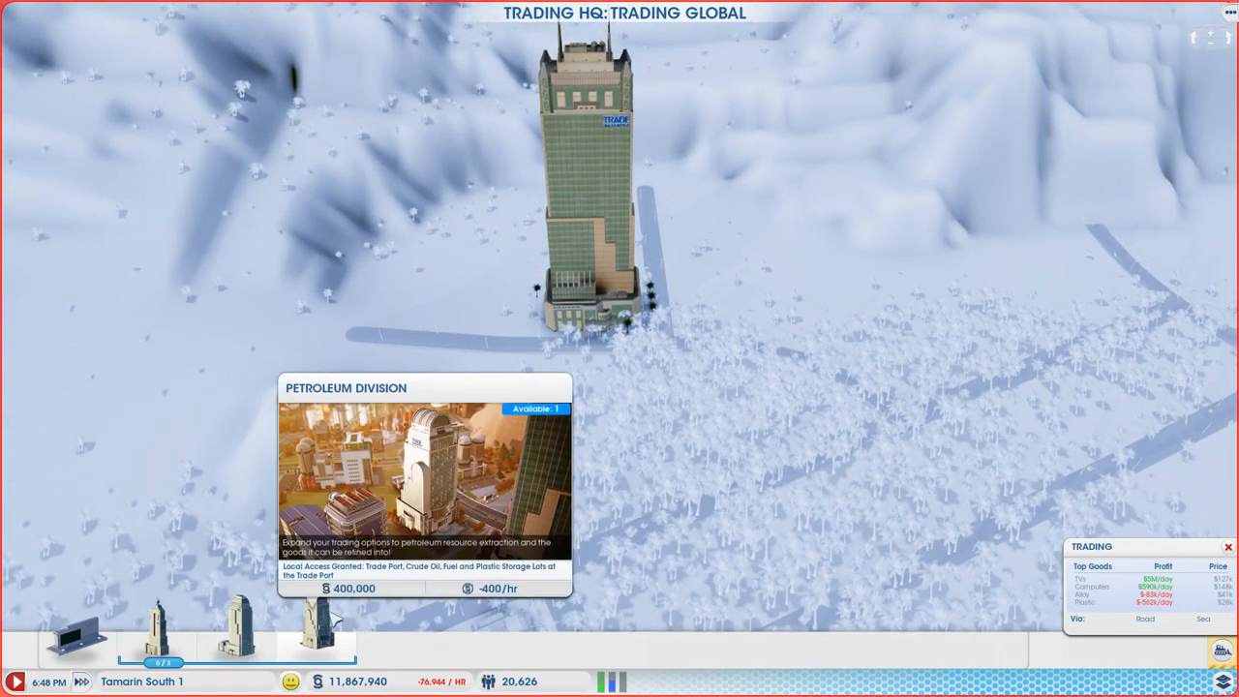
mouse_move(159, 623)
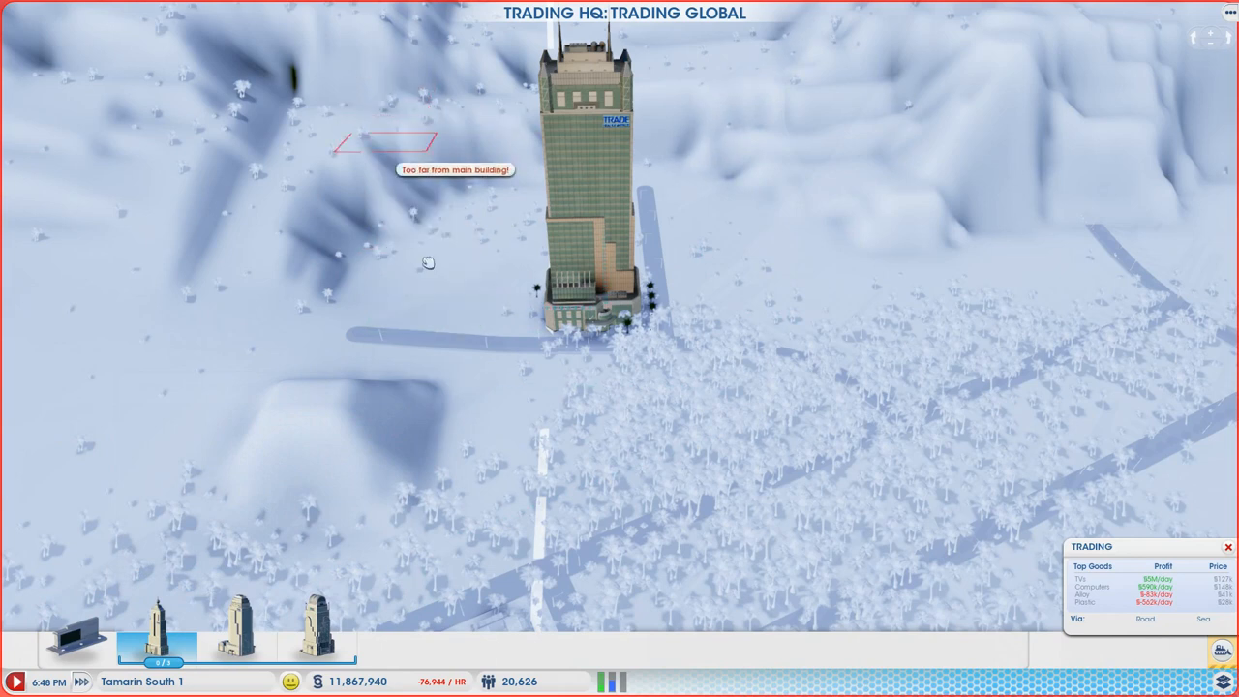
Step: Place the Petroleum Division module beside the Trading HQ tower
left_click(697, 213)
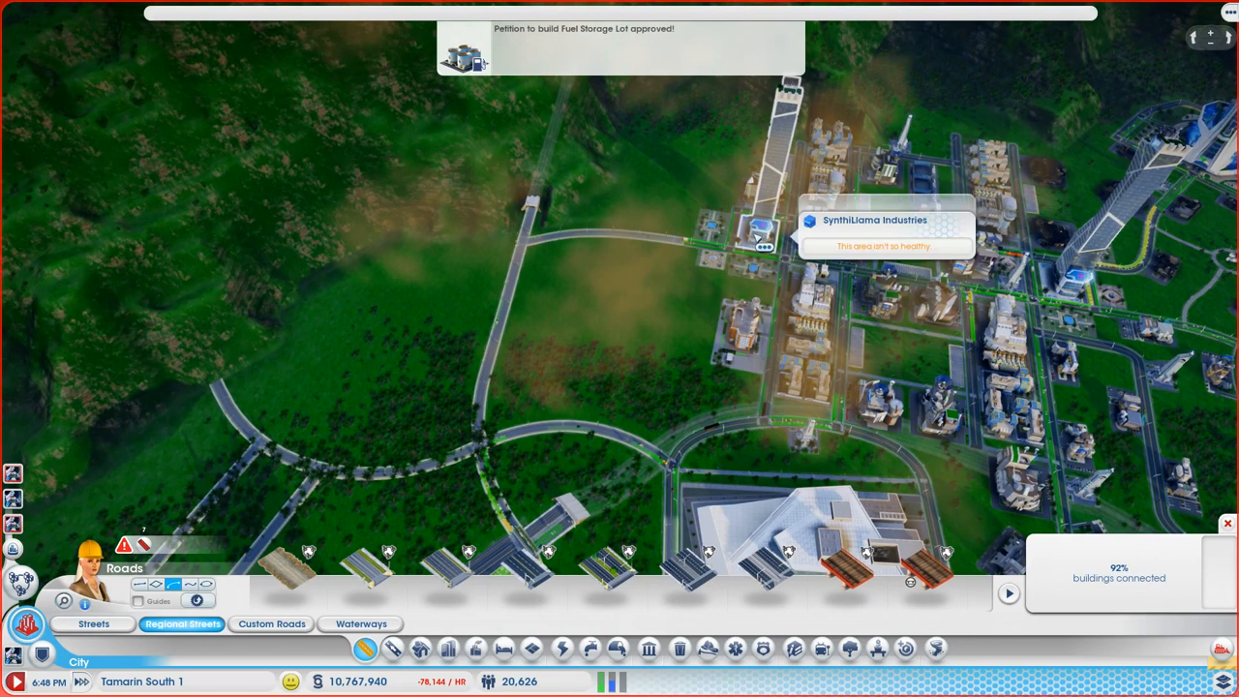
mouse_move(484, 326)
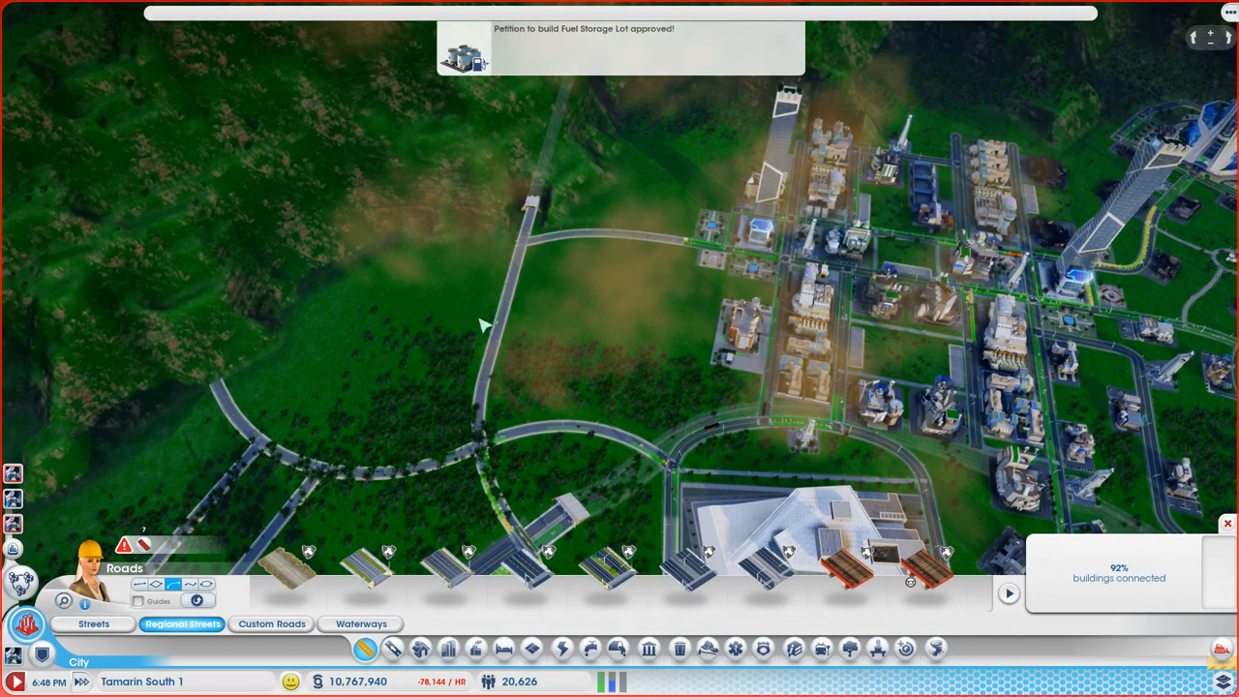
mouse_move(430, 453)
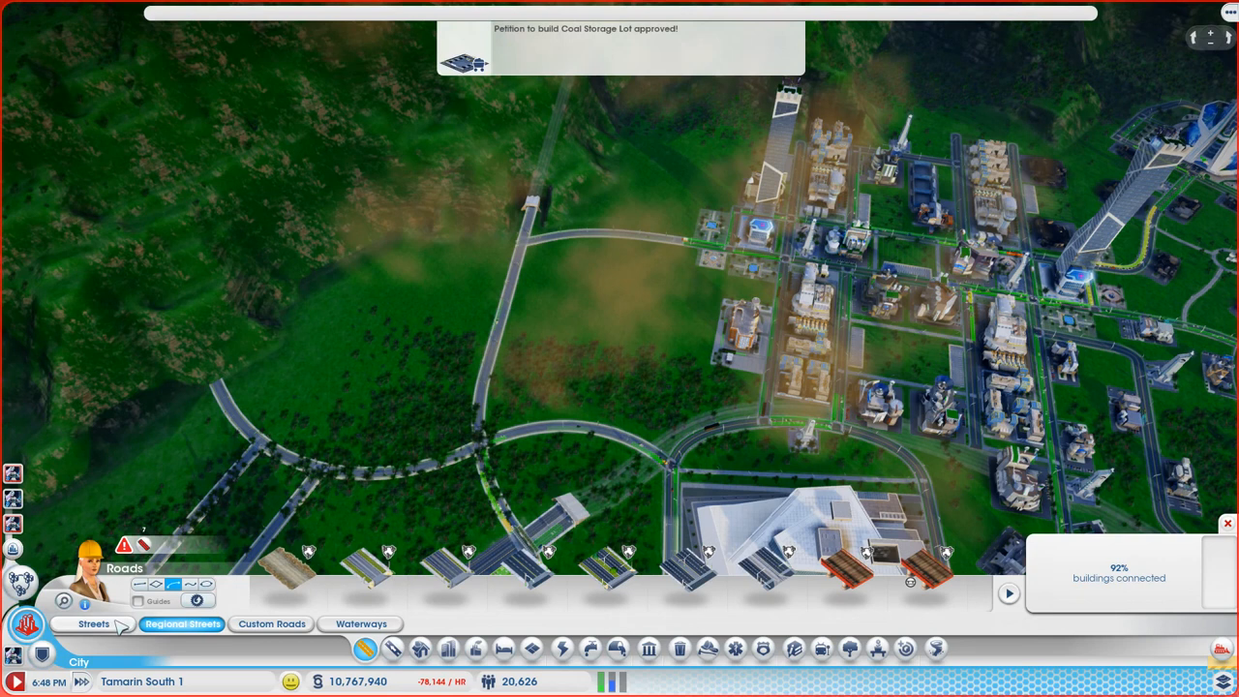
Step: Switch the road tool from Regional Streets to ordinary Streets
left_click(93, 623)
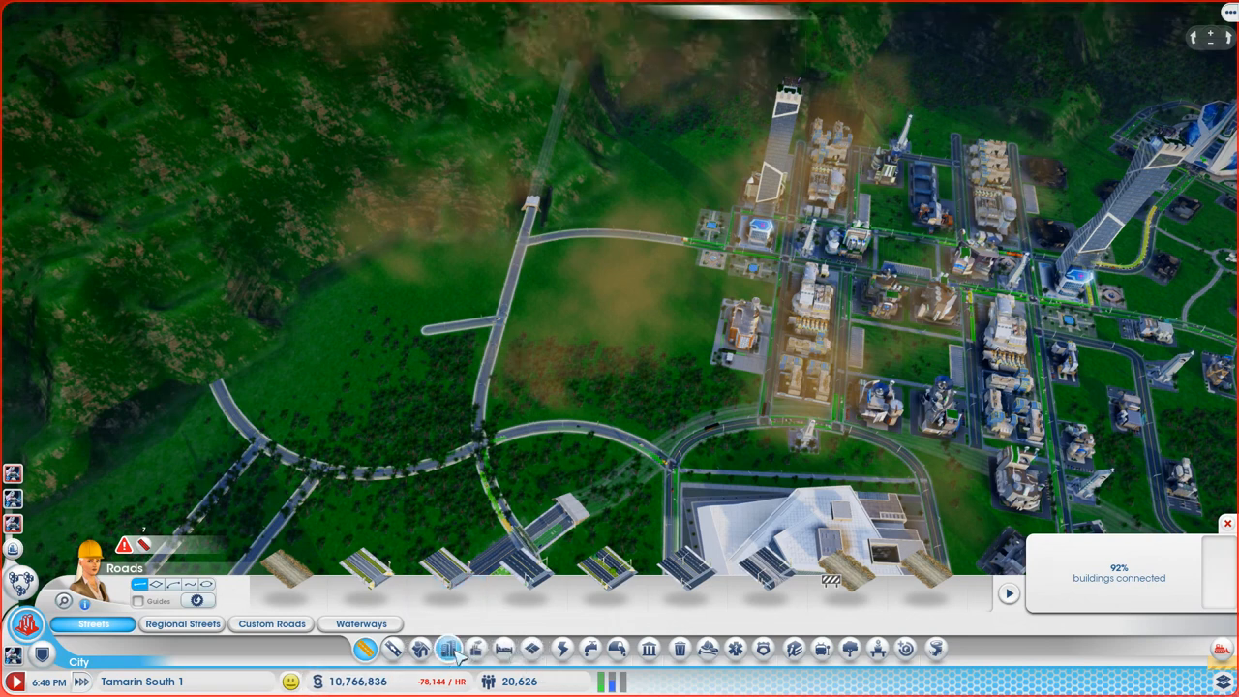
Step: Lay a short side street branching west off the forest road
left_click(420, 649)
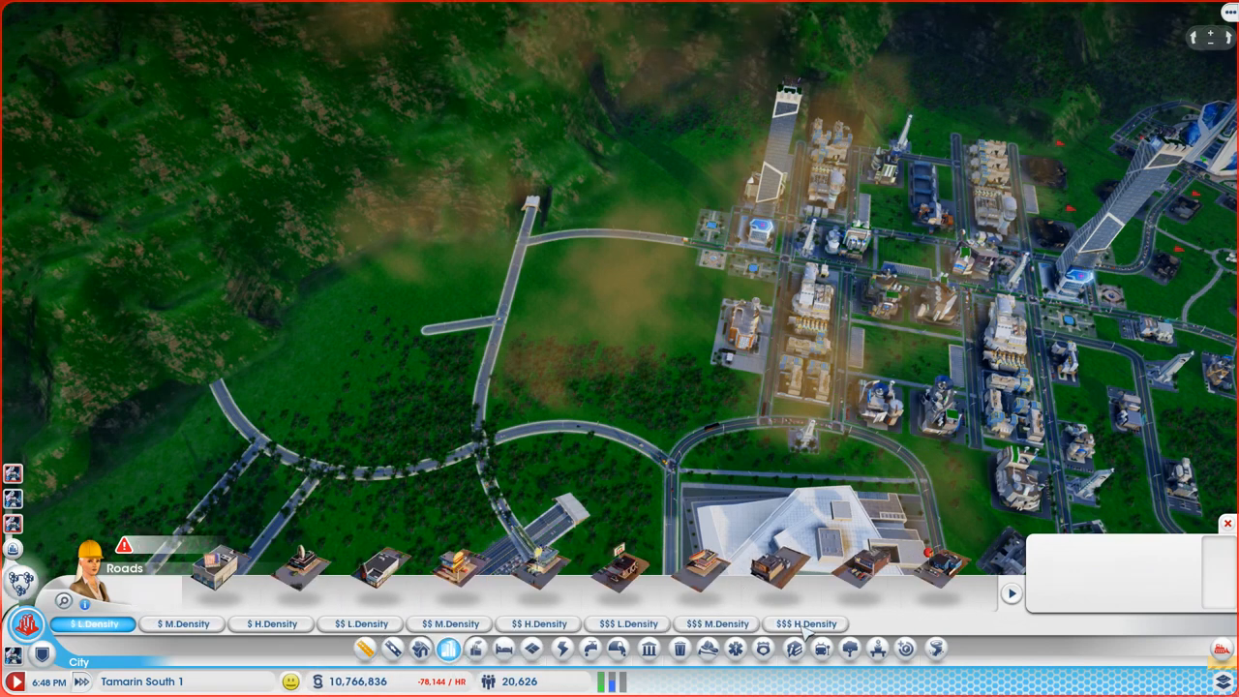
left_click(806, 623)
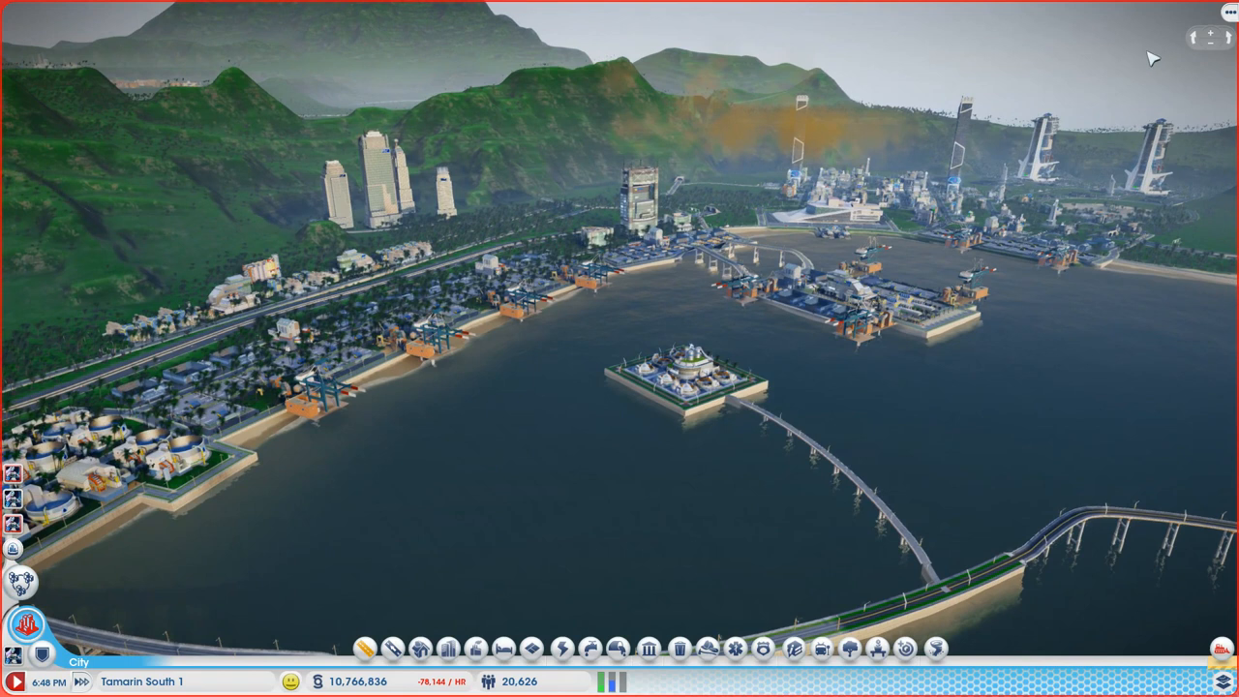
mouse_move(346, 198)
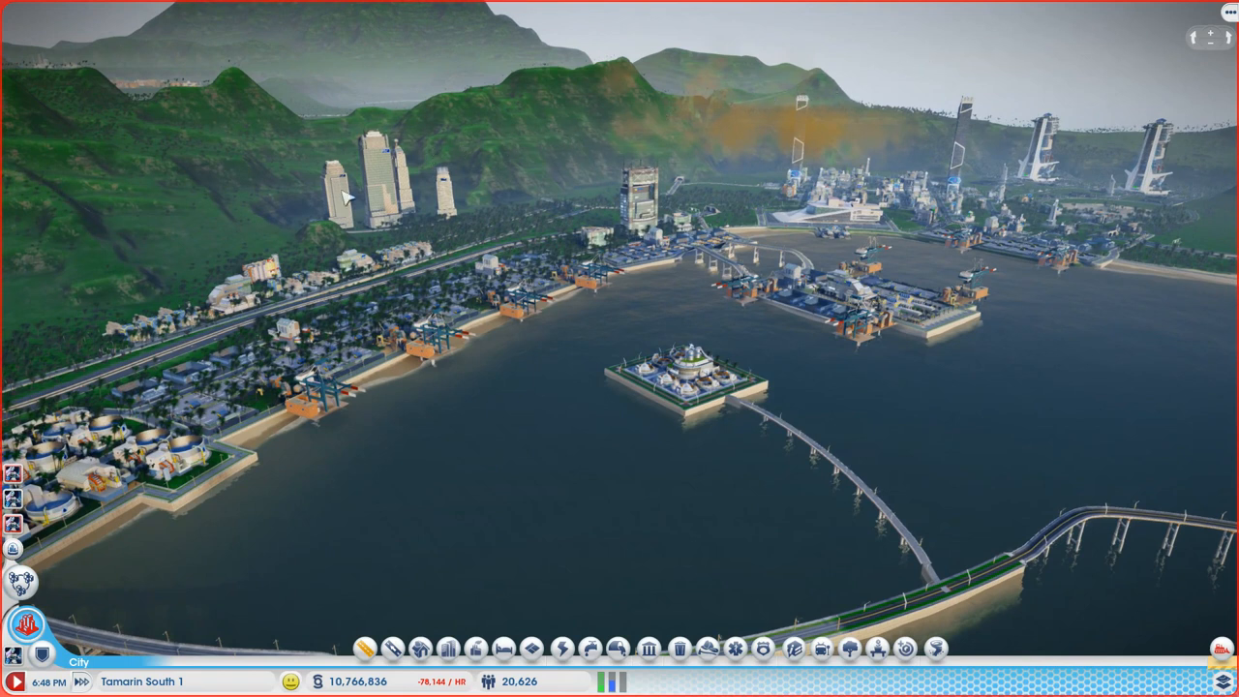
mouse_move(1056, 101)
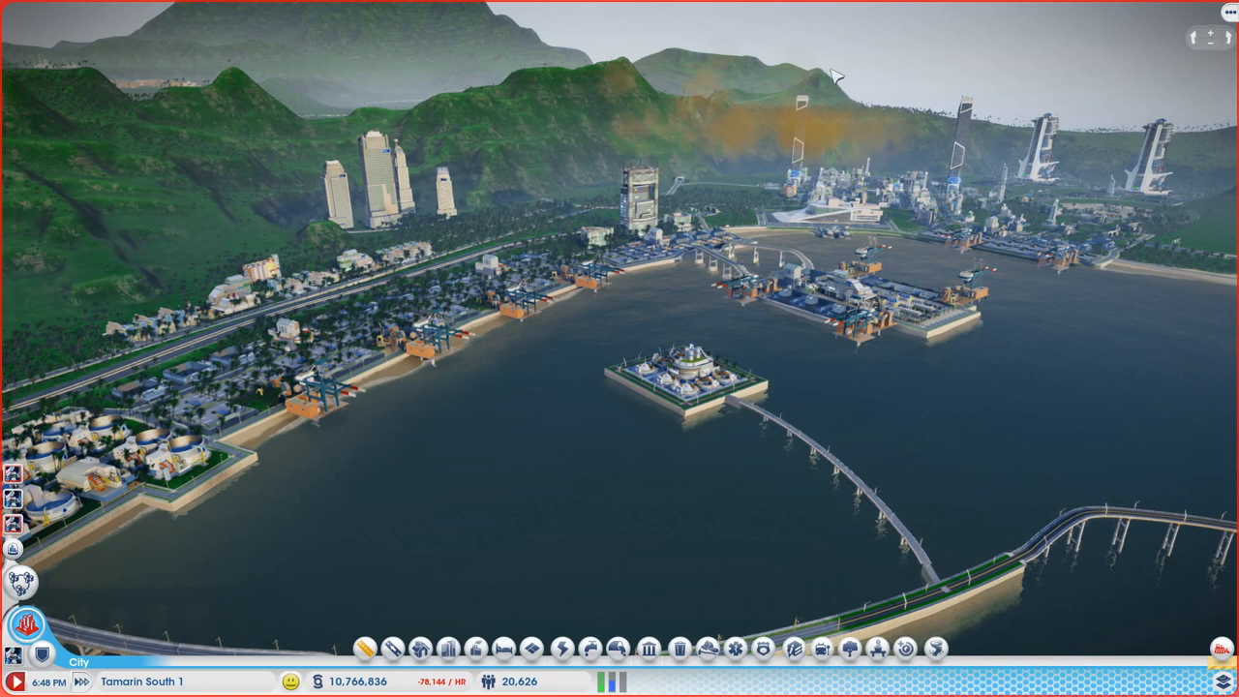
mouse_move(658, 186)
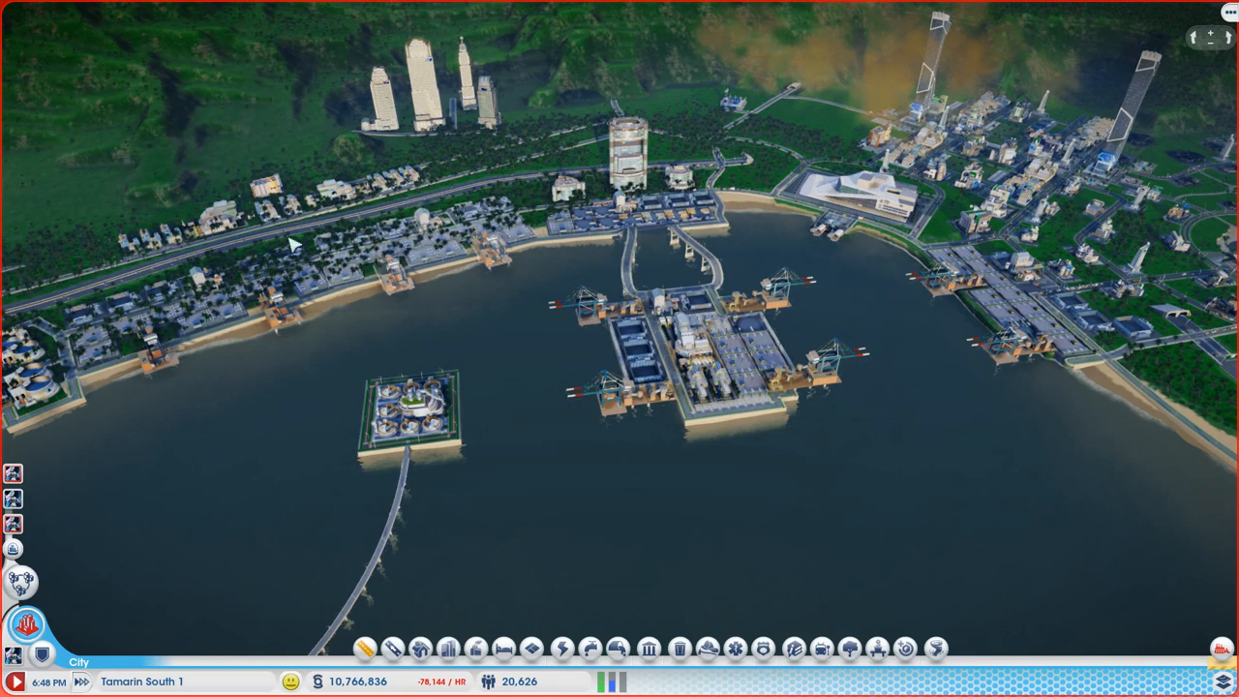
mouse_move(836, 482)
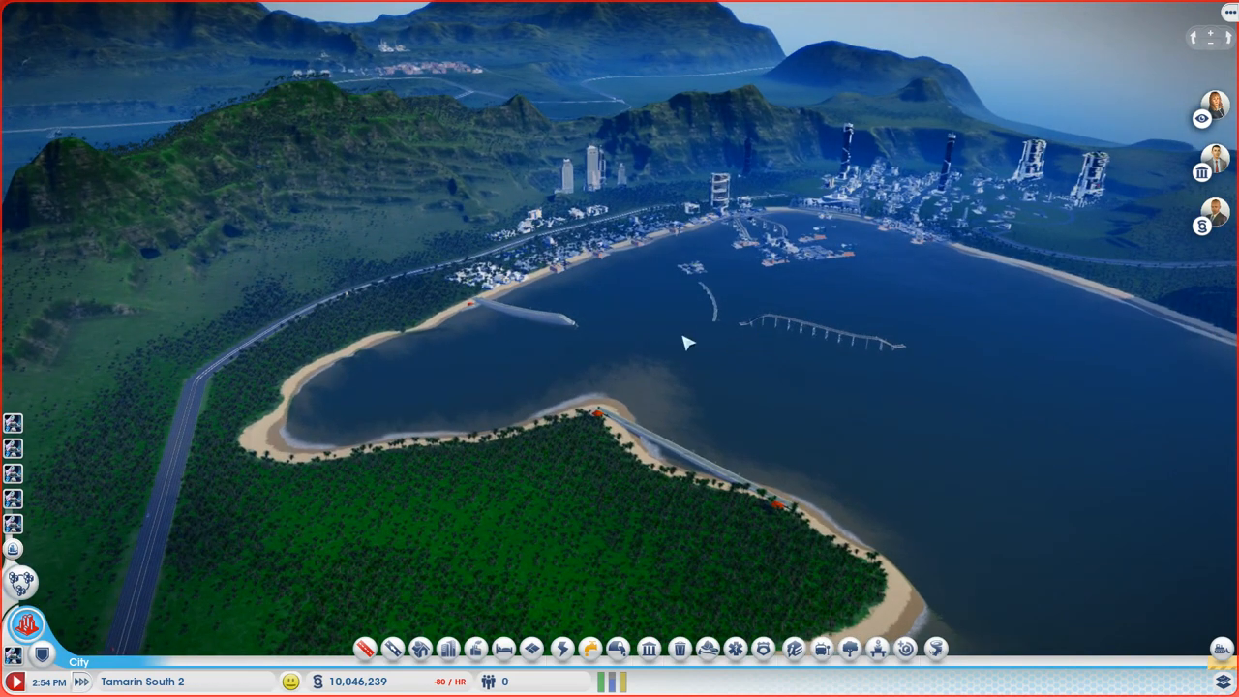
mouse_move(496, 315)
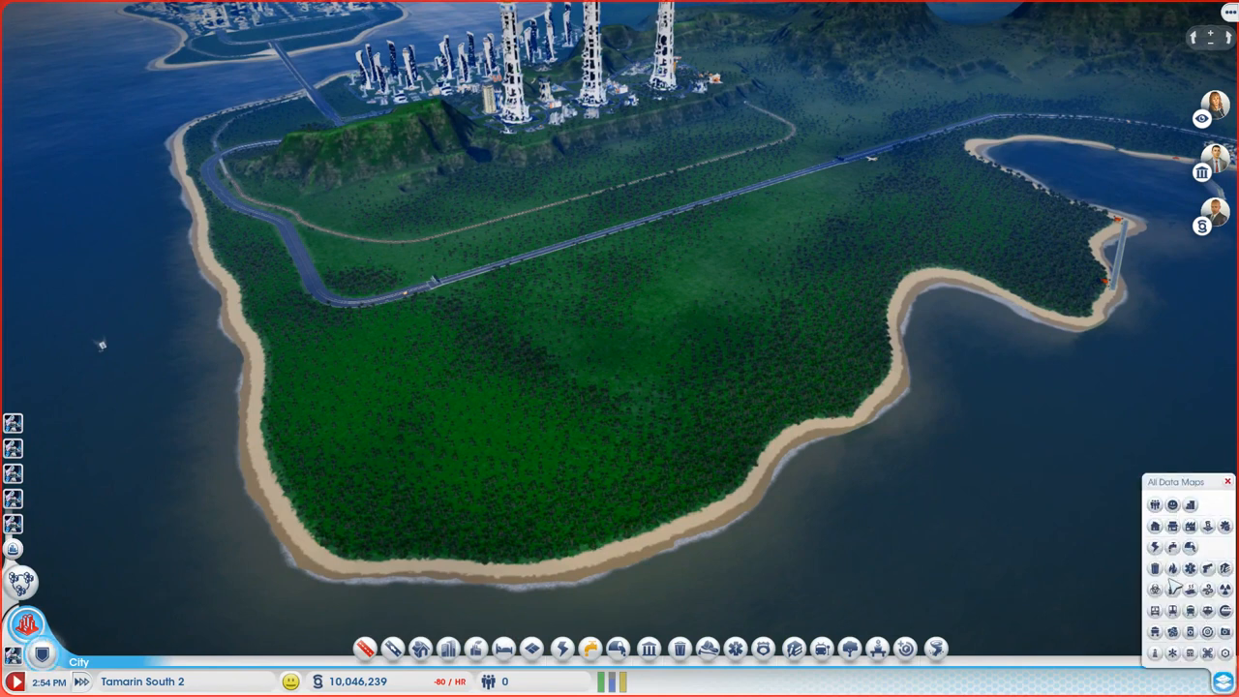
Step: Show the Water Table data map overlay of clean and polluted groundwater
left_click(1154, 546)
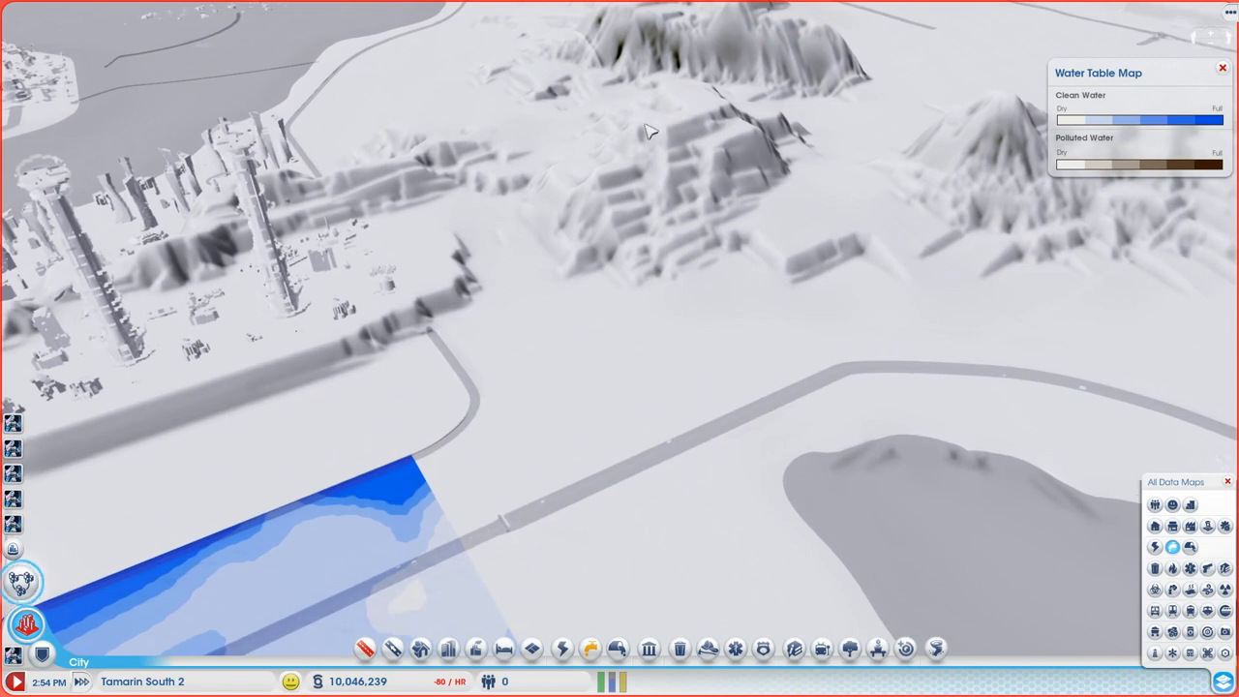
mouse_move(701, 116)
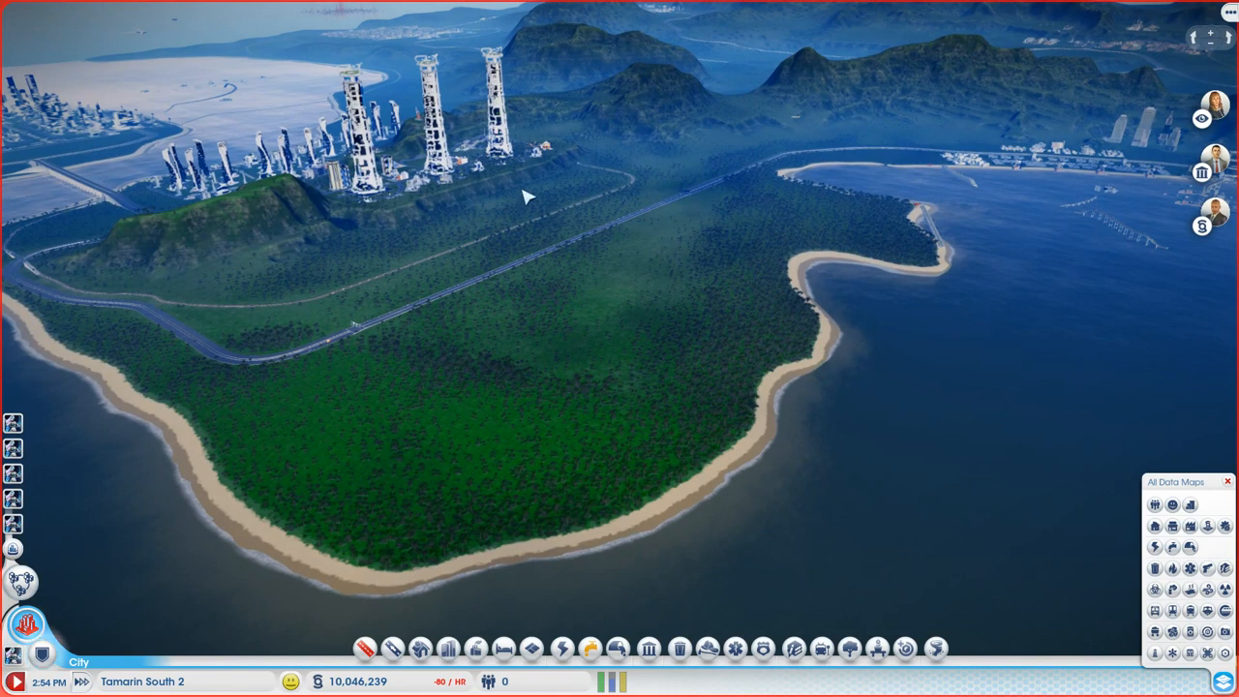
mouse_move(486, 246)
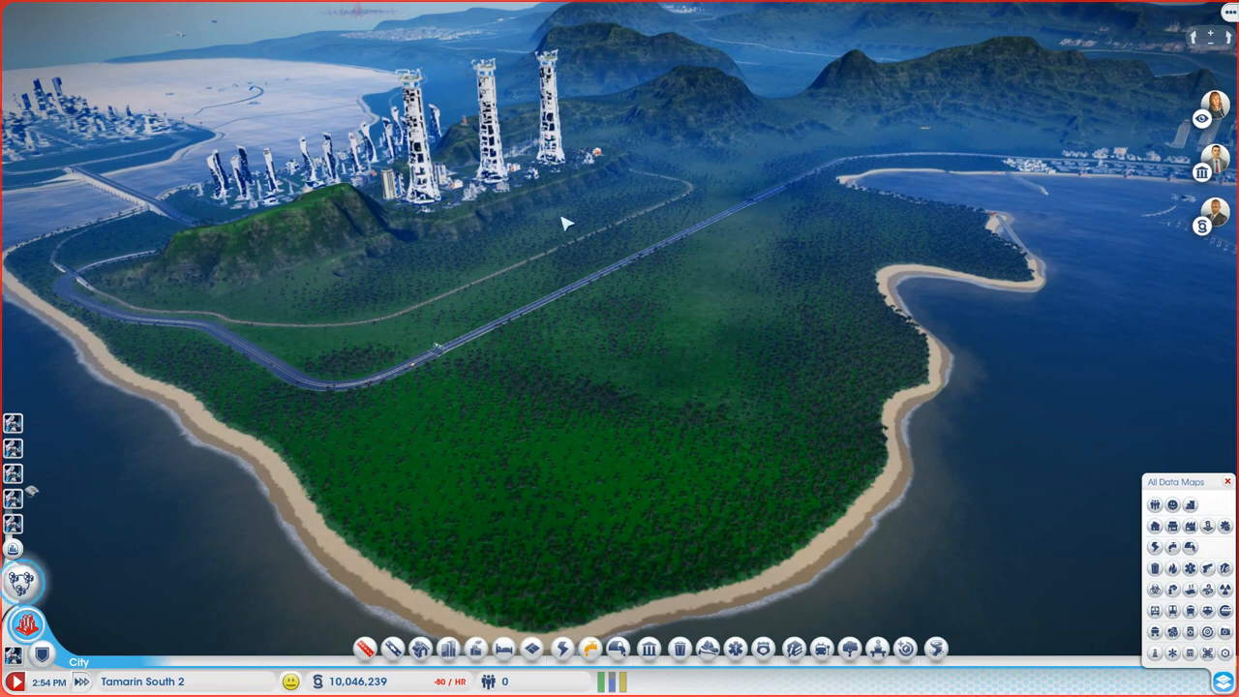
mouse_move(648, 205)
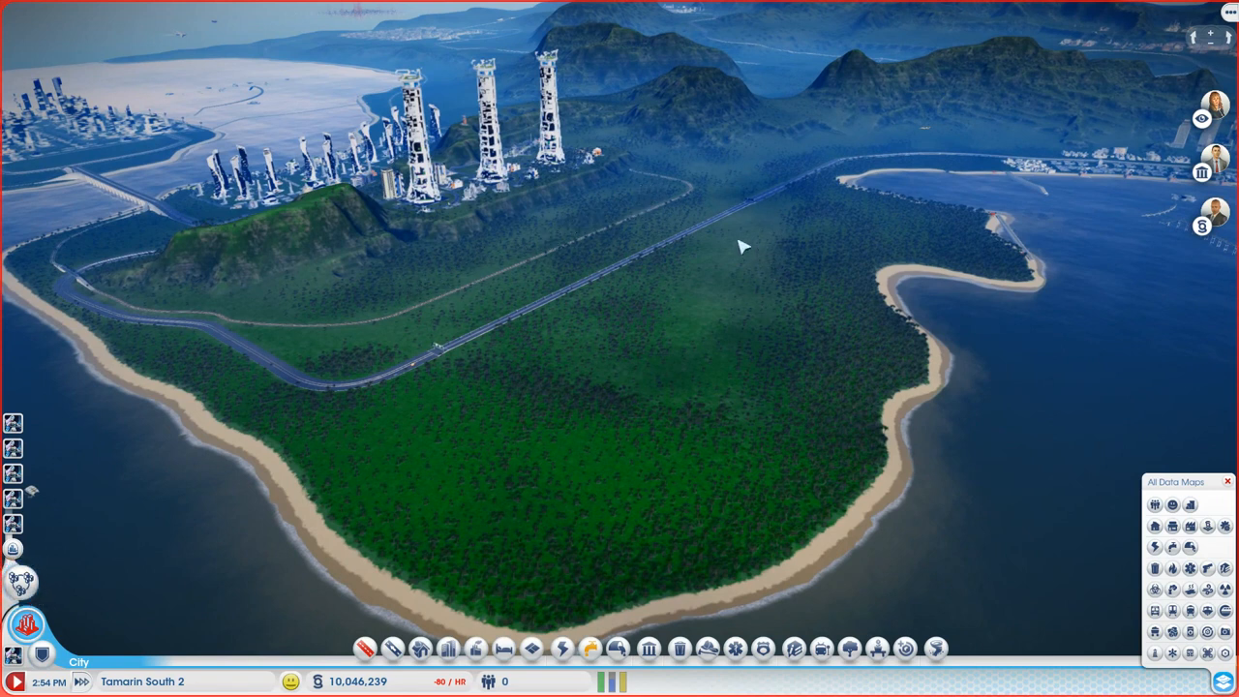
mouse_move(606, 350)
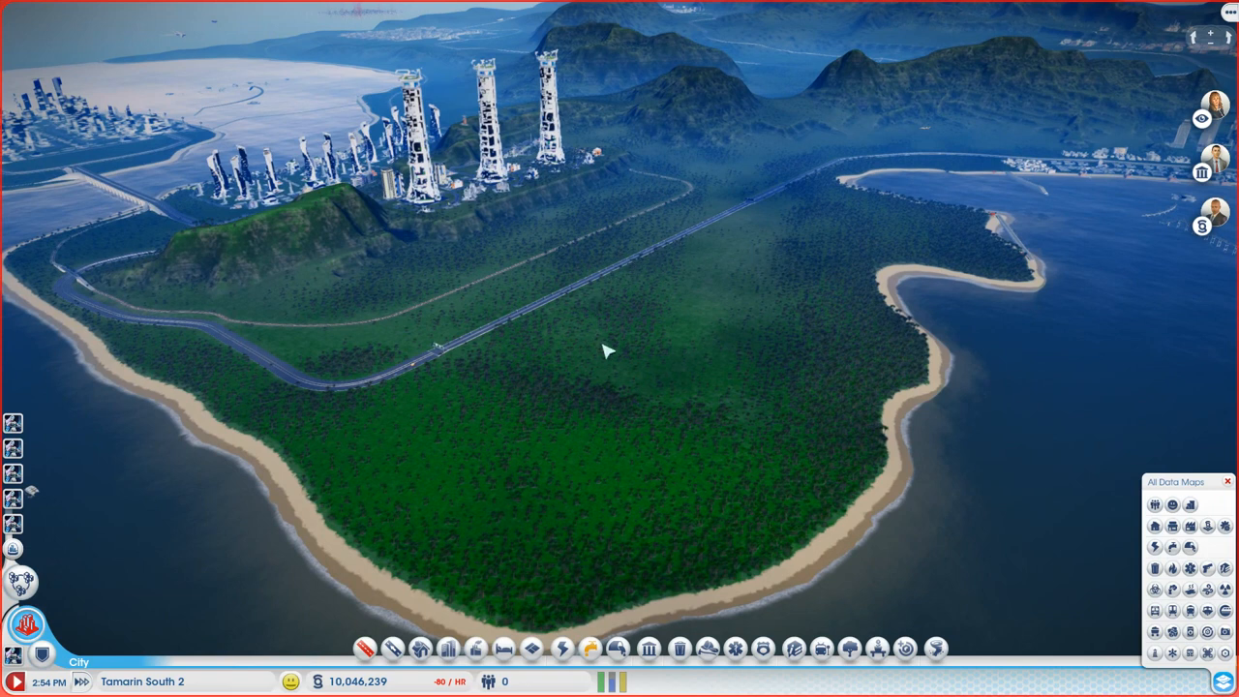
mouse_move(726, 250)
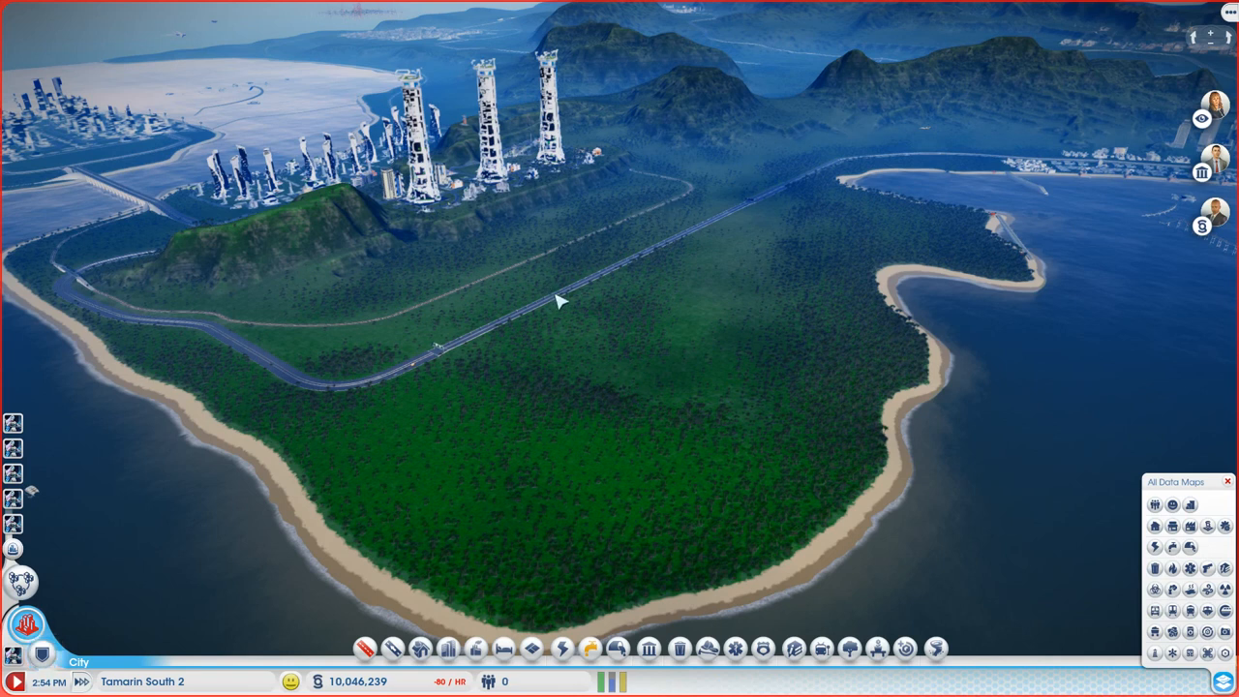
mouse_move(804, 376)
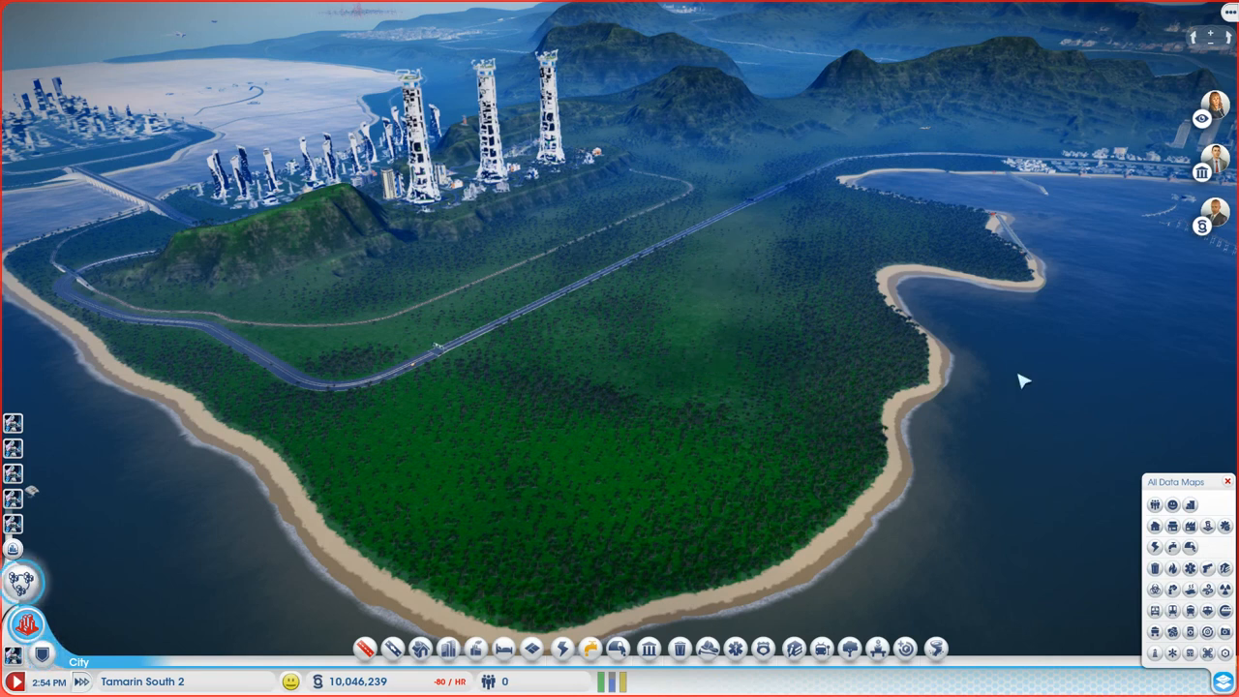
mouse_move(813, 377)
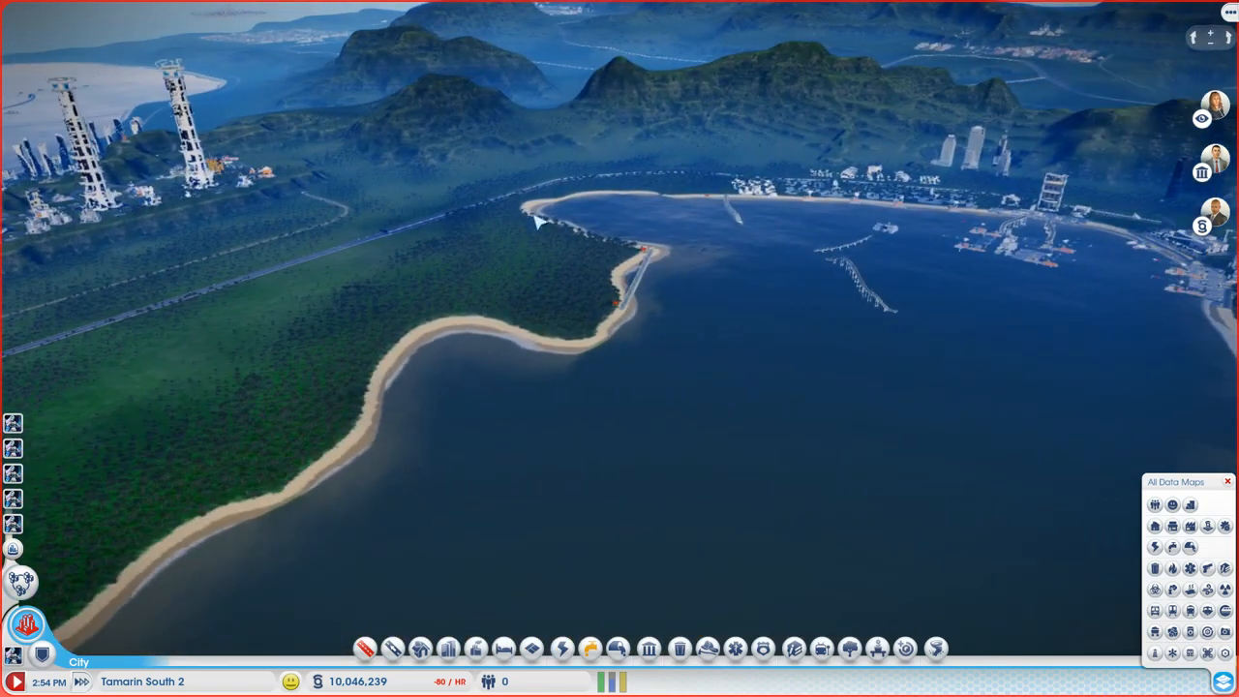
mouse_move(554, 330)
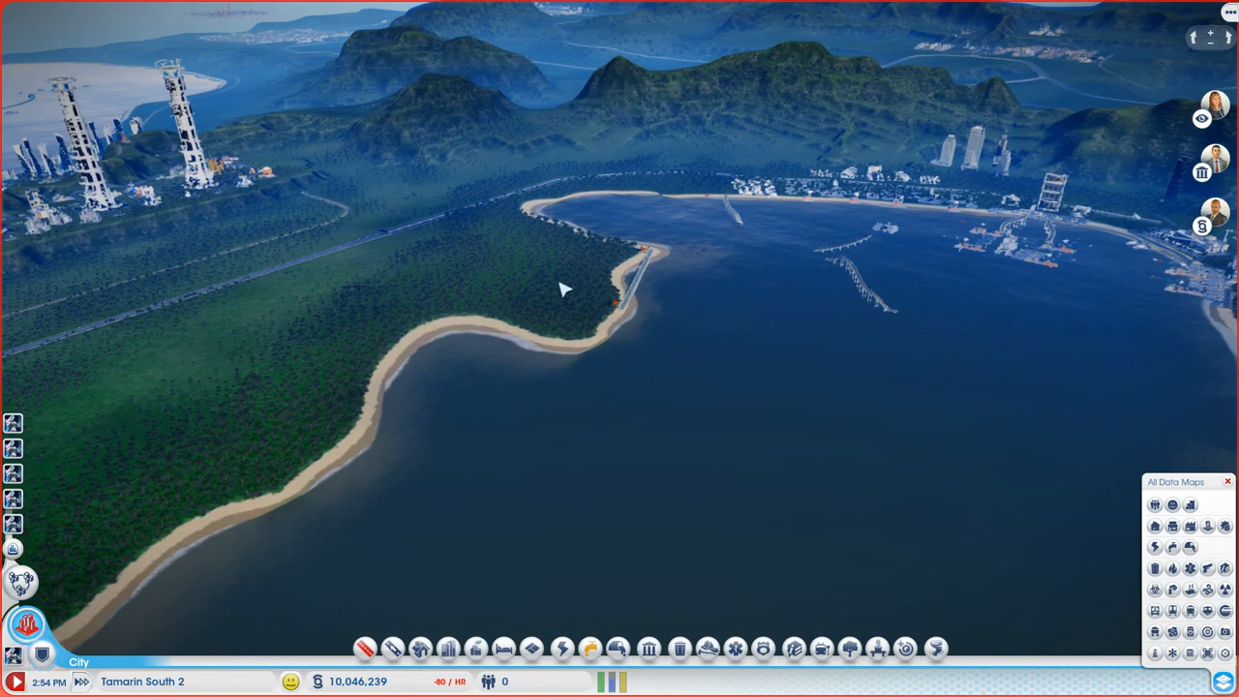
mouse_move(461, 198)
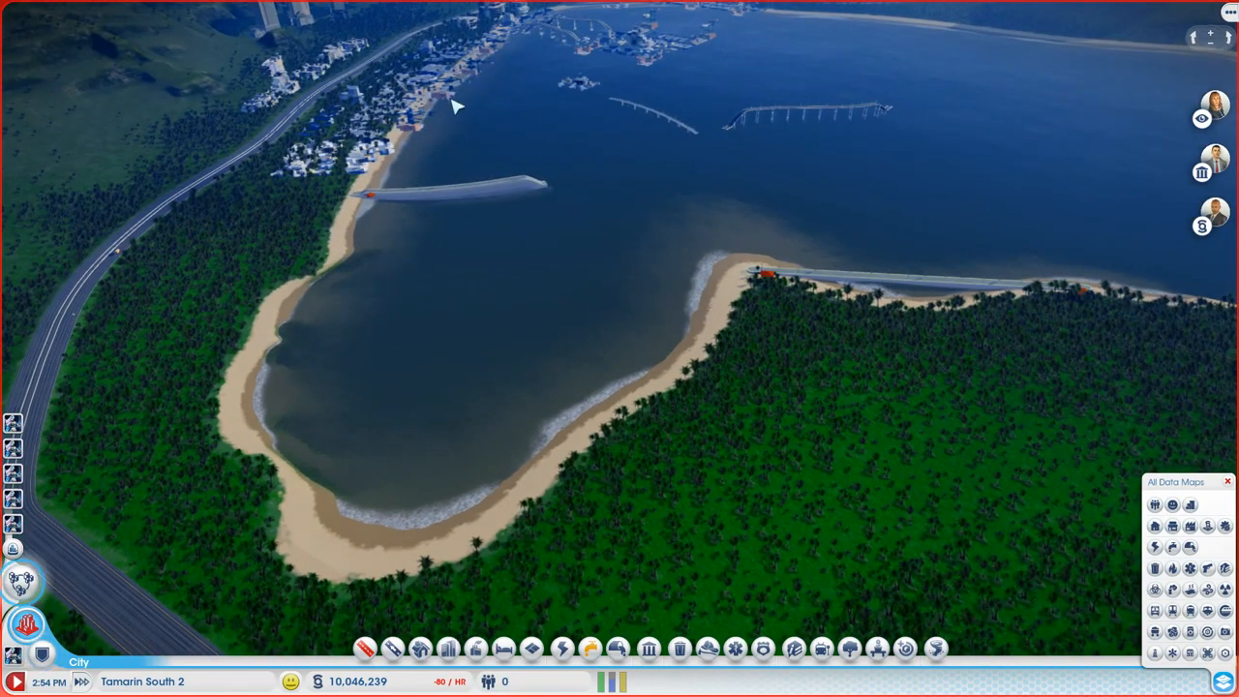
mouse_move(350, 466)
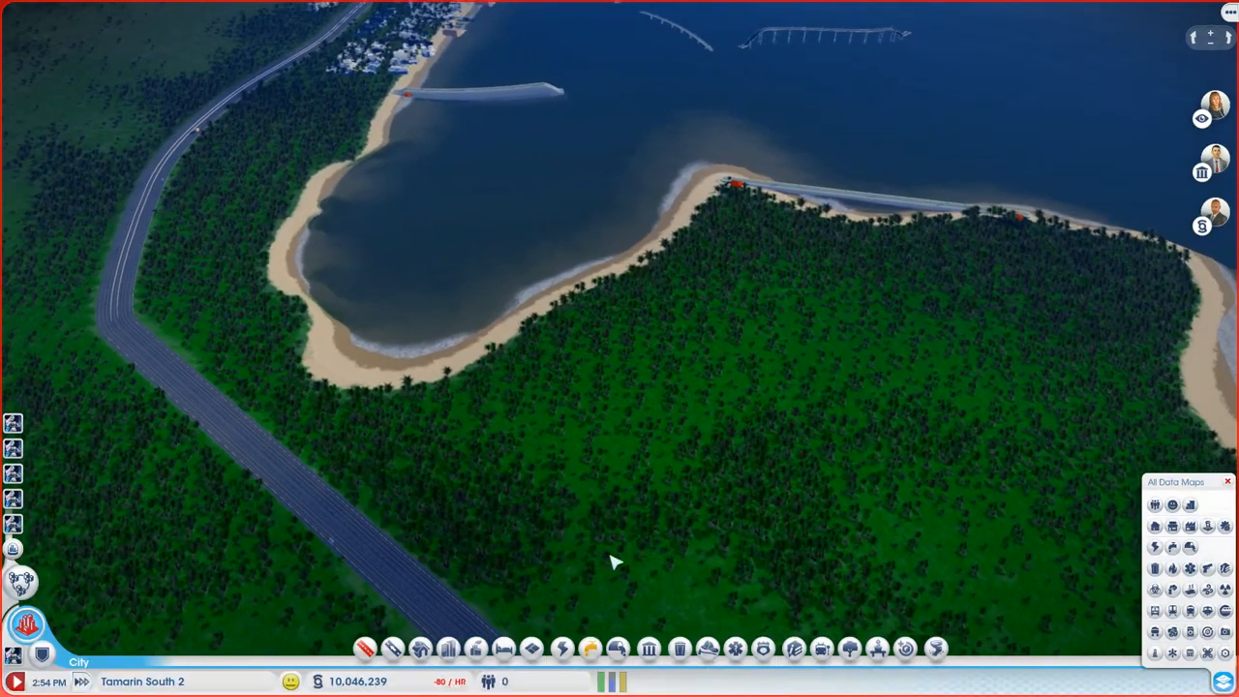
Step: Switch the road-building tools to the regional street types
left_click(364, 648)
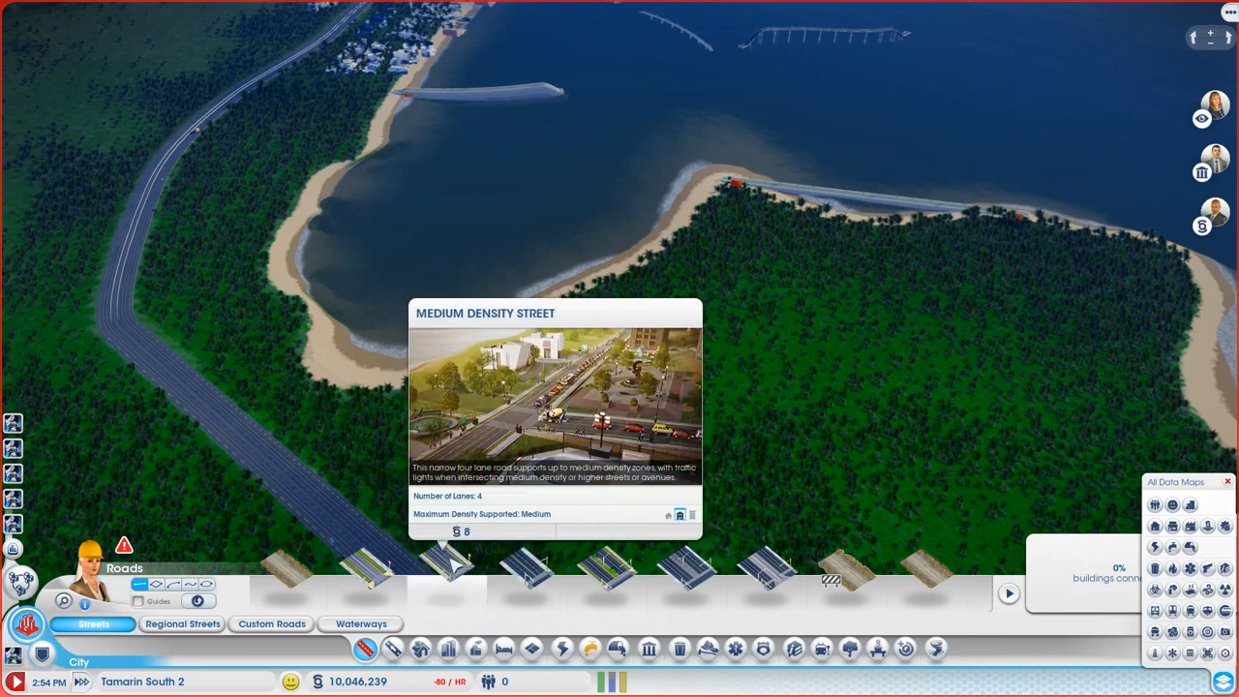
left_click(182, 623)
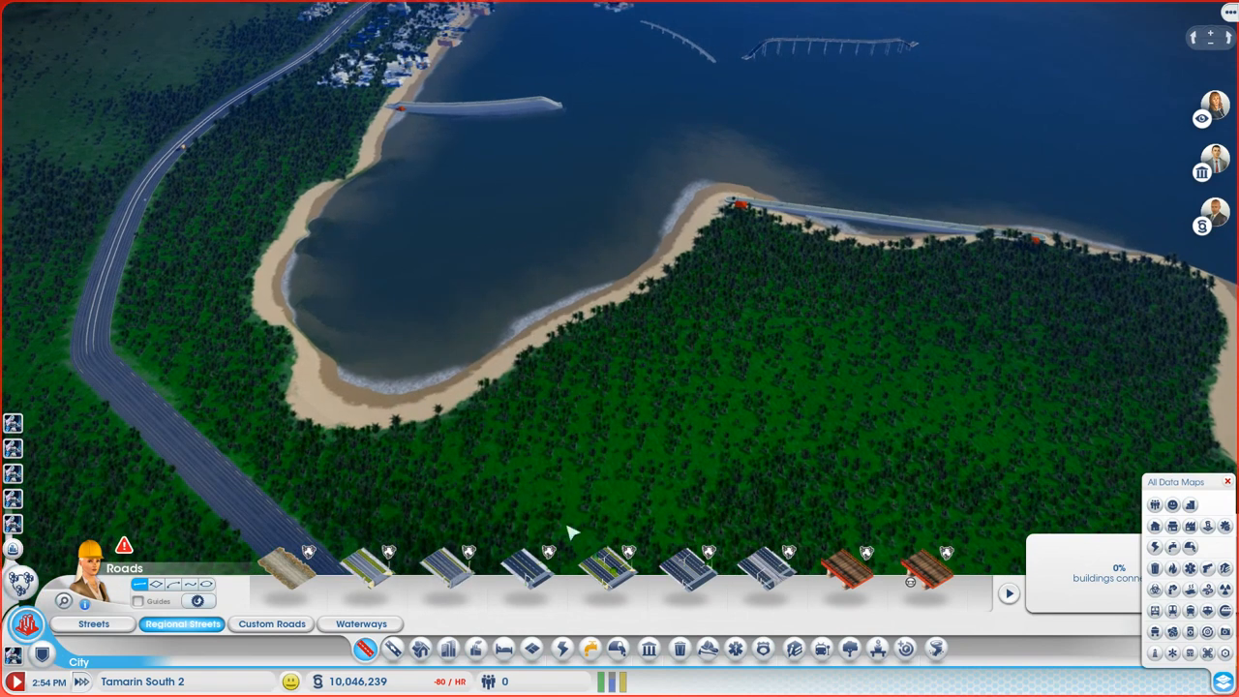
mouse_move(445, 565)
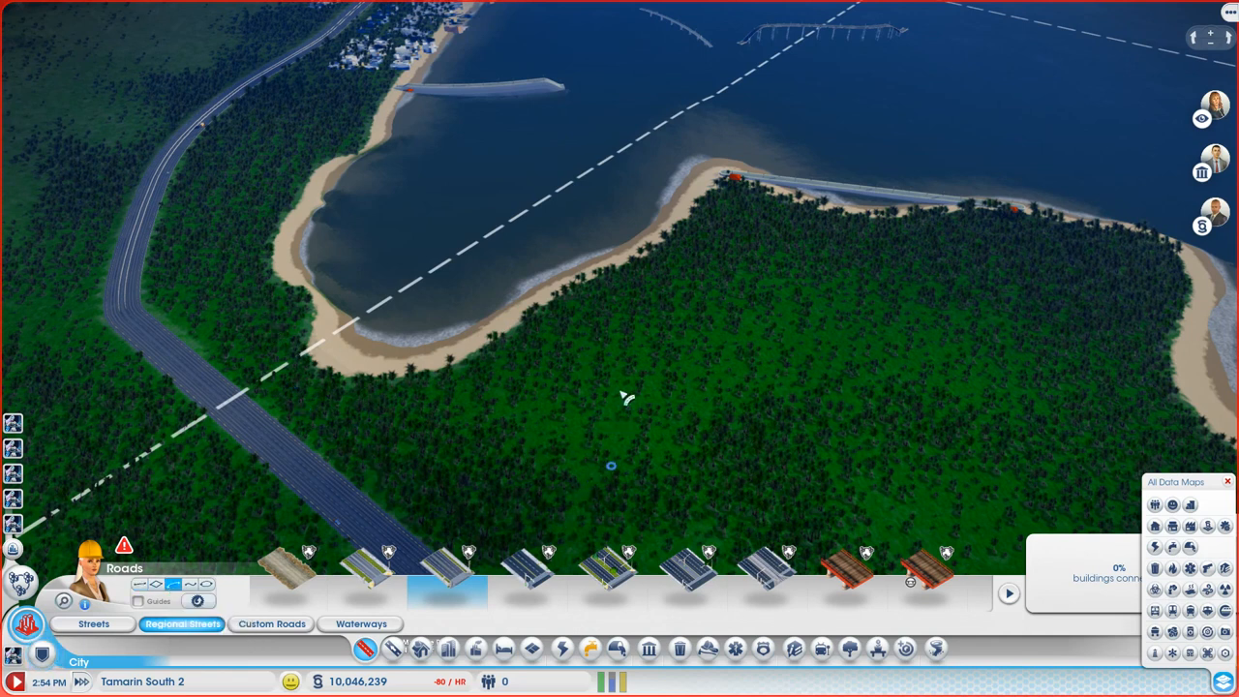
mouse_move(237, 280)
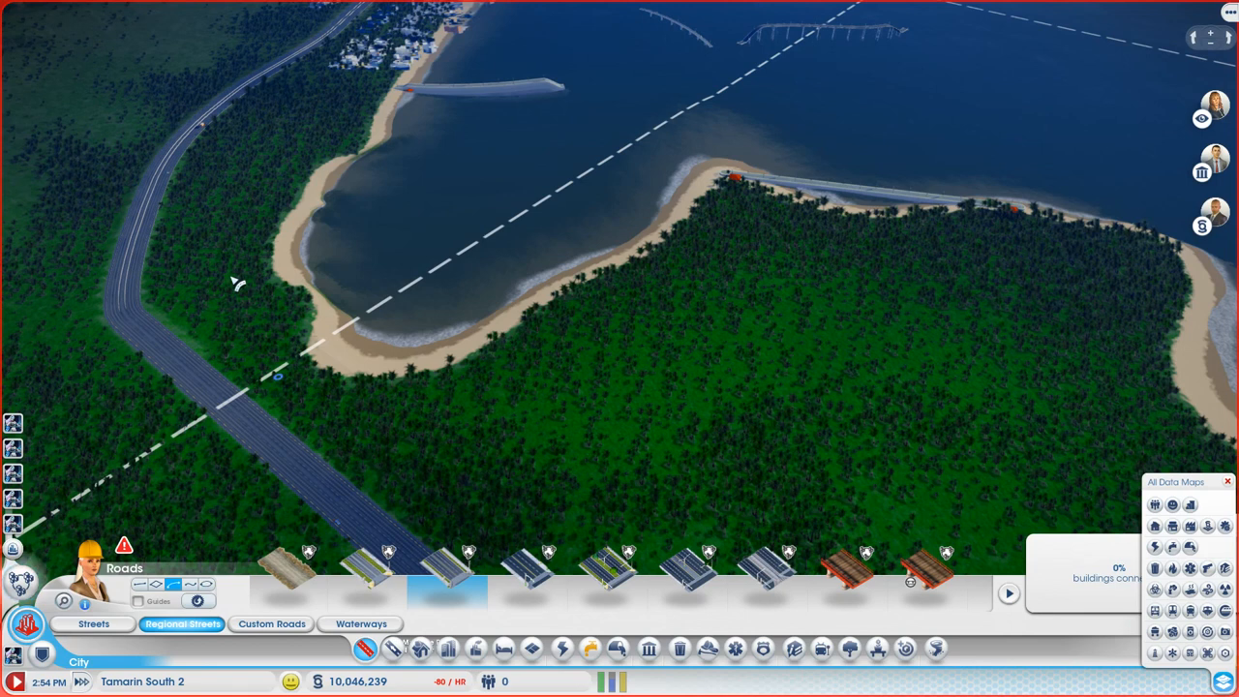
mouse_move(234, 283)
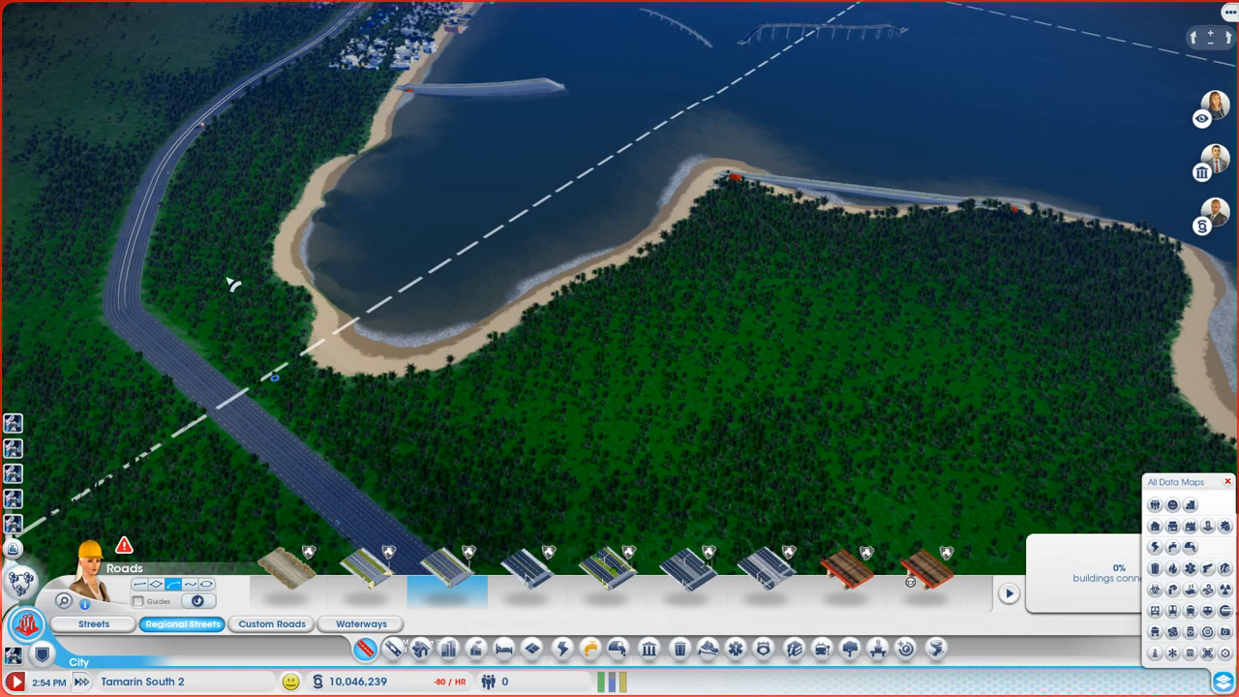
left_click_drag(275, 378, 573, 371)
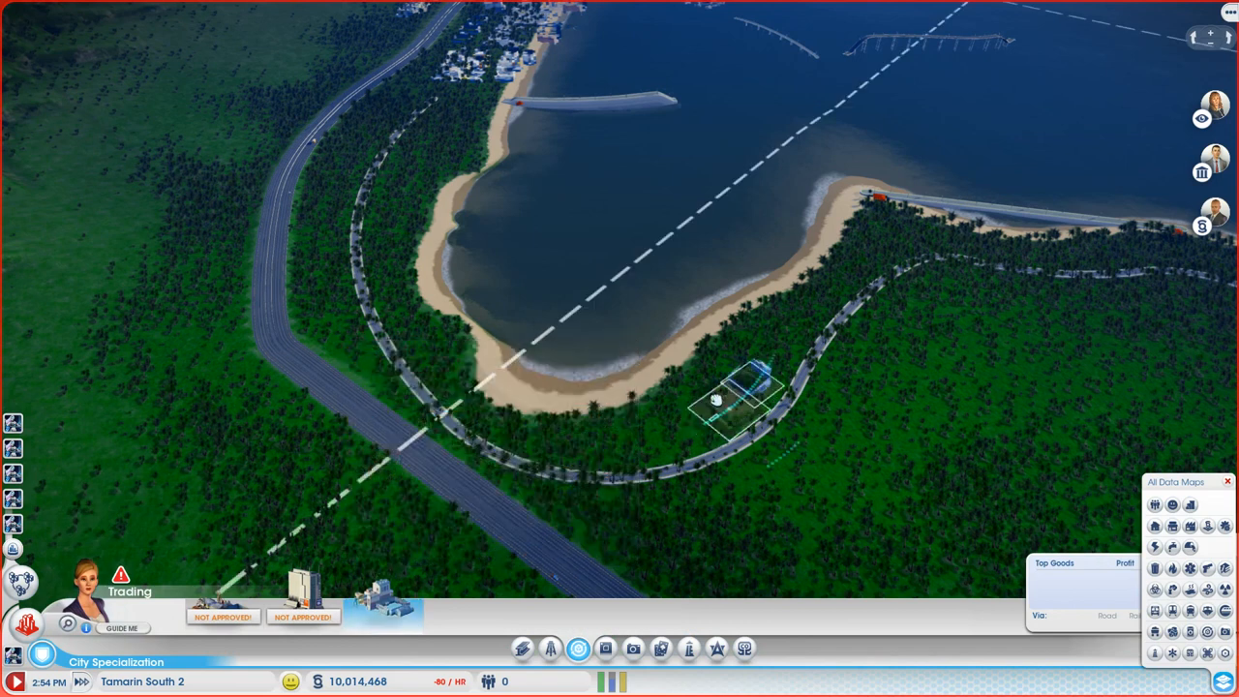
Step: Place the Trade Port beside the curving coastal road near the bay
left_click(716, 399)
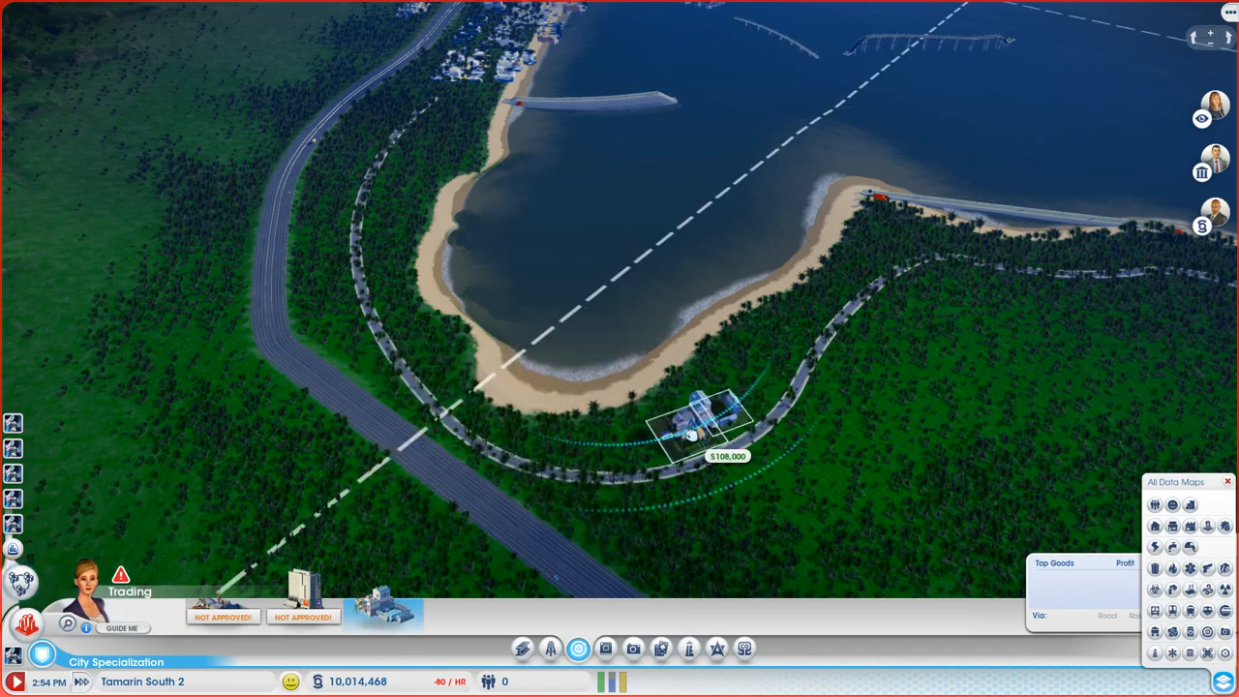
left_click(712, 416)
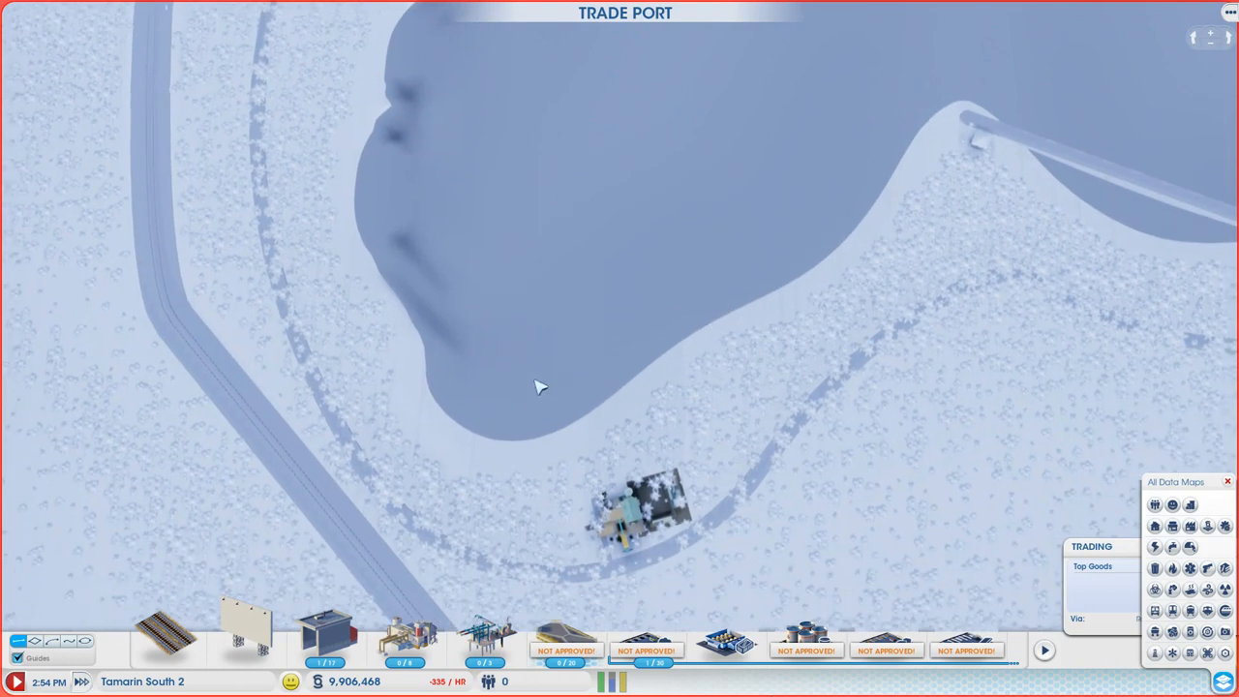
mouse_move(565, 453)
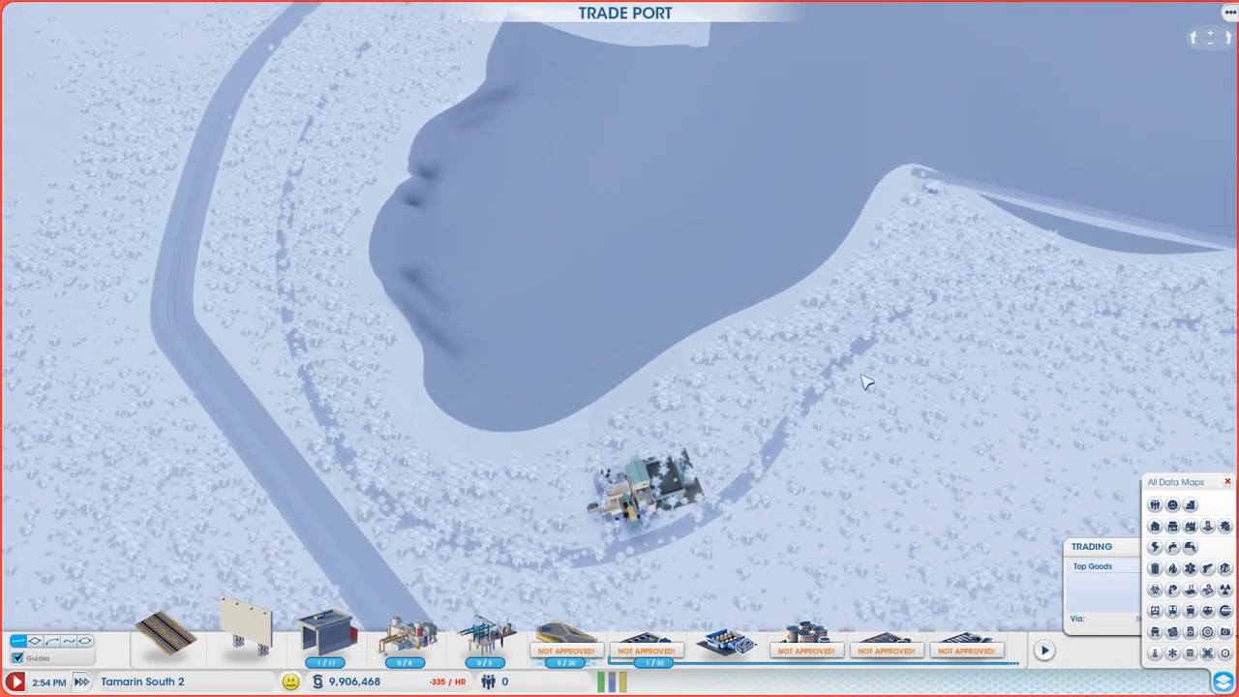
mouse_move(879, 226)
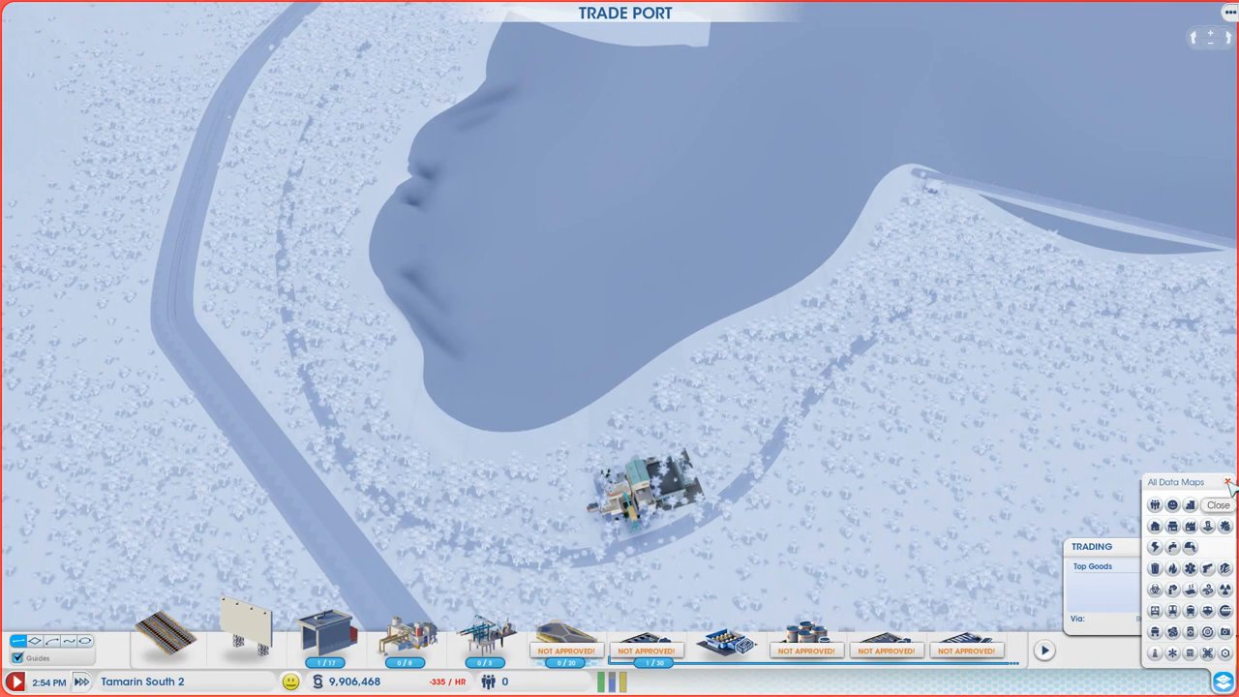
Step: Close the trade port overlay and switch the road tools to Waterways
left_click(1220, 503)
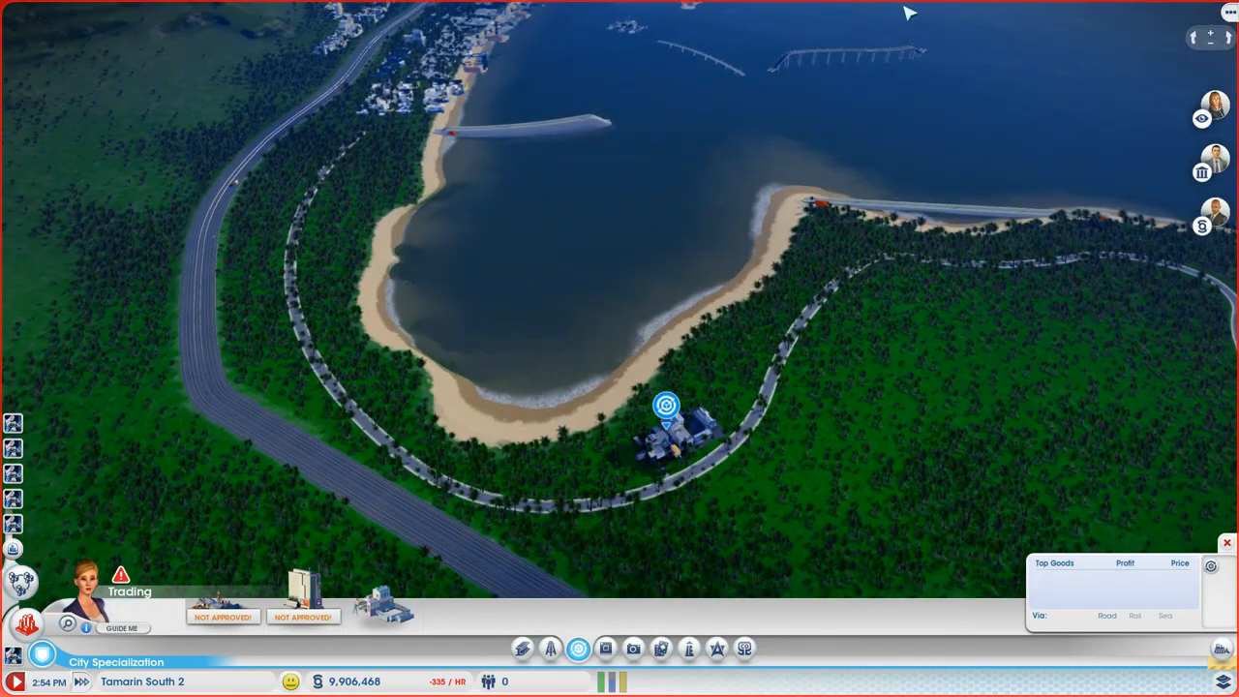
mouse_move(566, 22)
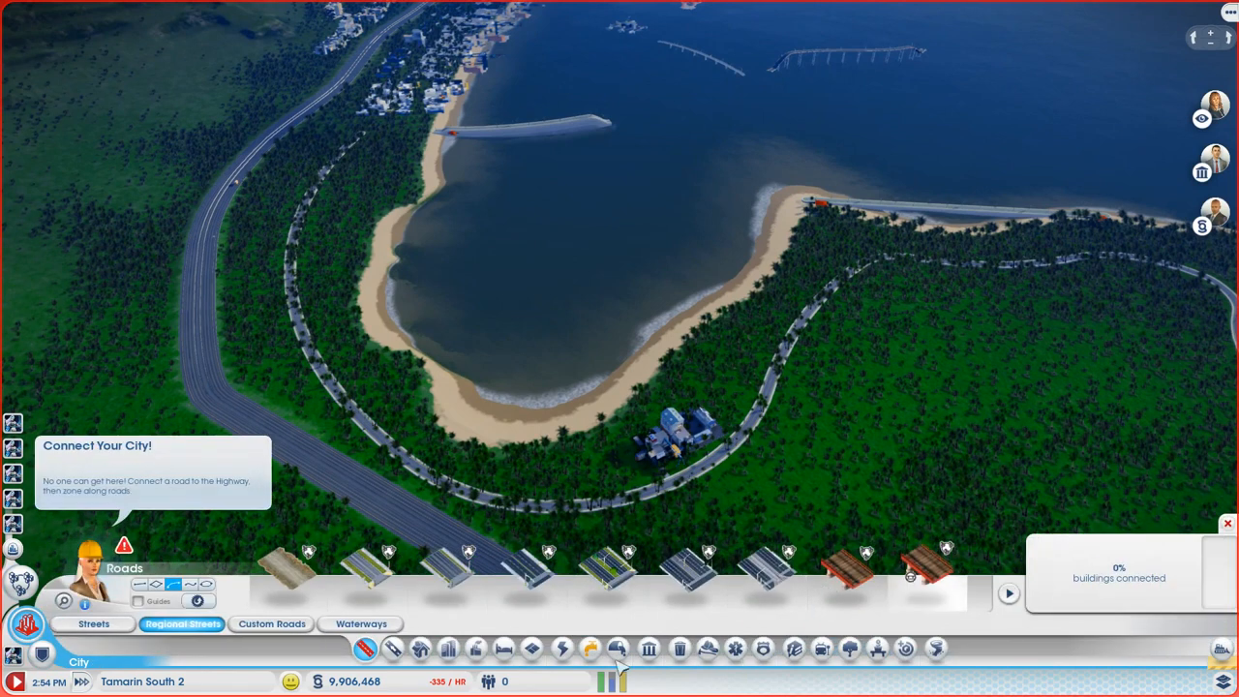
left_click(360, 624)
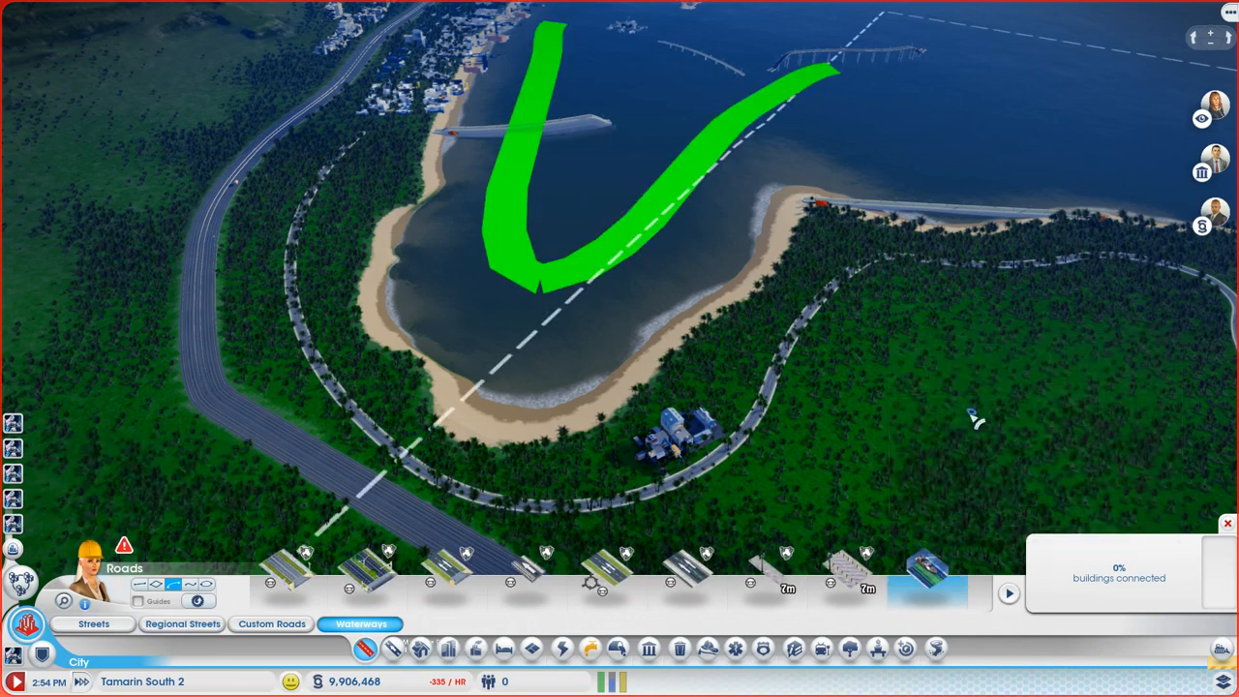
mouse_move(739, 140)
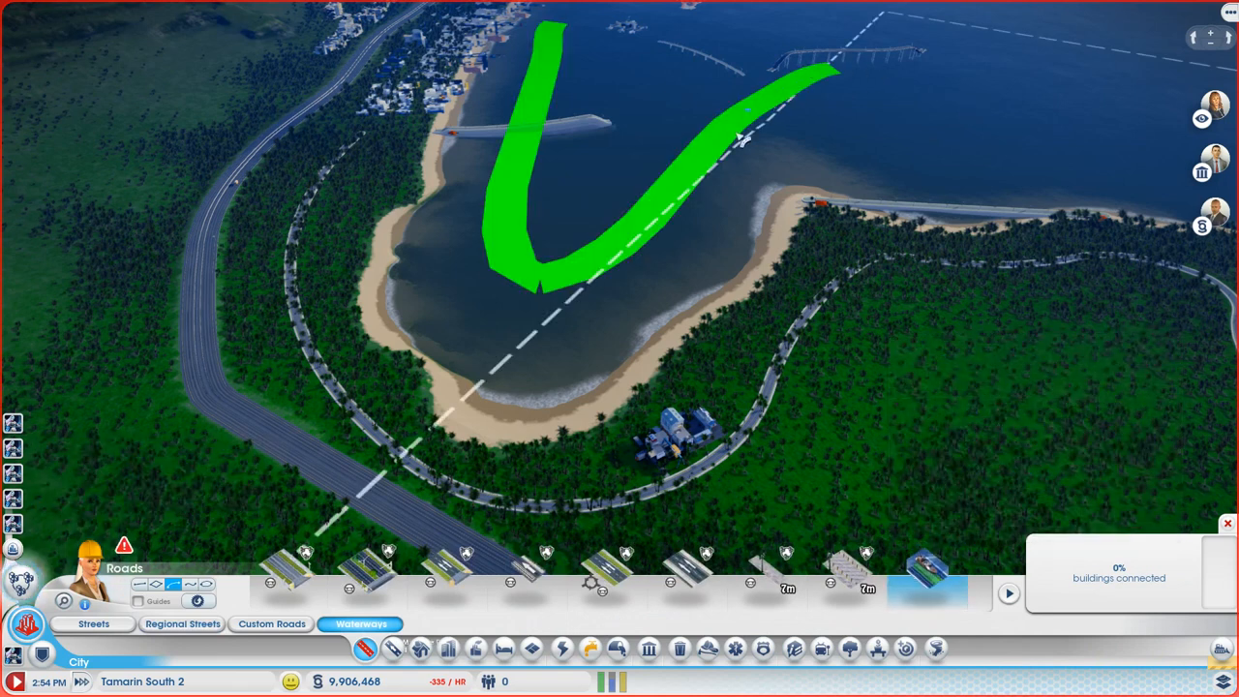